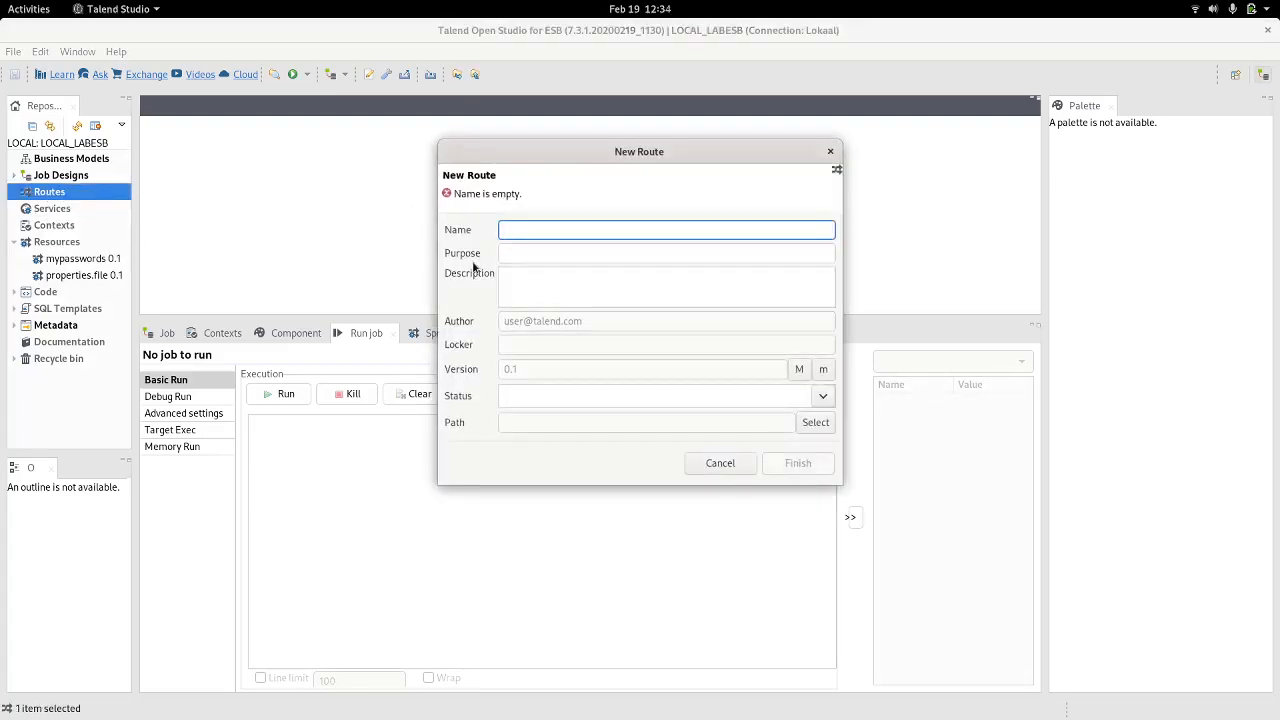
- Name the new route ssh_properties1 and finish creating it
text(s)
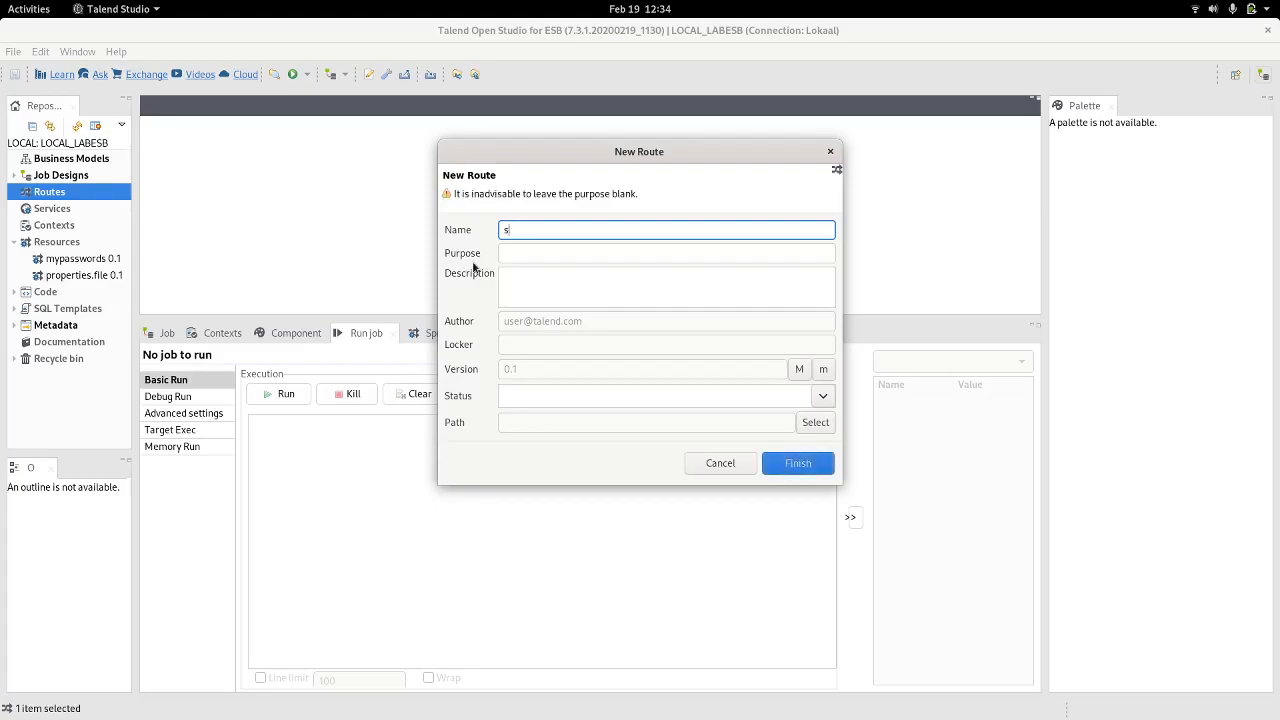
text(sh_properties1)
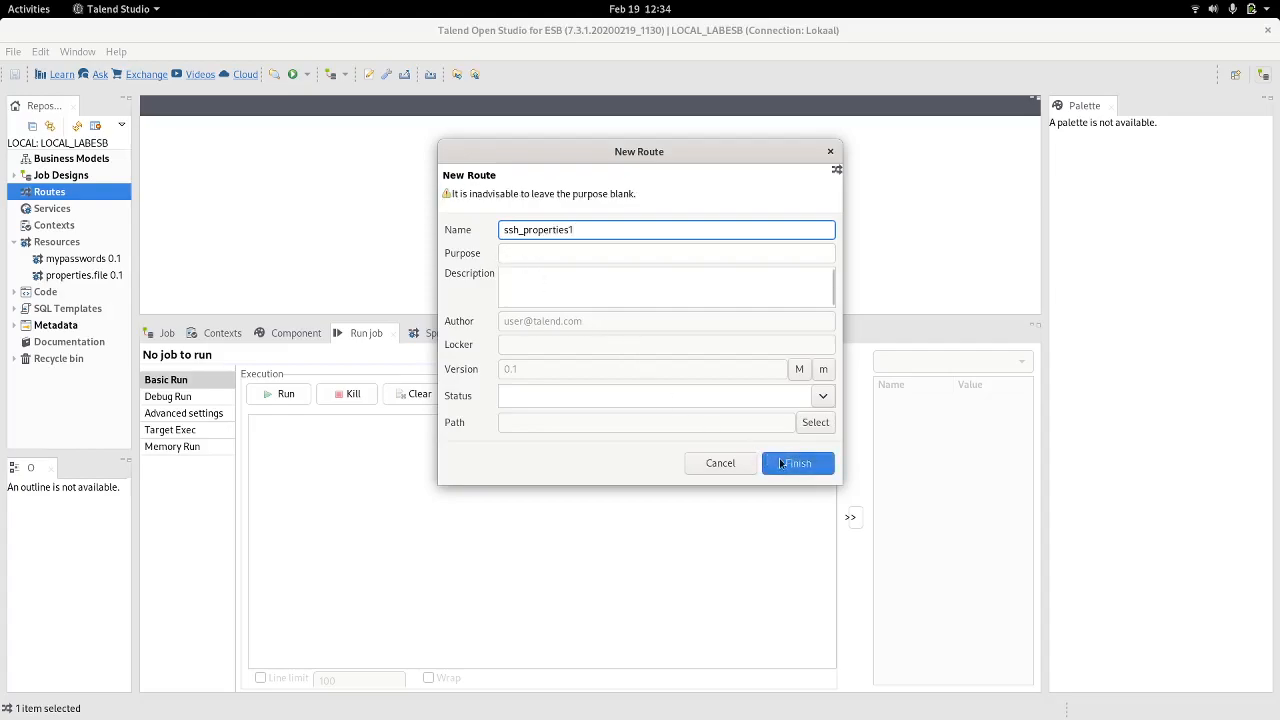
click(796, 464)
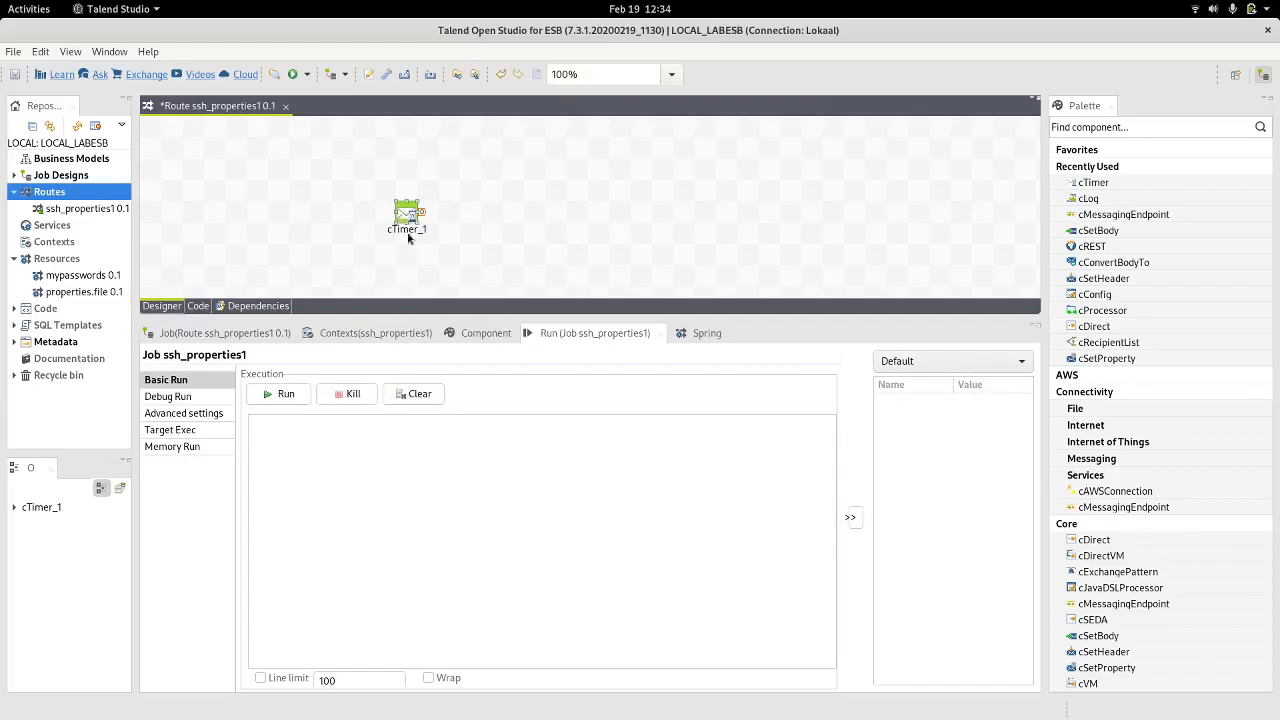
- Add a cSetBody after cTimer_1, linked to it, with constant body "ifconfig"
click(486, 332)
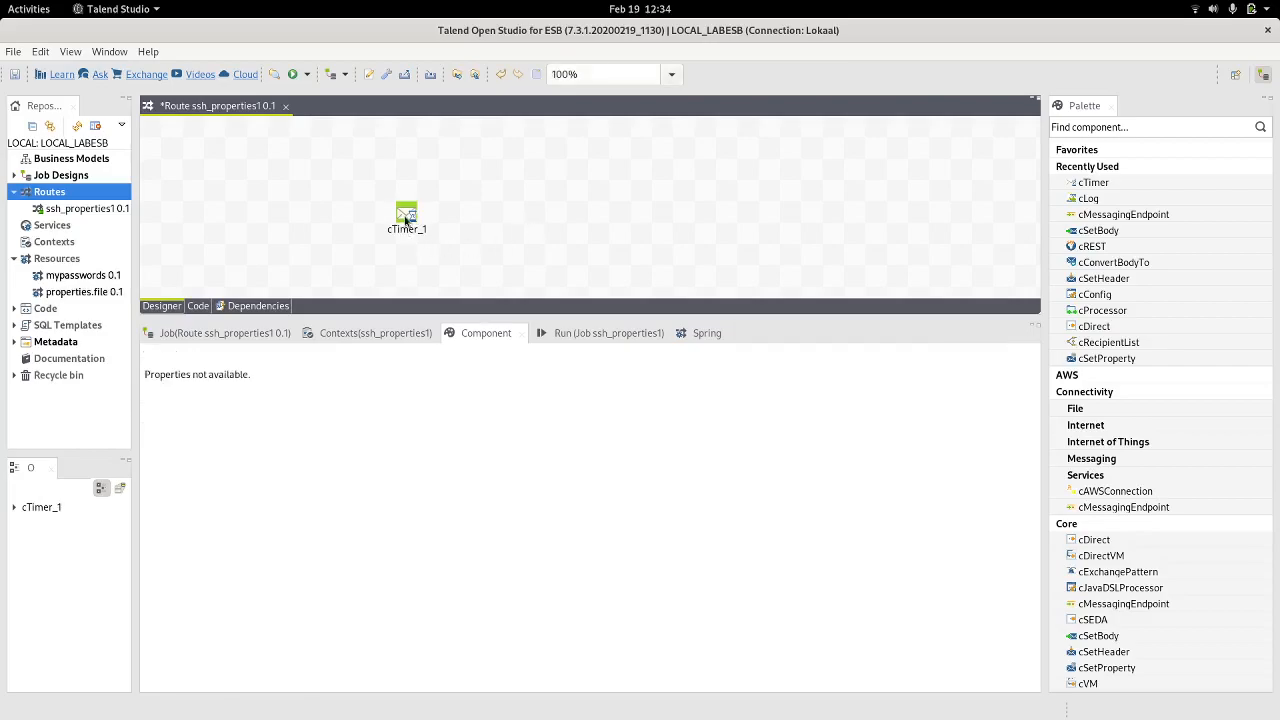
drag(406, 216, 256, 176)
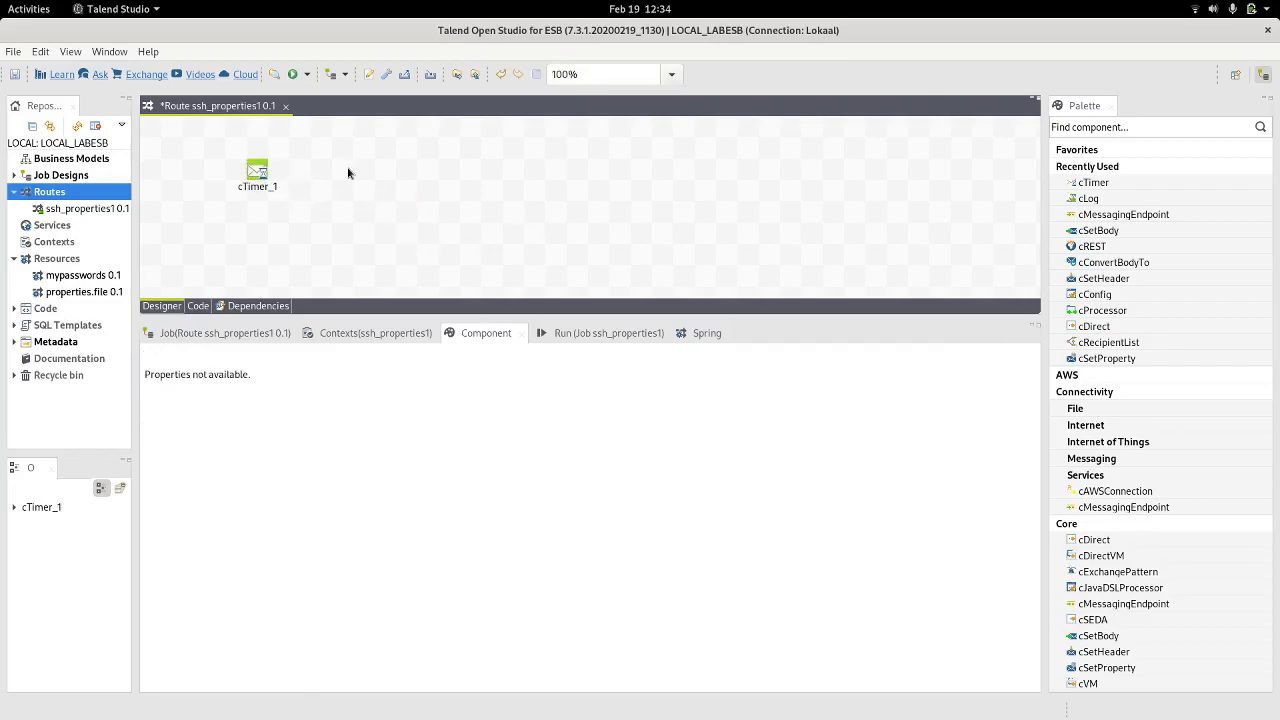
text(cse)
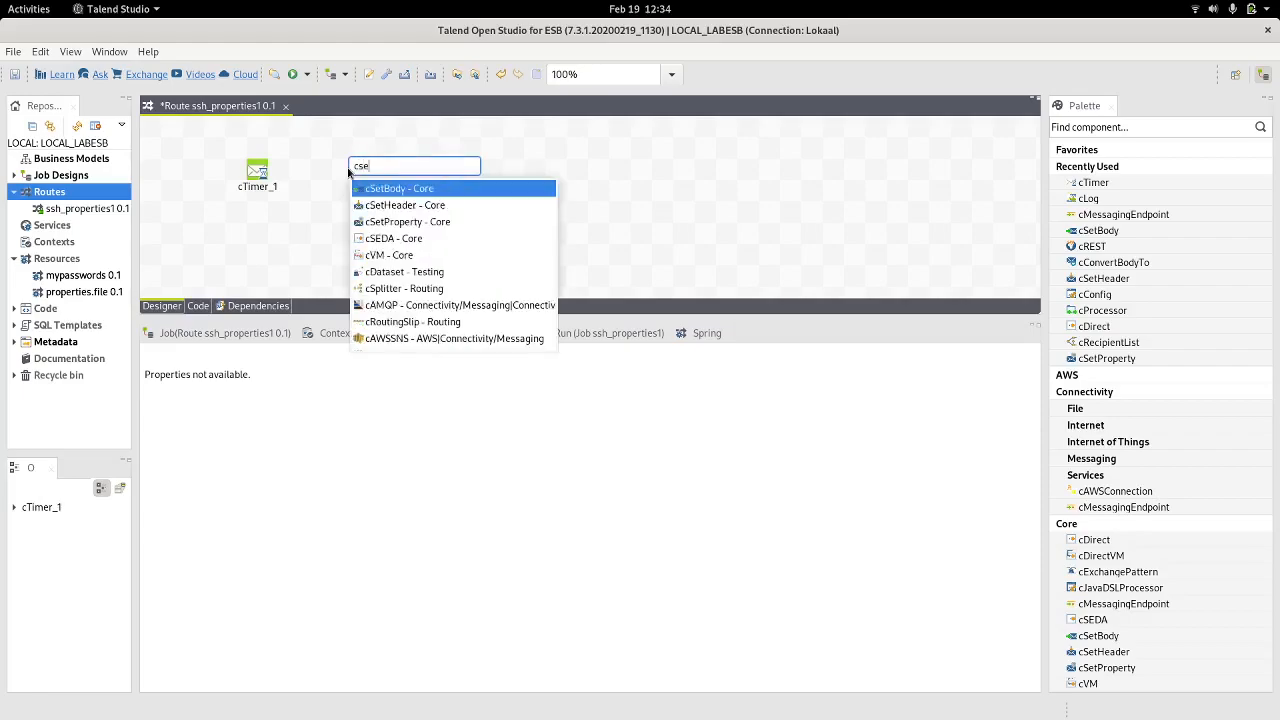
click(398, 188)
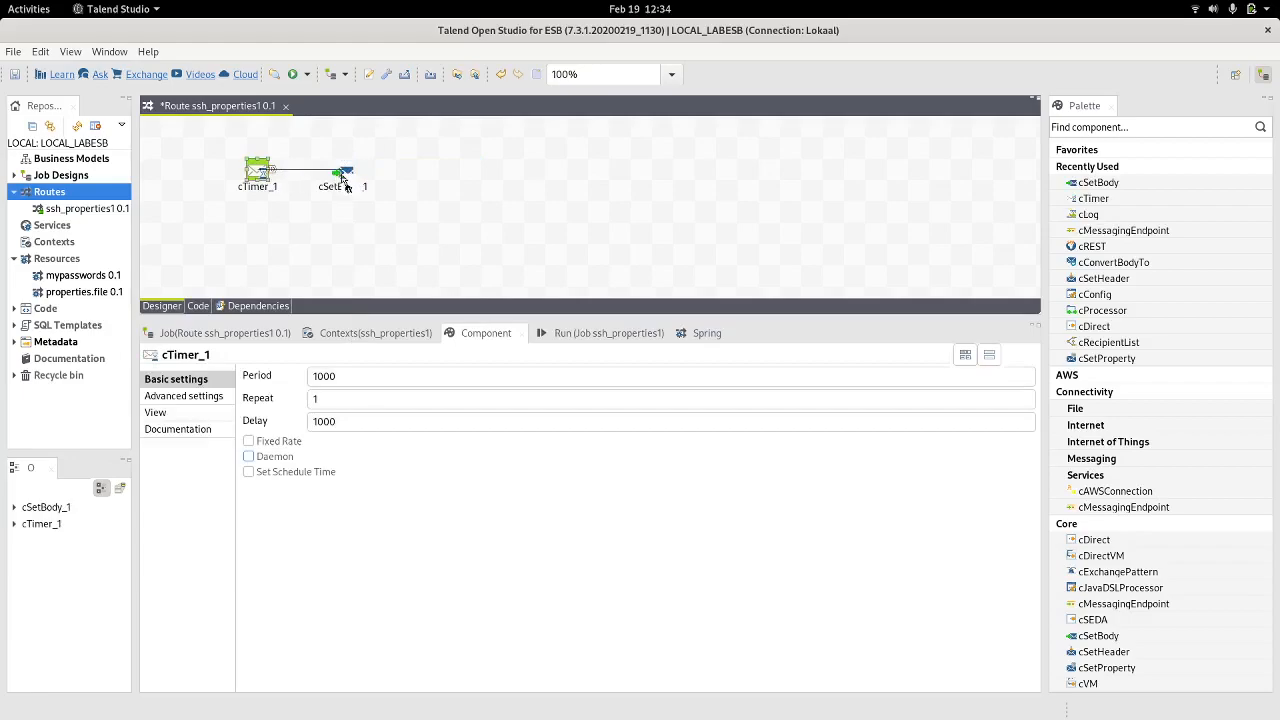
click(344, 170)
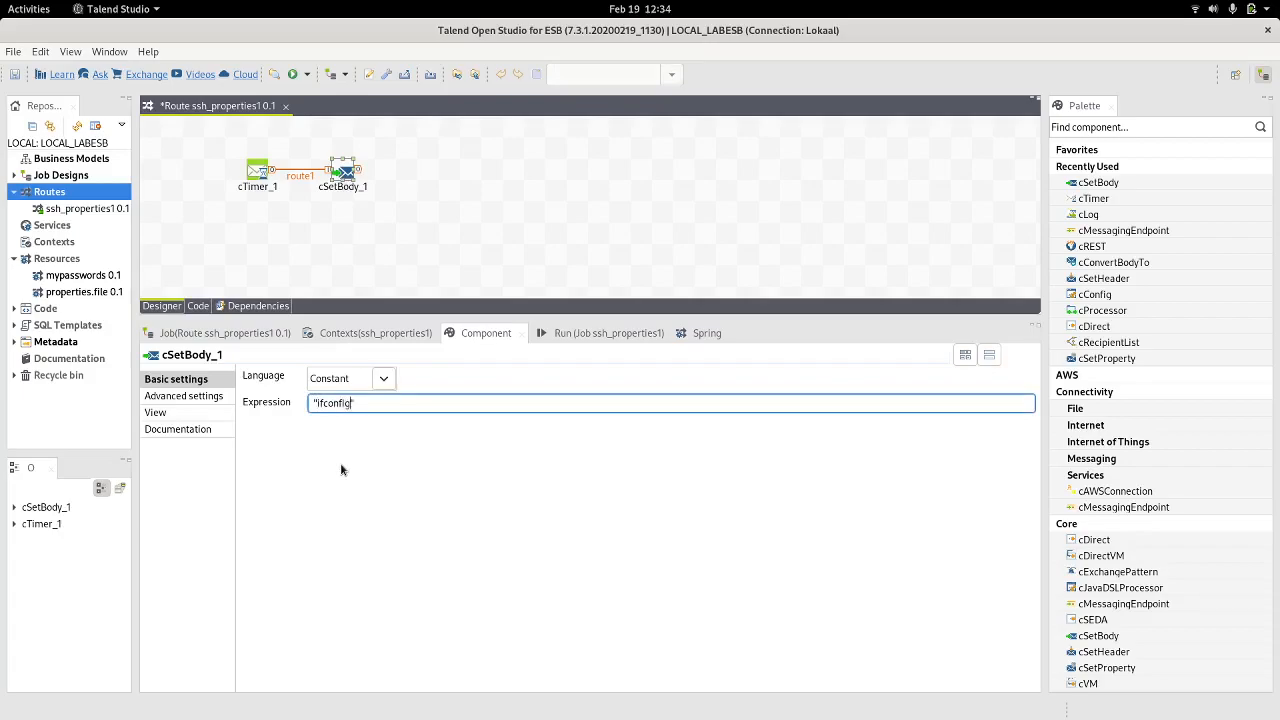
mouse_move(348, 464)
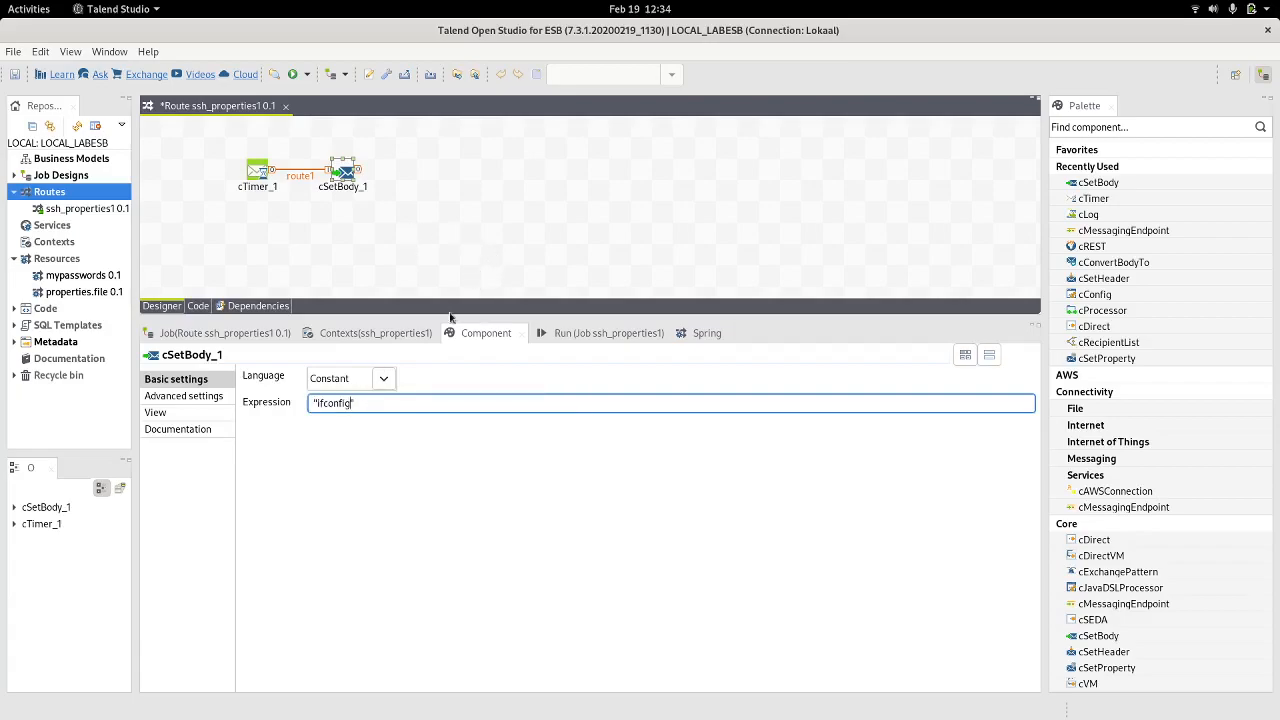
double_click(332, 404)
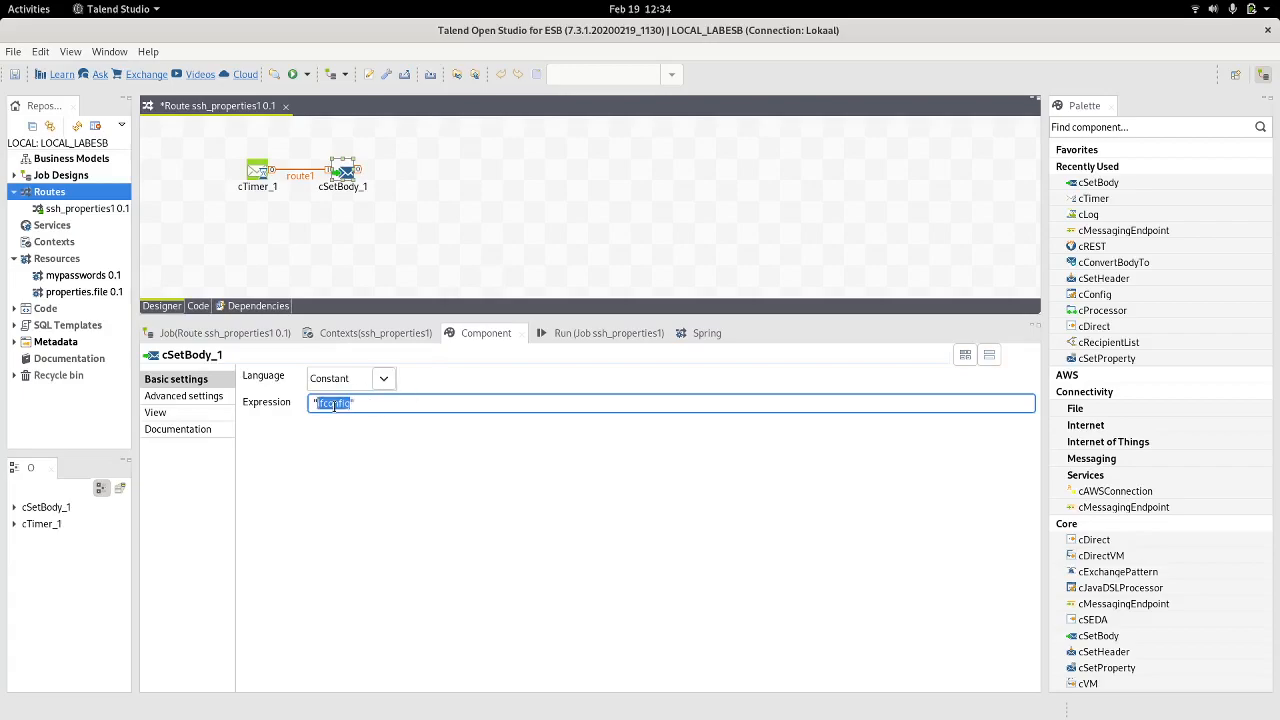
mouse_move(332, 404)
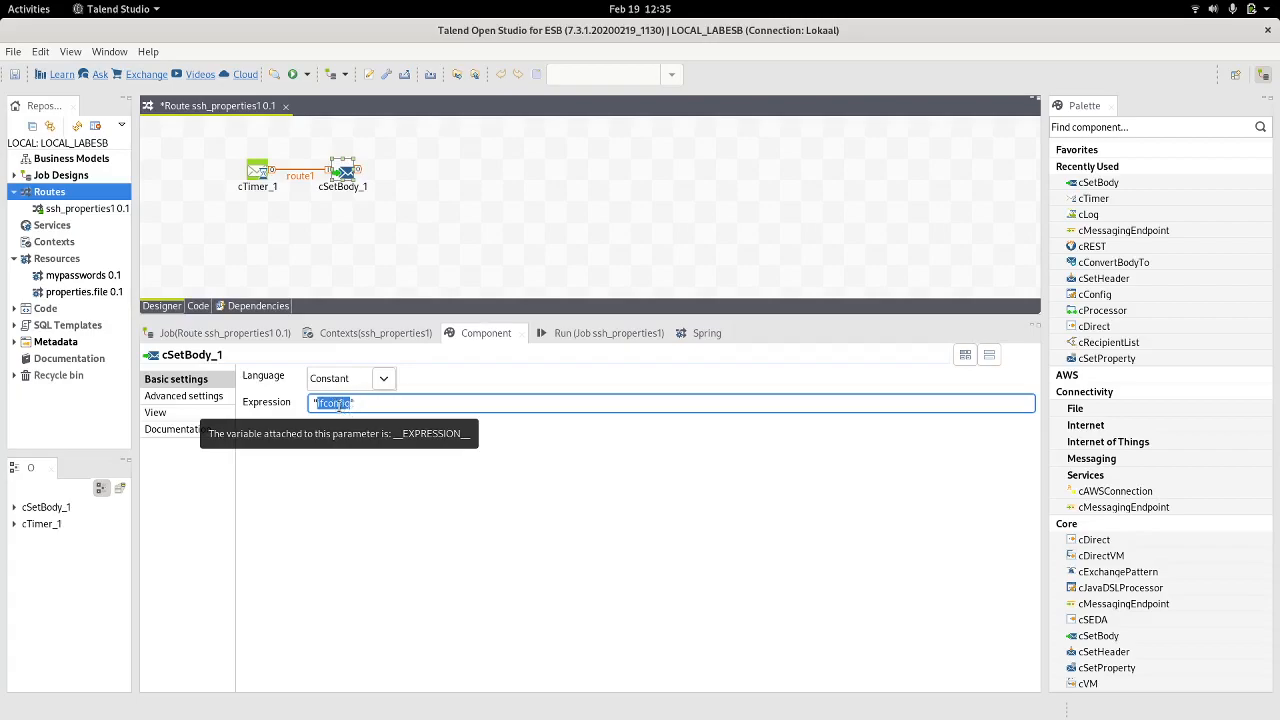
- Add a cMessagingEndpoint after the cSetBody step on the canvas
click(408, 188)
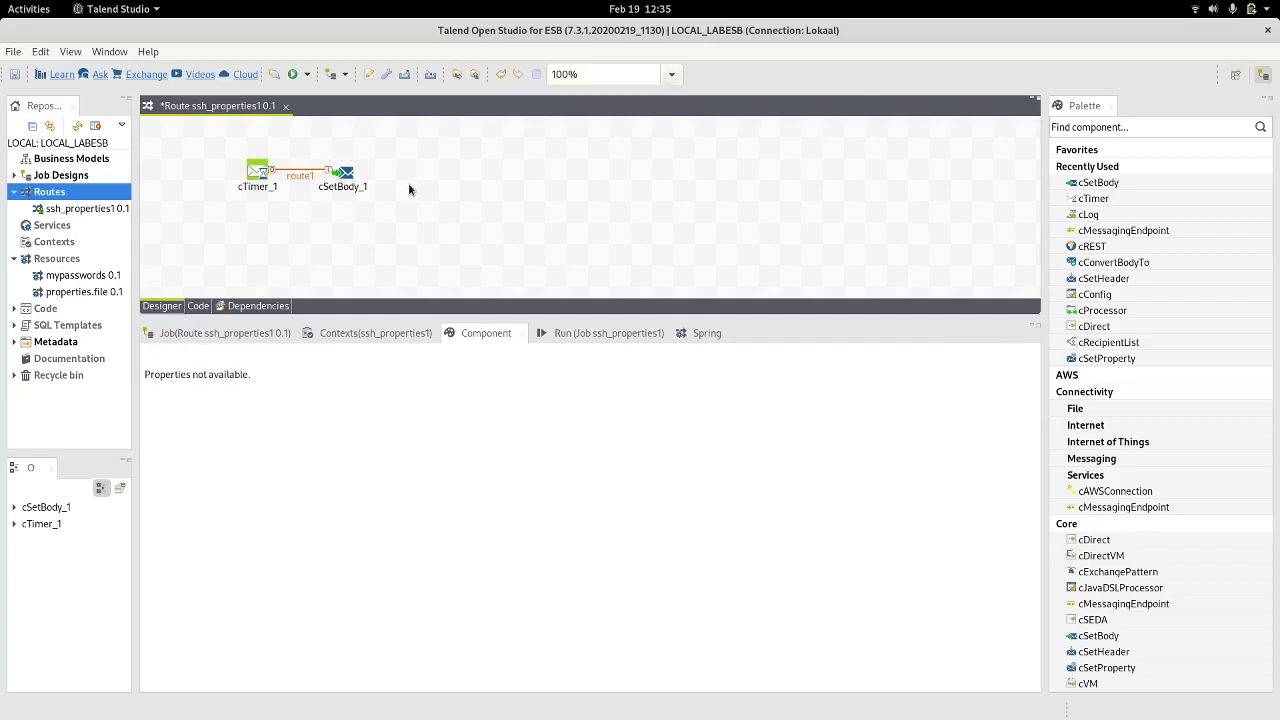
text(cse)
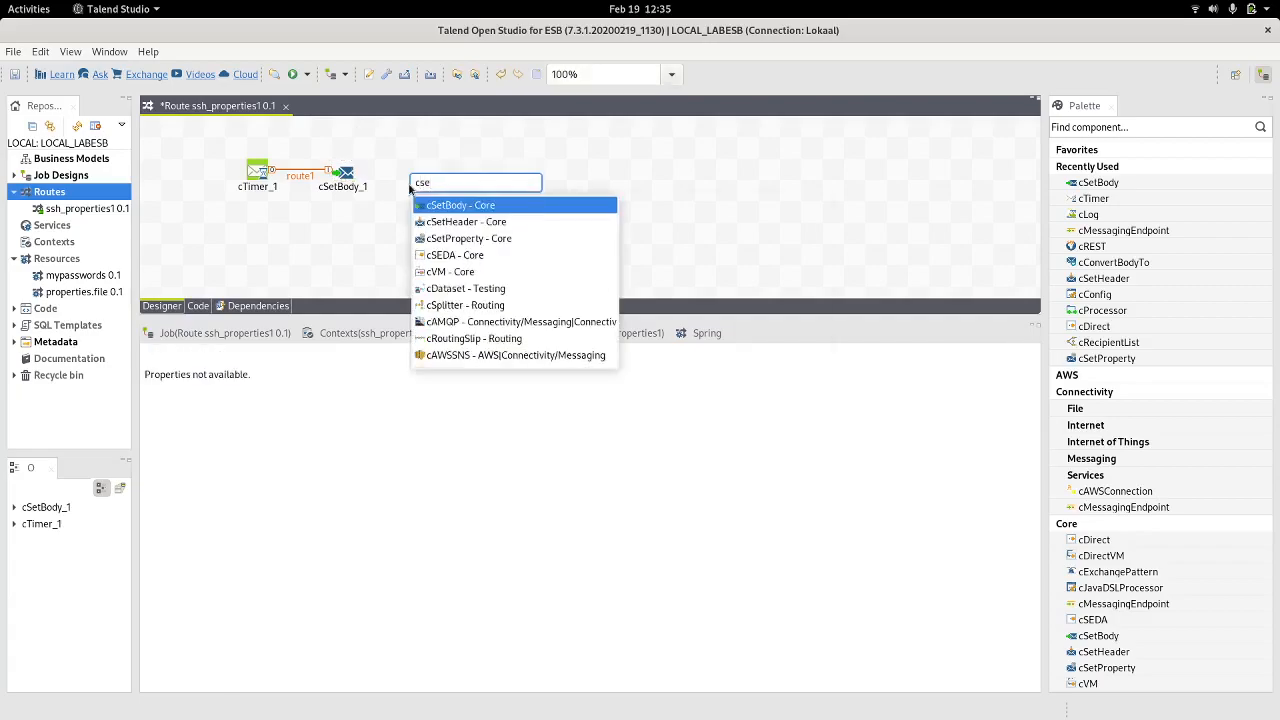
text(messa)
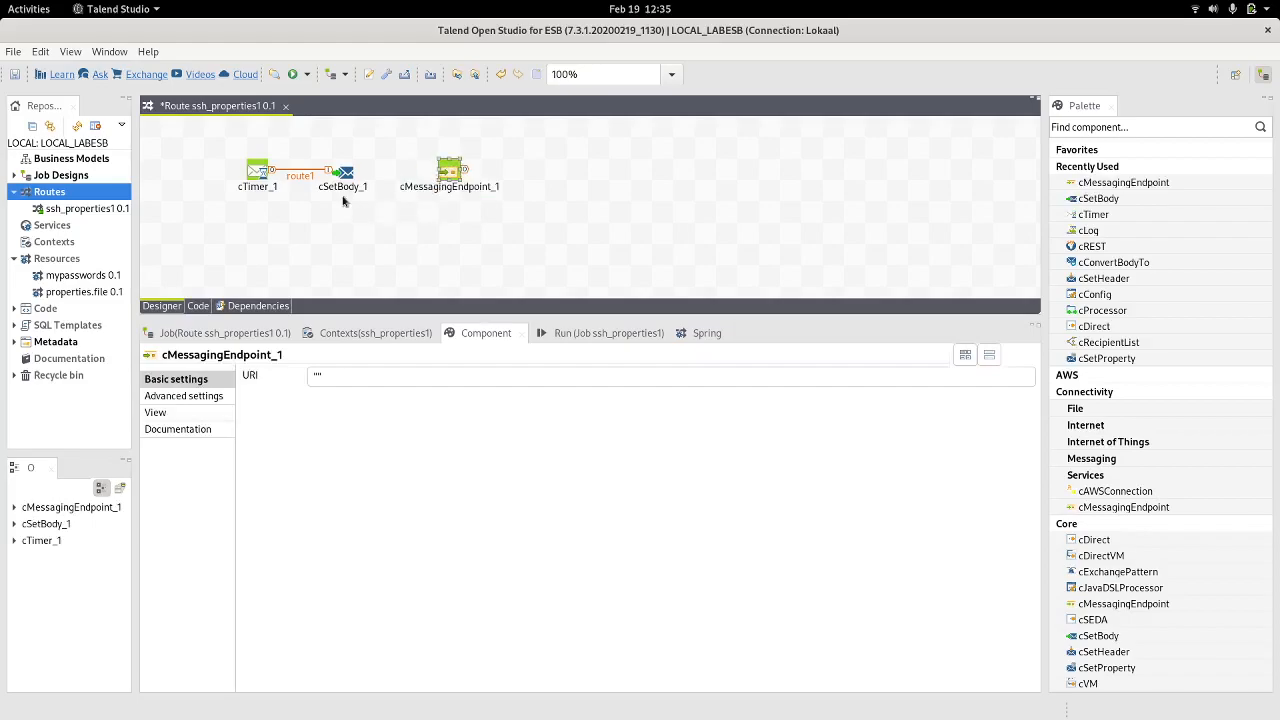
click(342, 170)
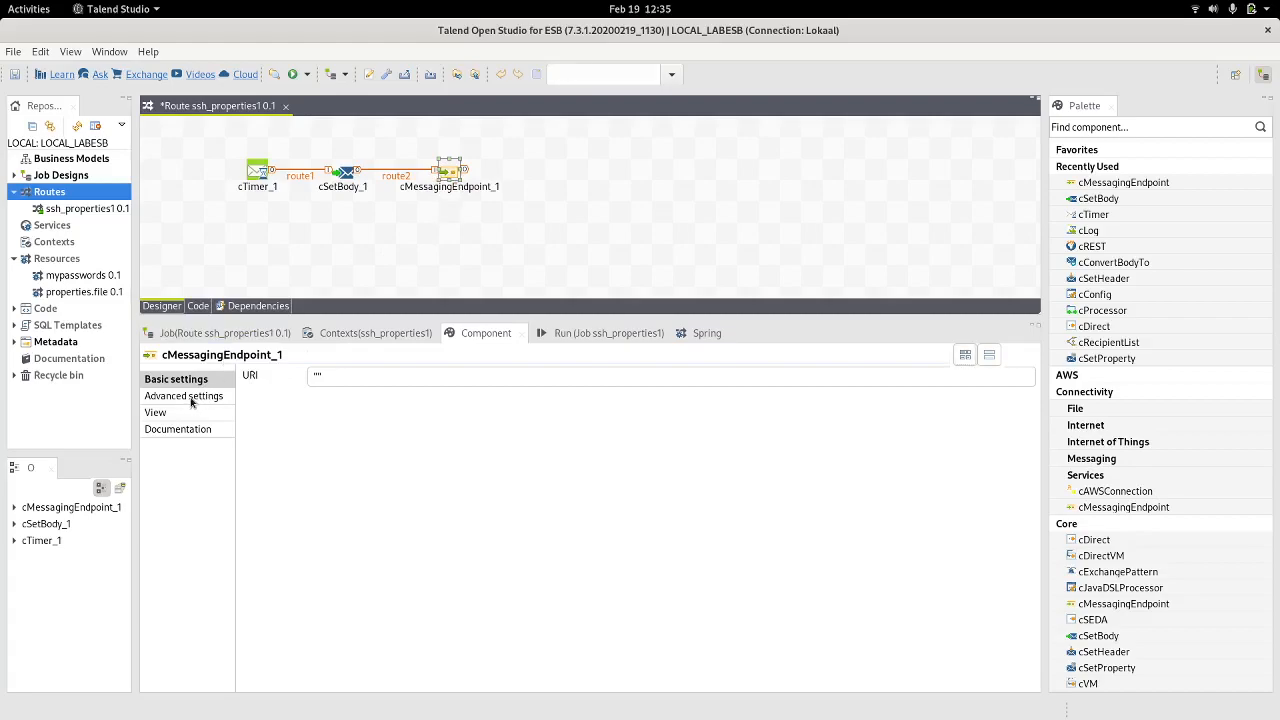
- In Advanced settings, add an ssh Camel component dependency to the endpoint
click(184, 396)
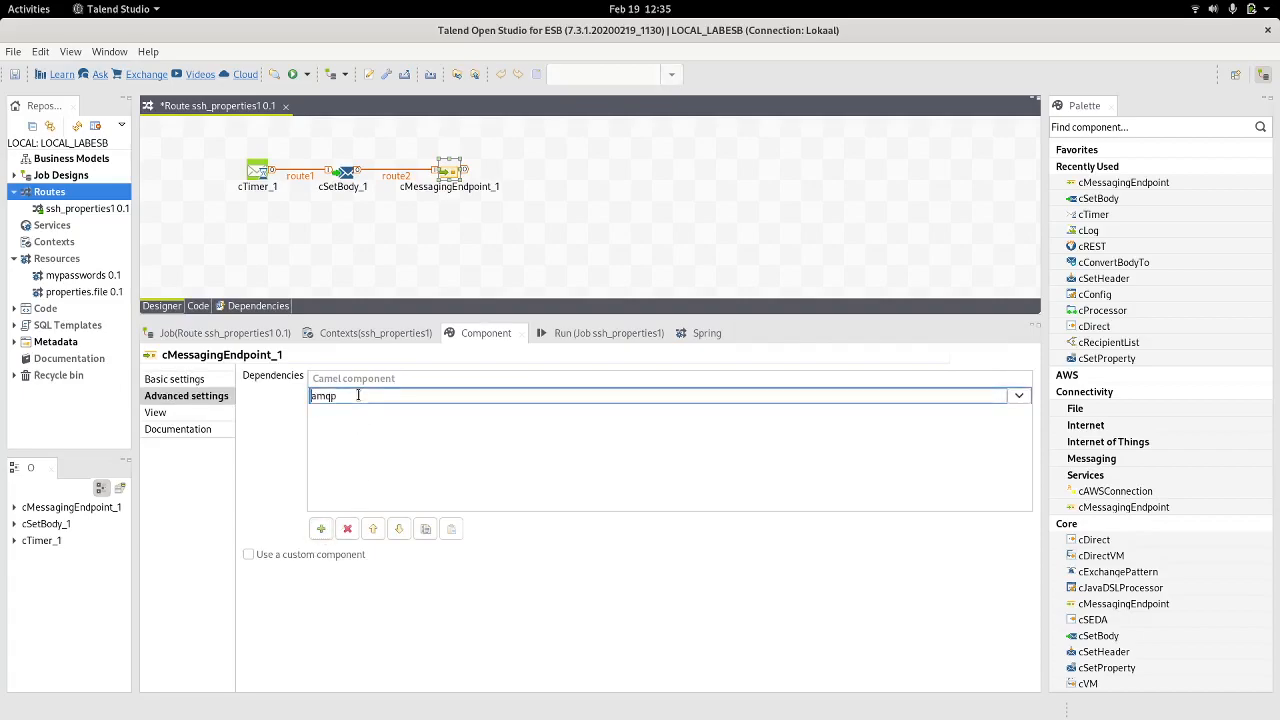
click(1018, 396)
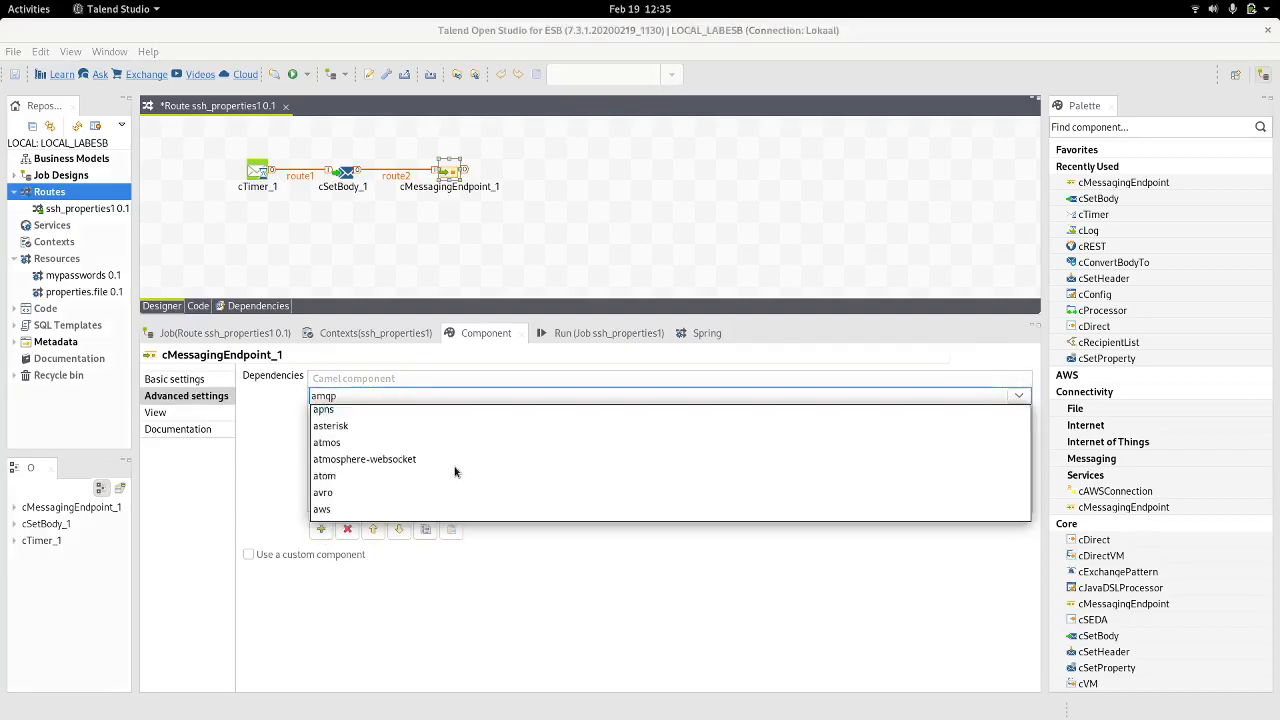
scroll(down, 3)
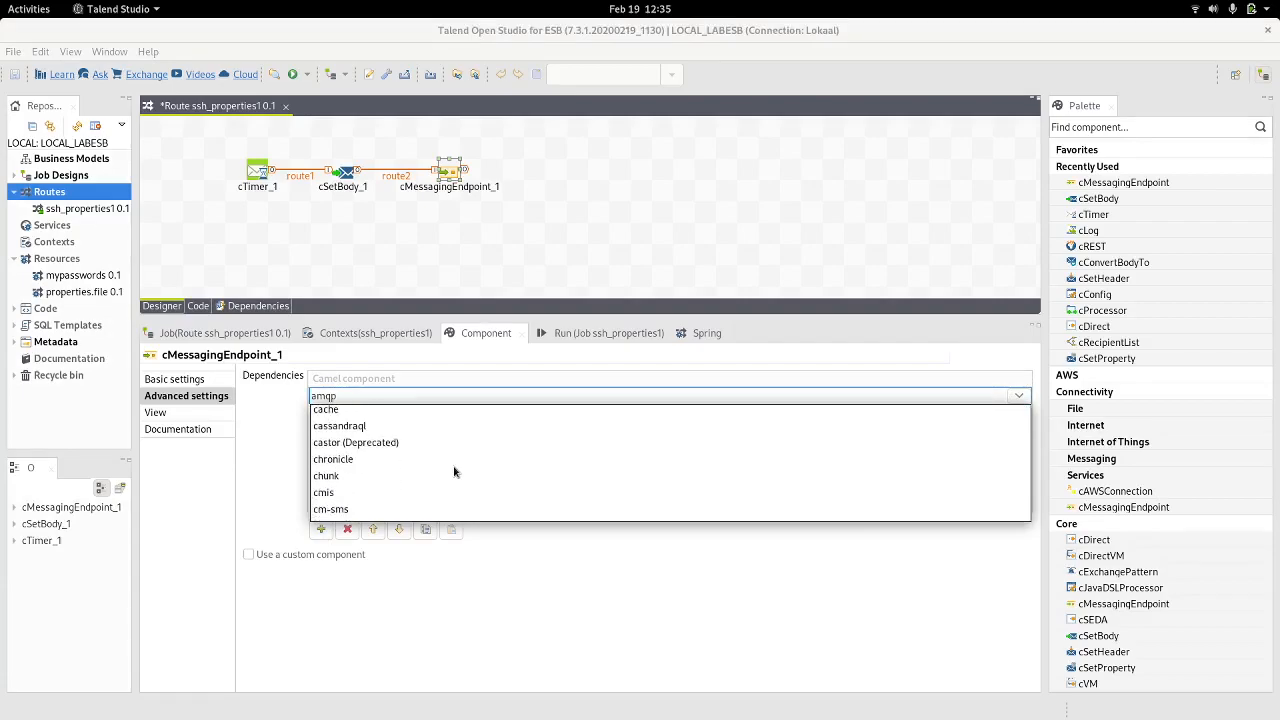
scroll(down, 3)
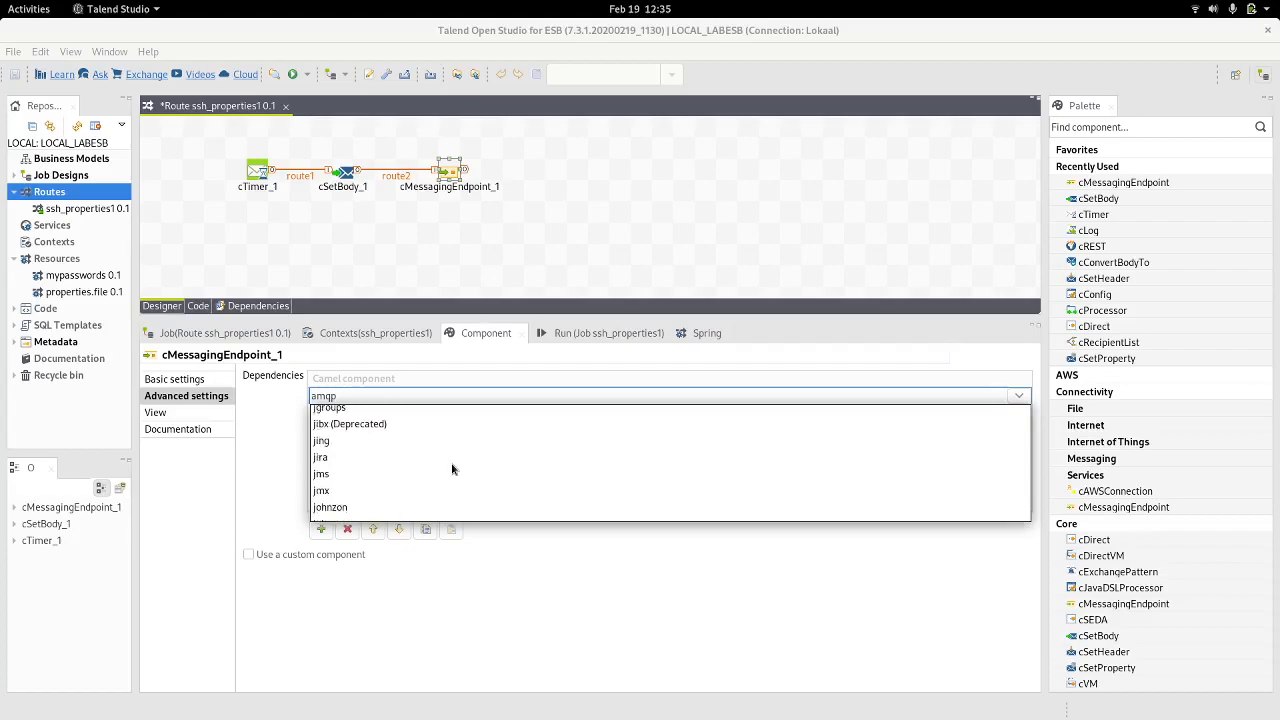
scroll(down, 3)
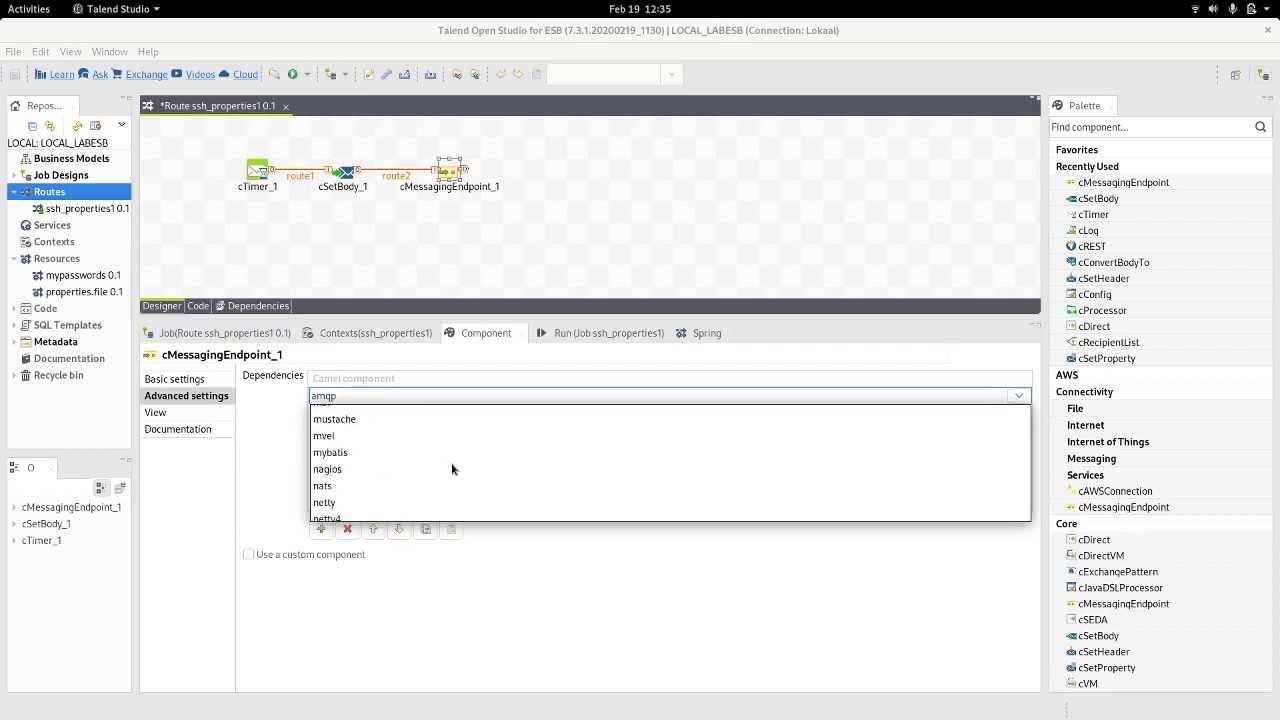
scroll(down, 3)
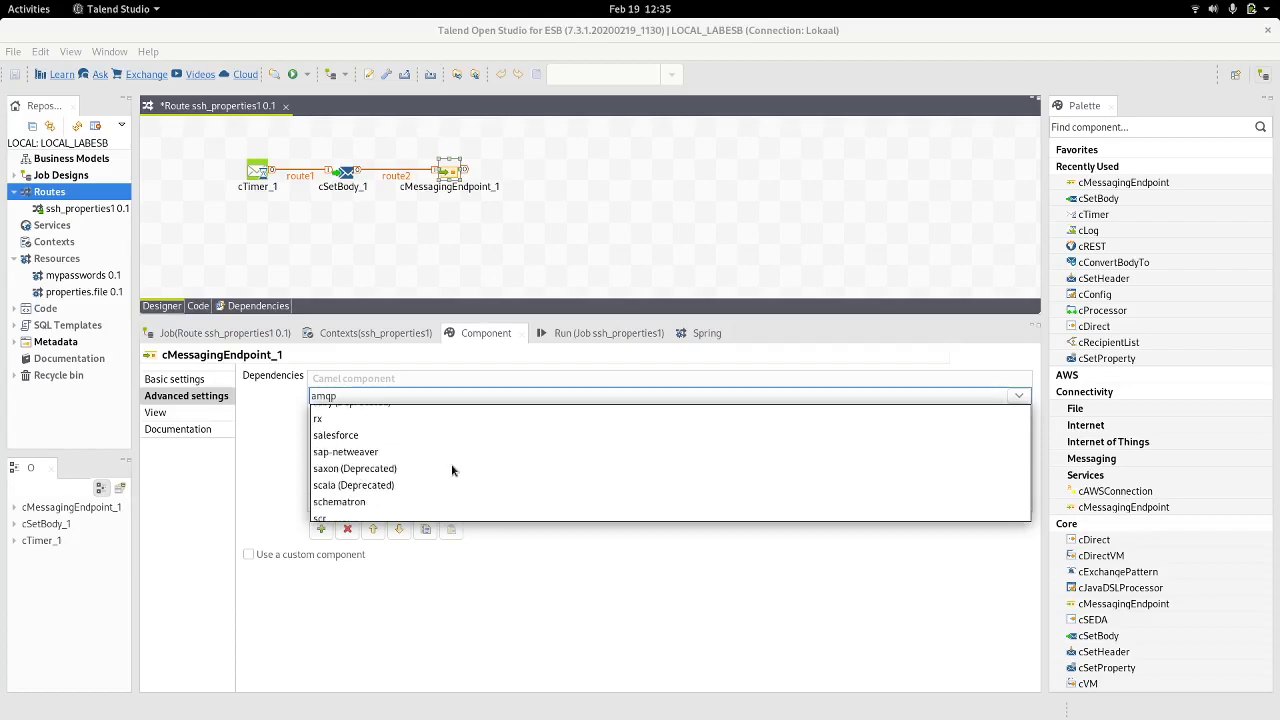
scroll(down, 3)
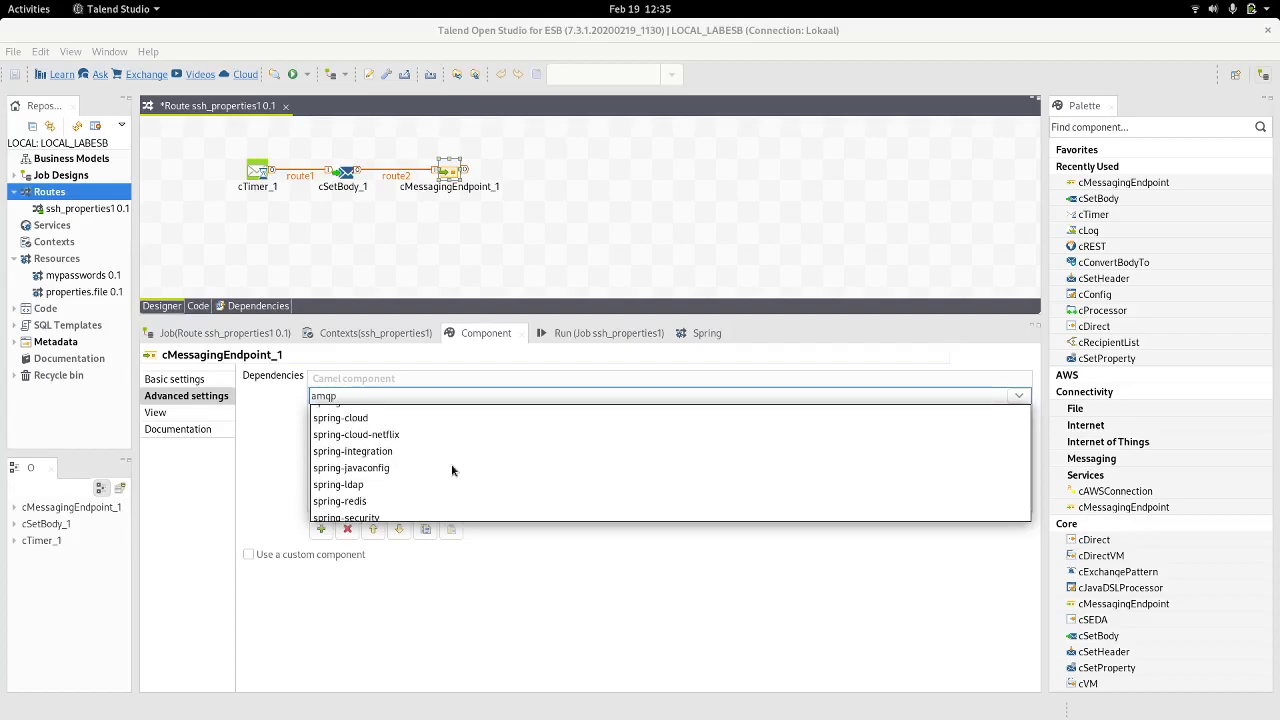
scroll(down, 3)
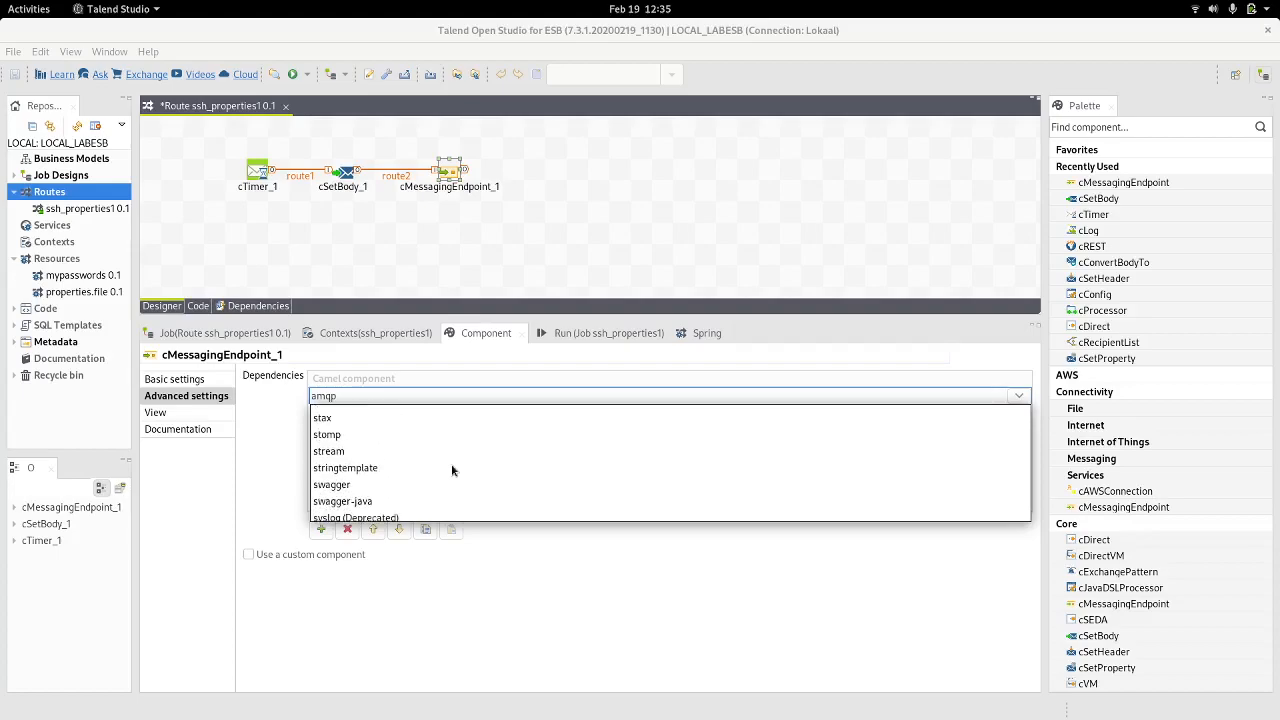
scroll(down, 3)
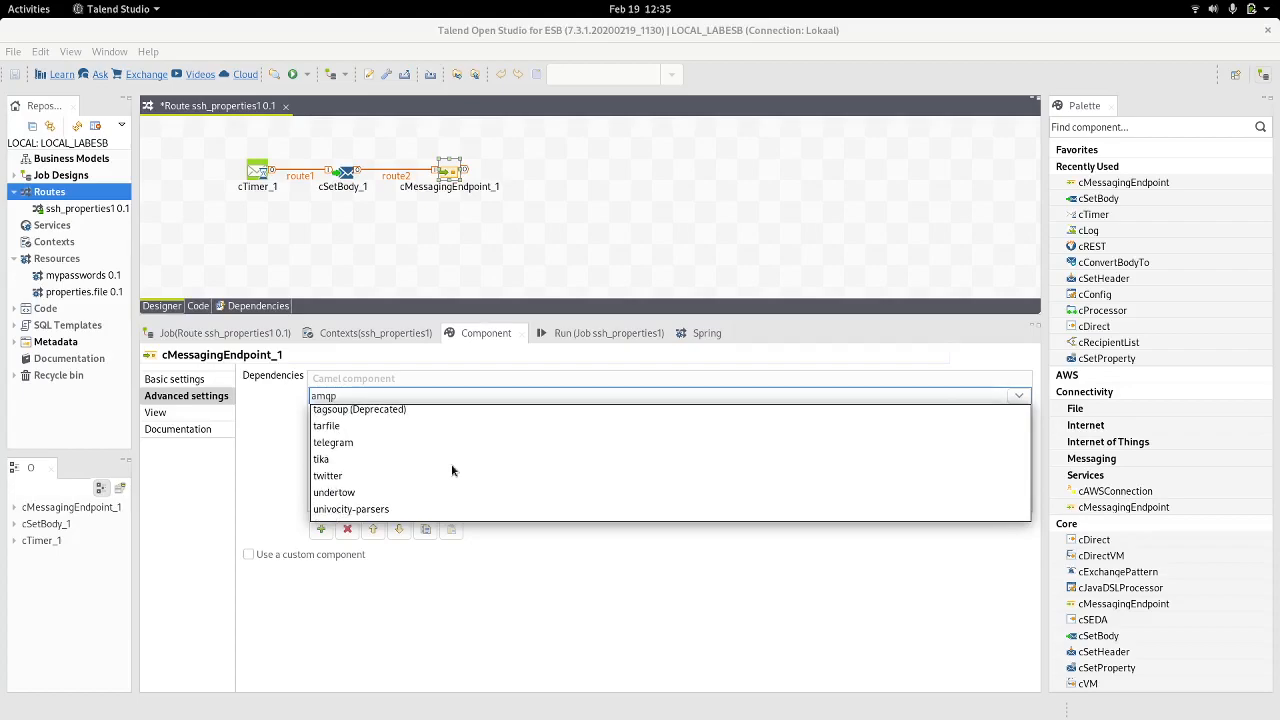
scroll(down, 3)
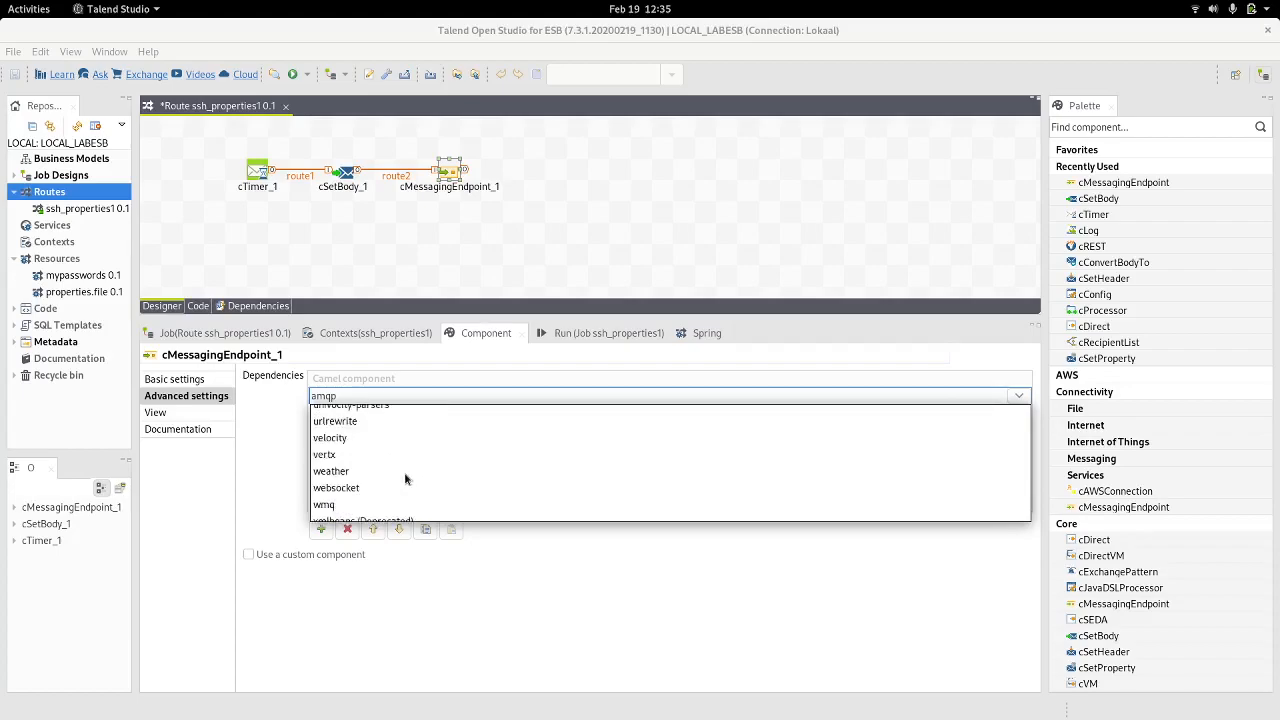
scroll(down, 3)
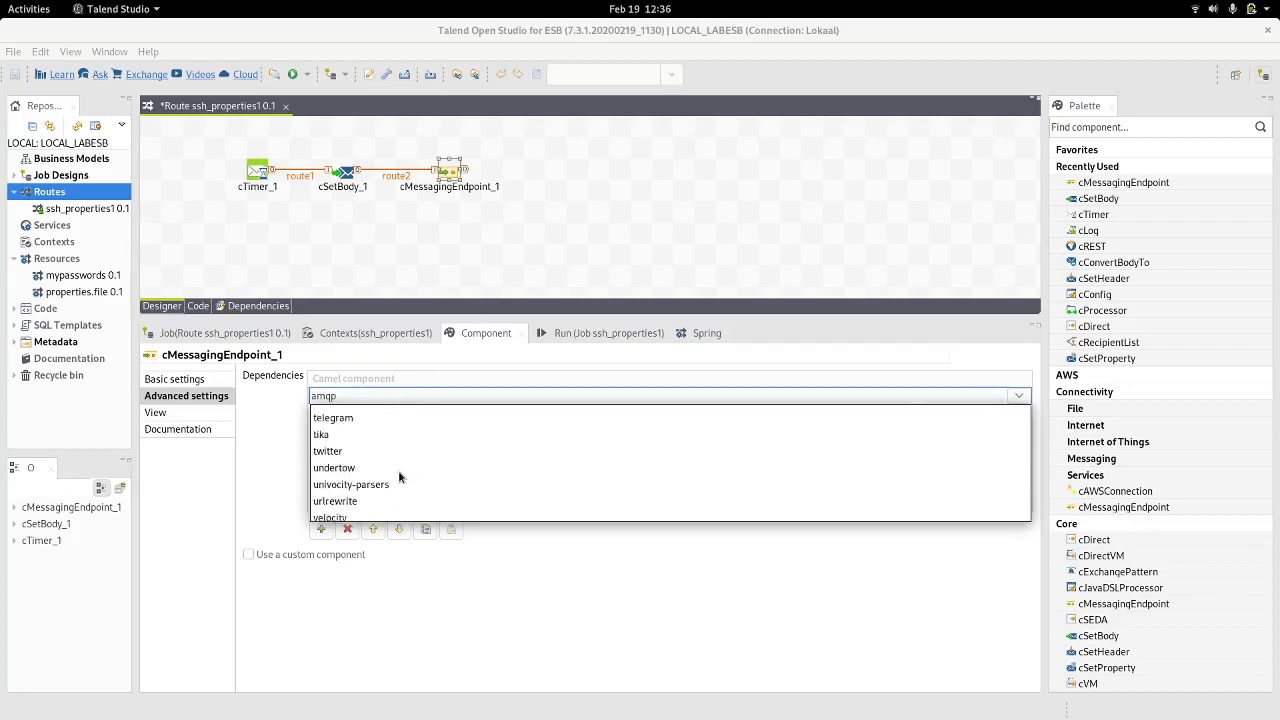
scroll(down, 3)
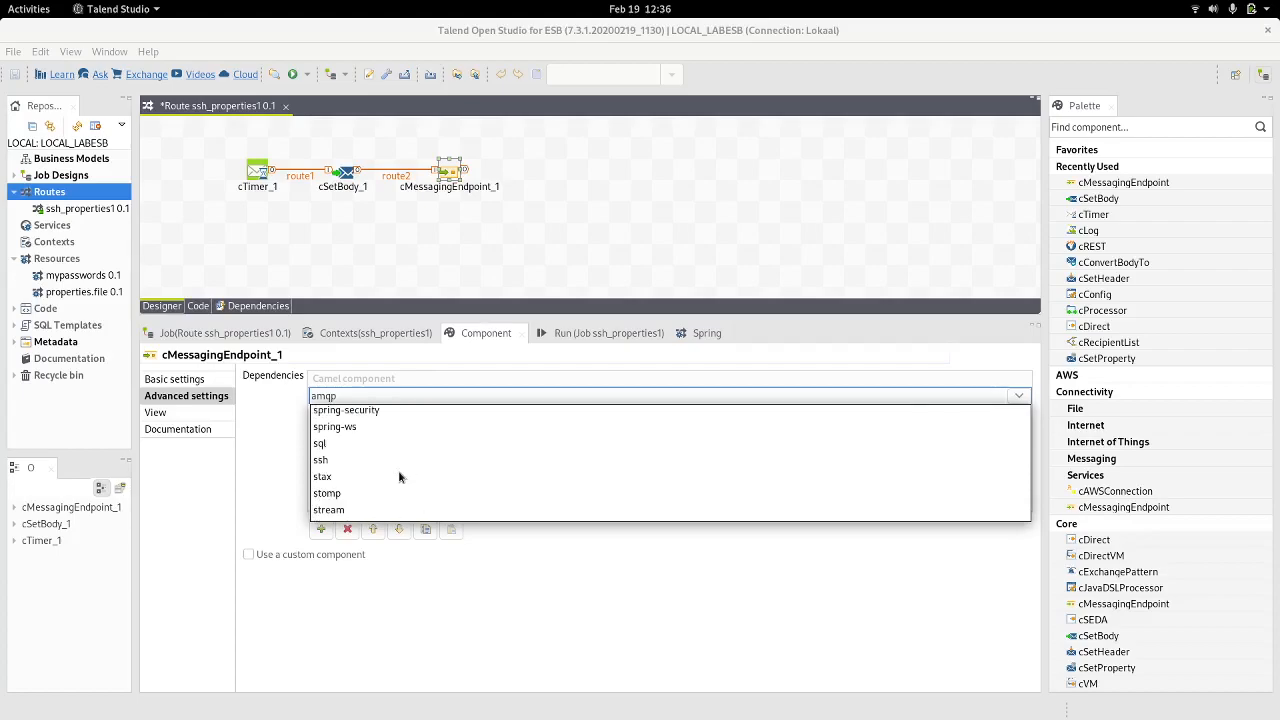
click(320, 458)
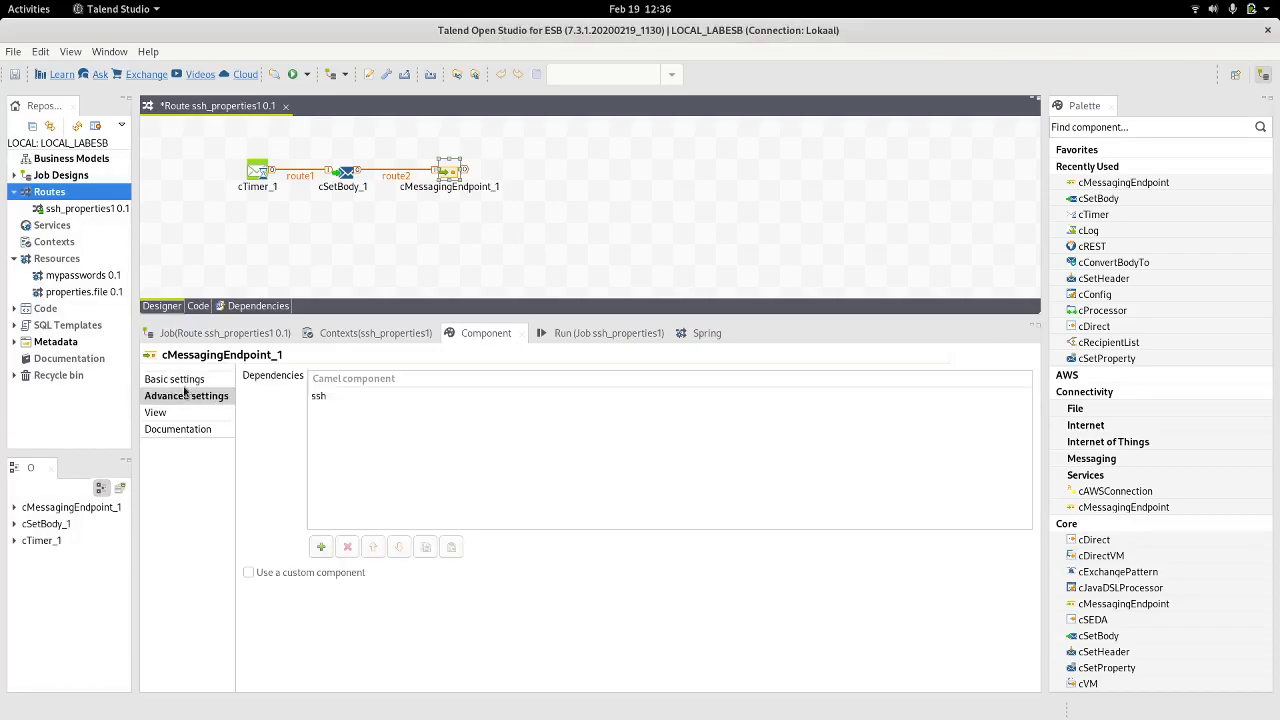
- Start editing the endpoint URI and switch to the Camel SSH docs in Brave
click(176, 380)
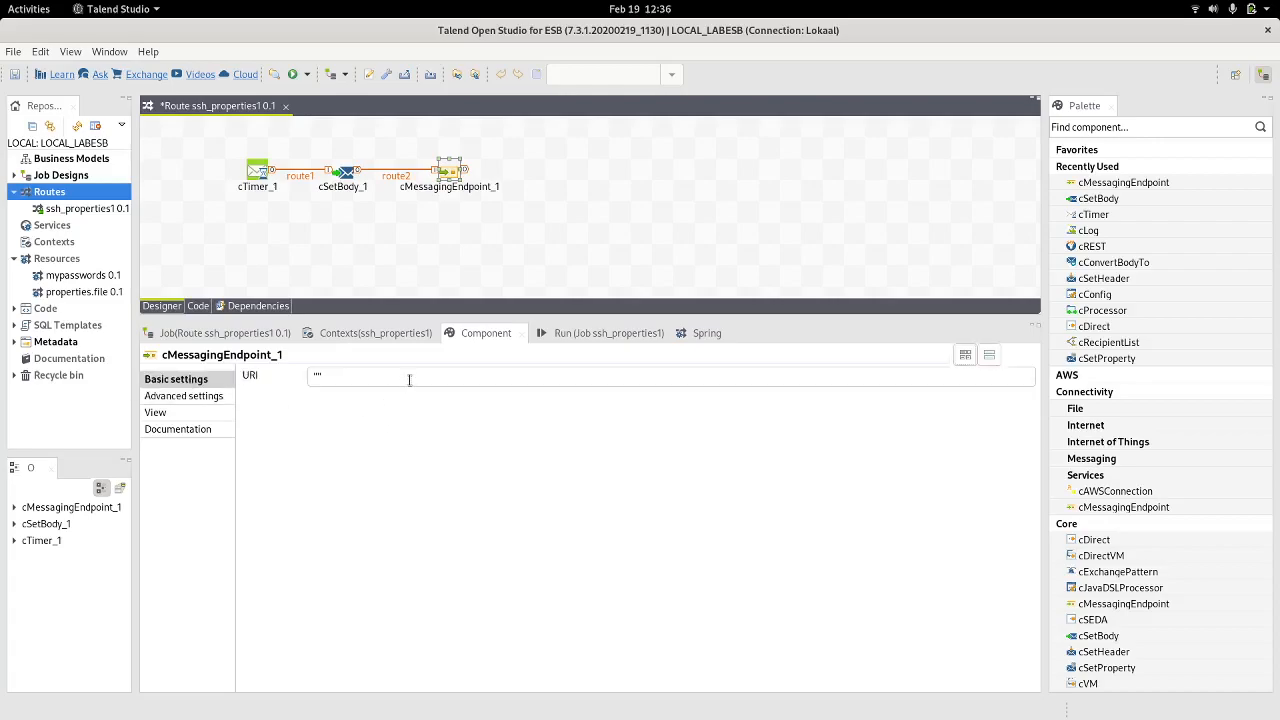
click(410, 376)
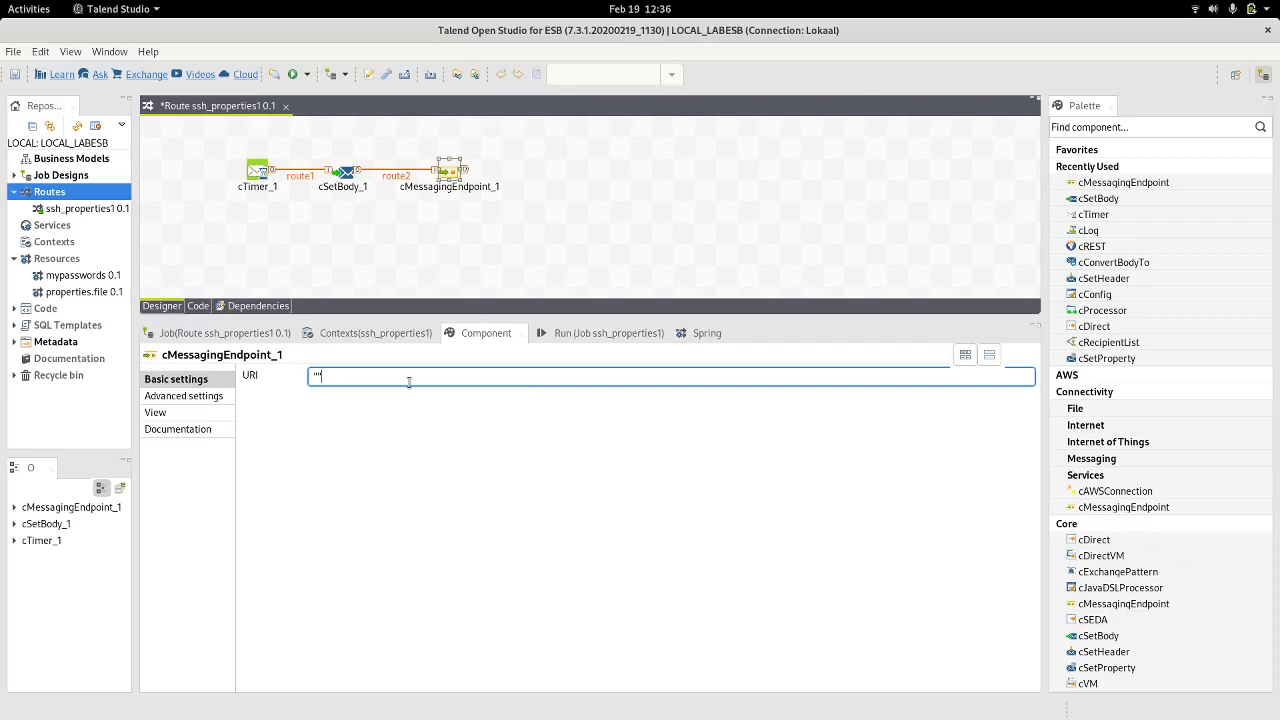
key(Alt+Tab)
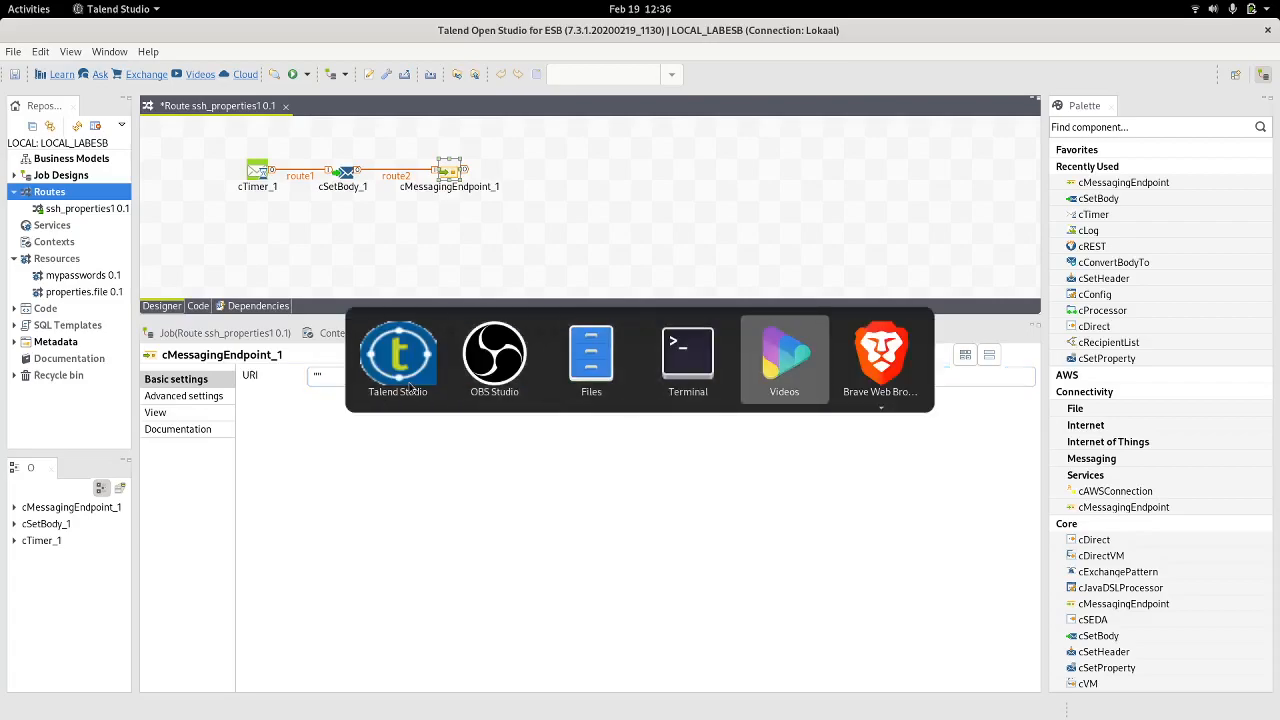
click(880, 352)
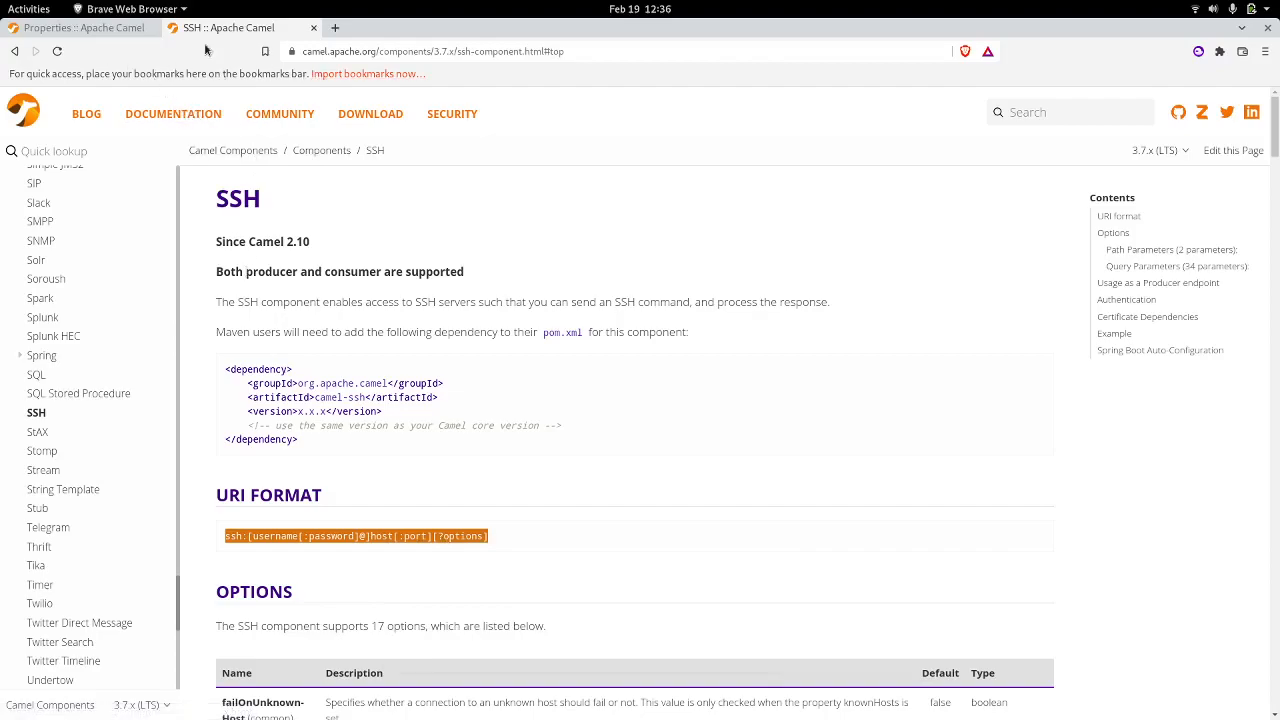
mouse_move(656, 408)
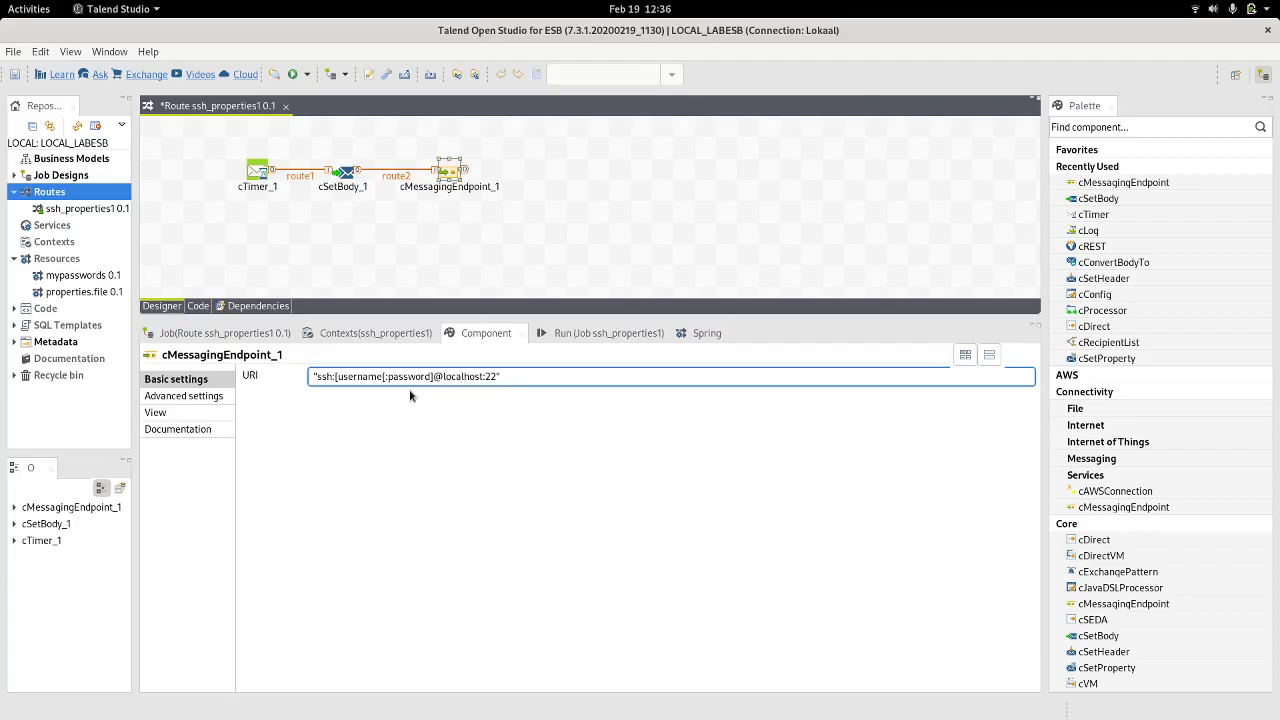
click(440, 376)
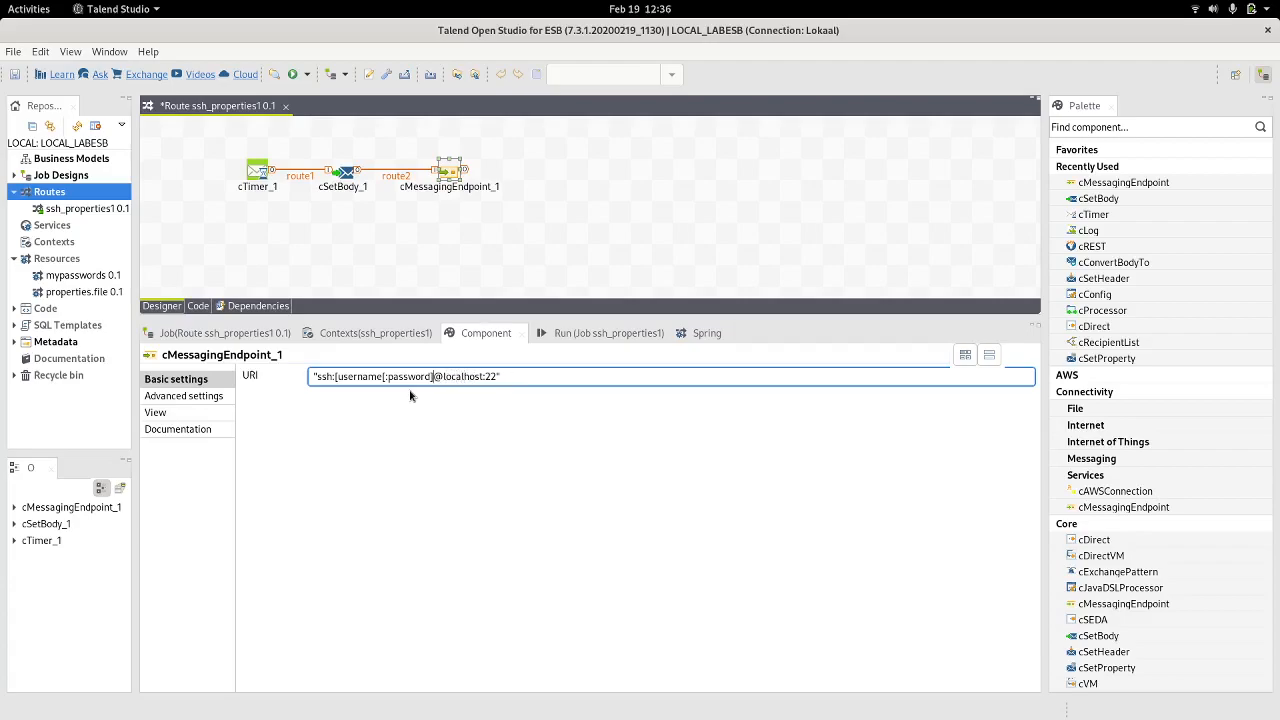
double_click(384, 376)
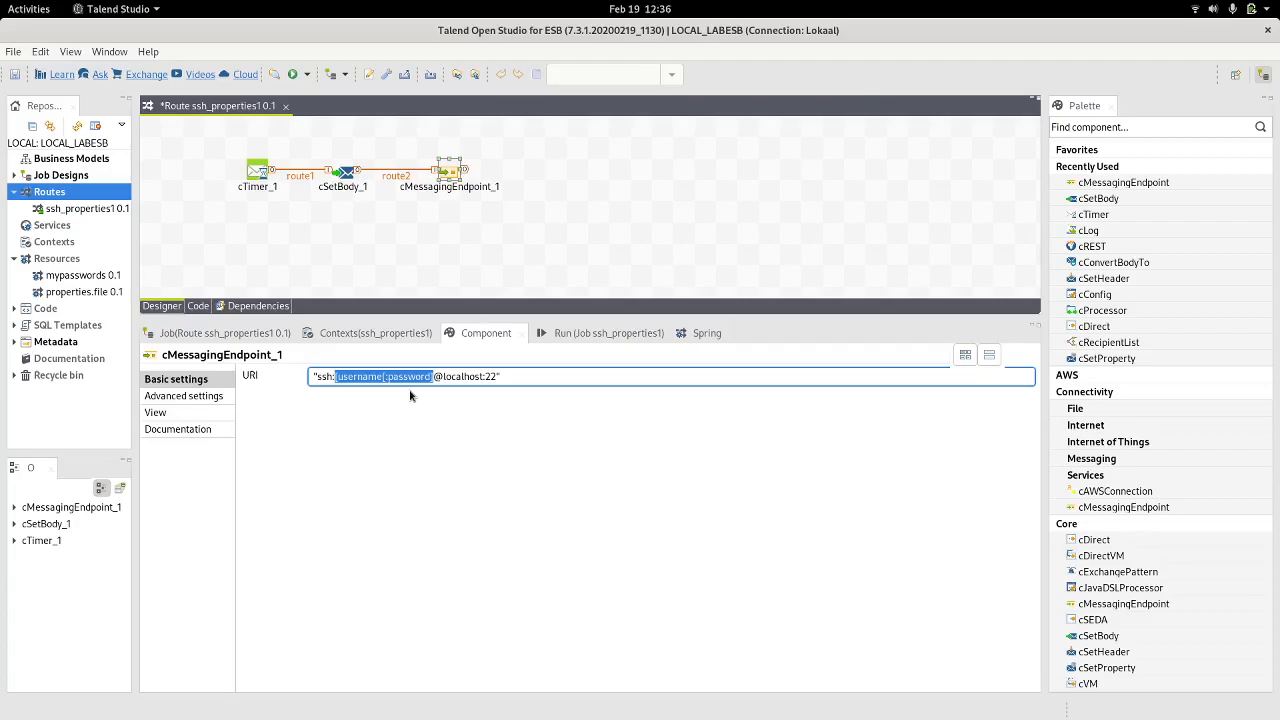
text(my)
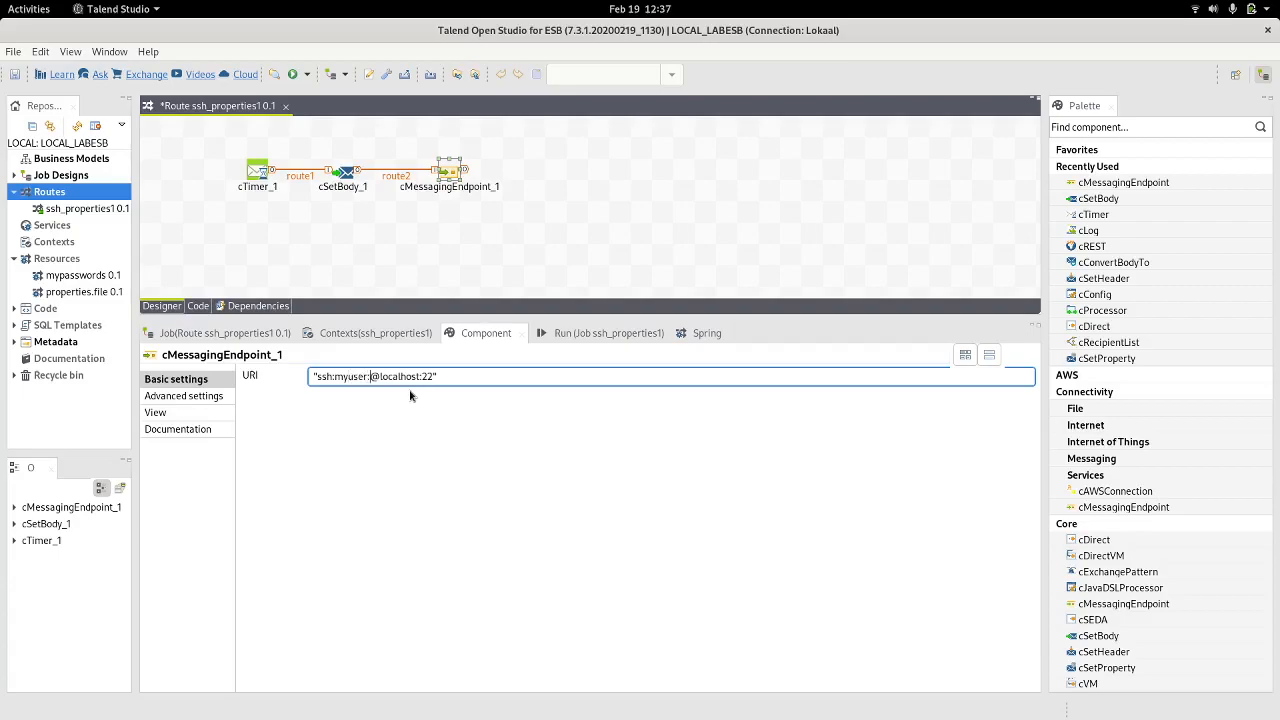
text(mypass)
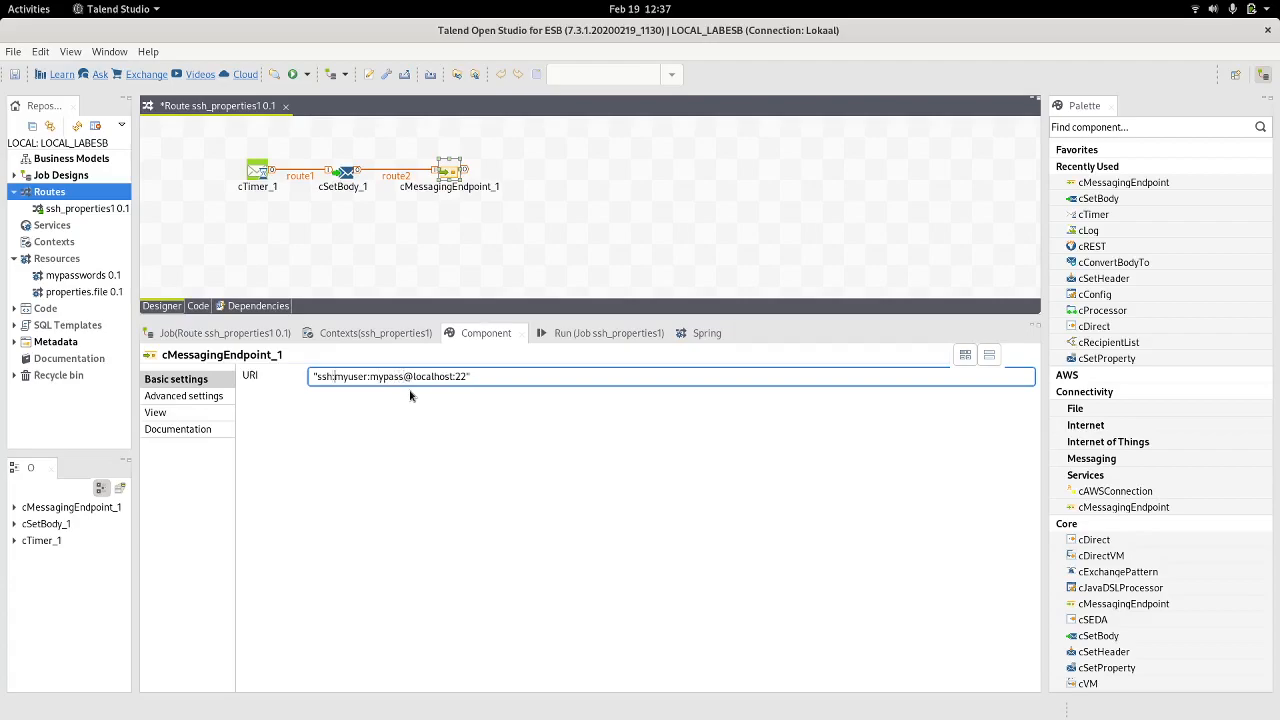
text({{)
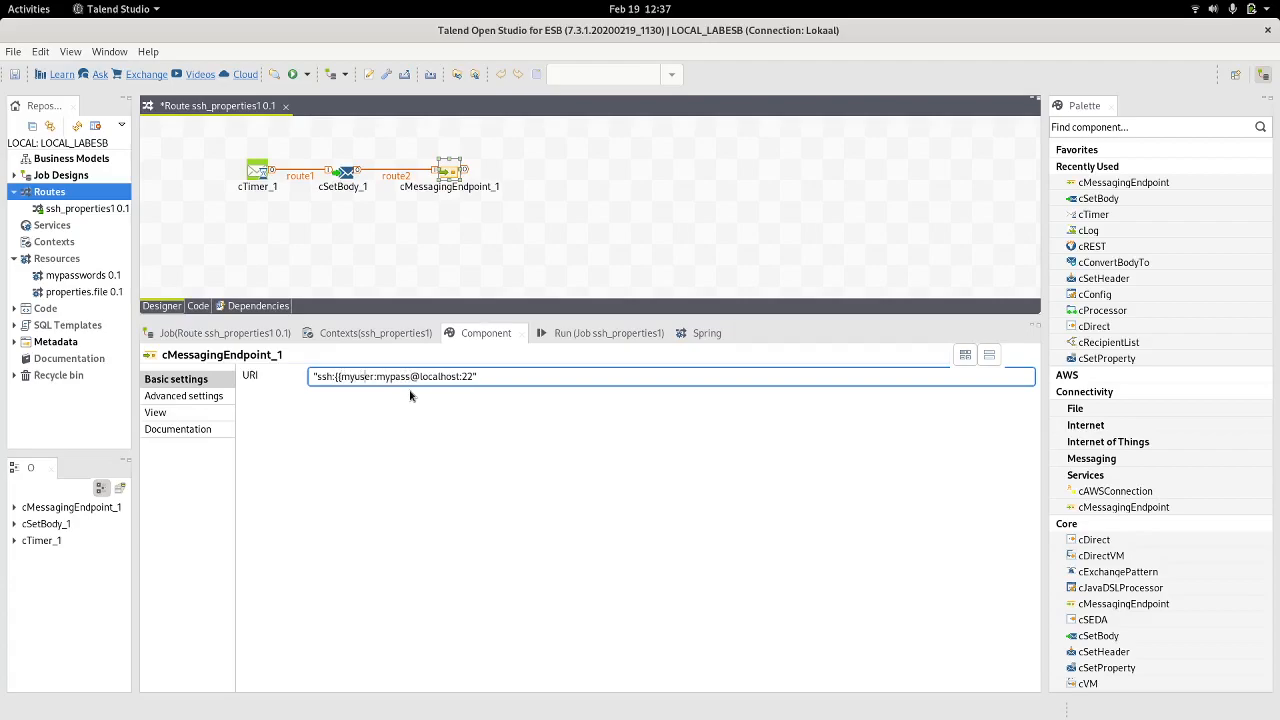
text(}})
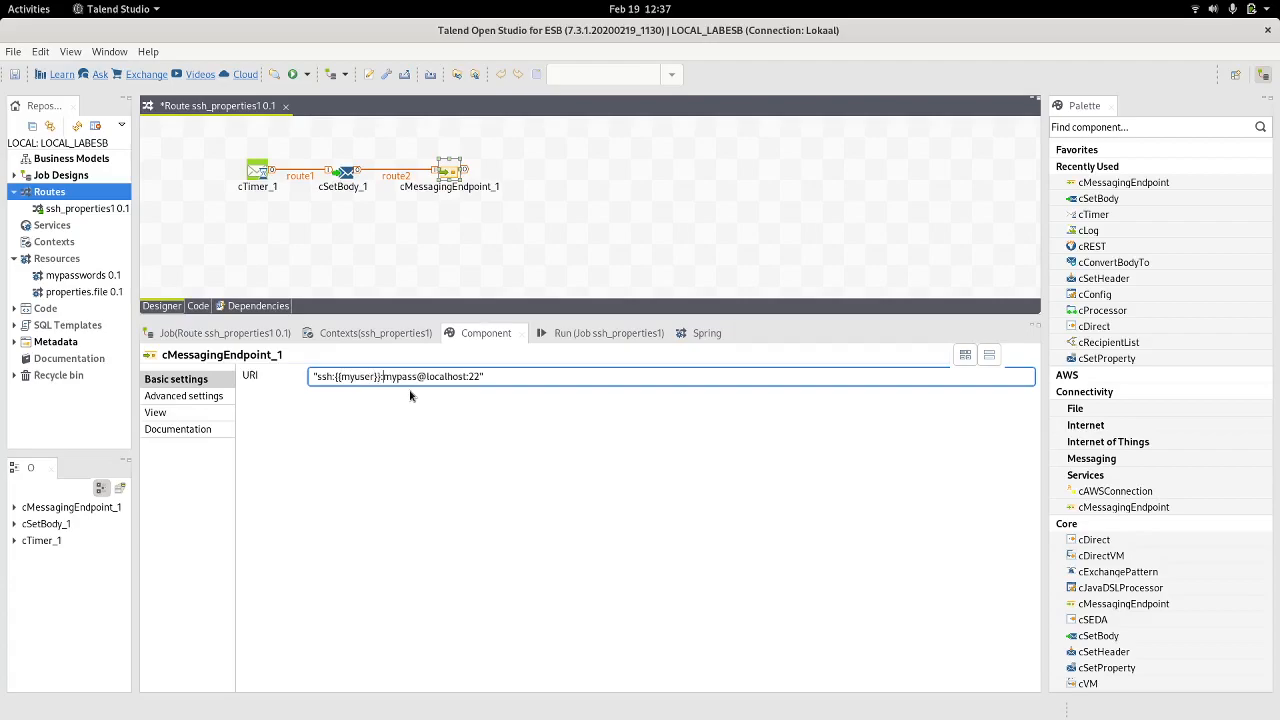
text({{mypass}})
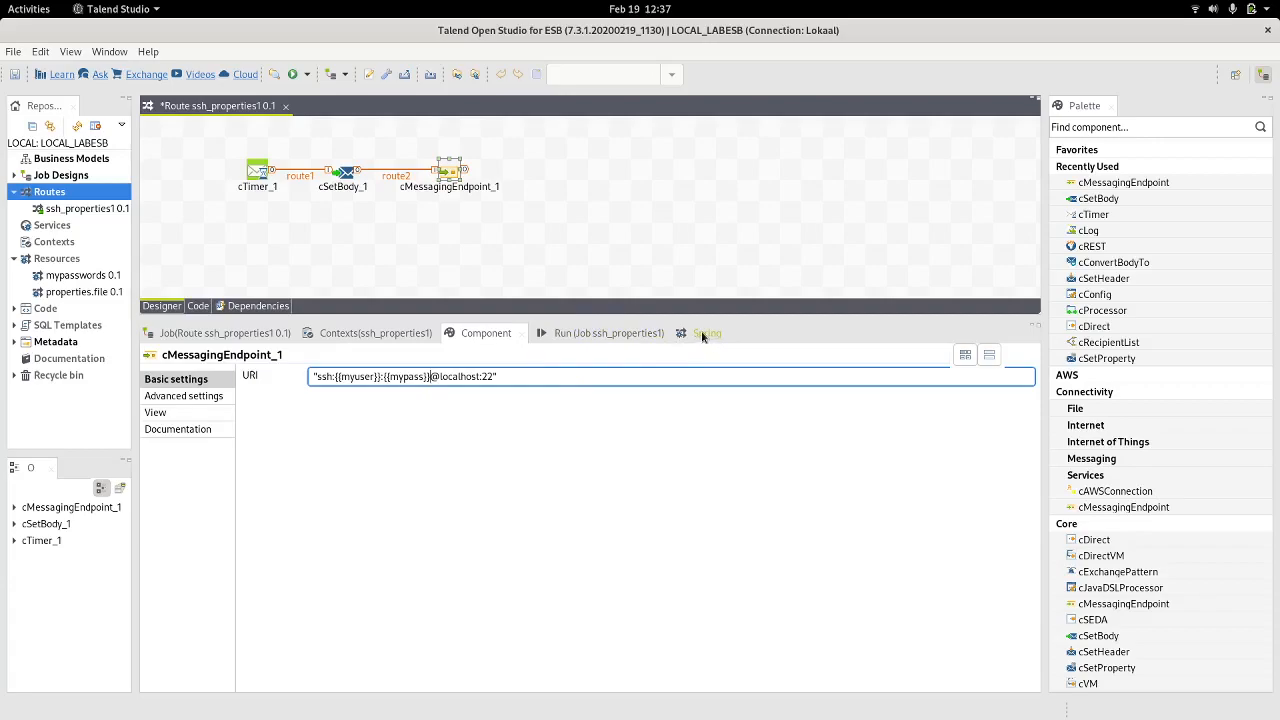
double_click(352, 376)
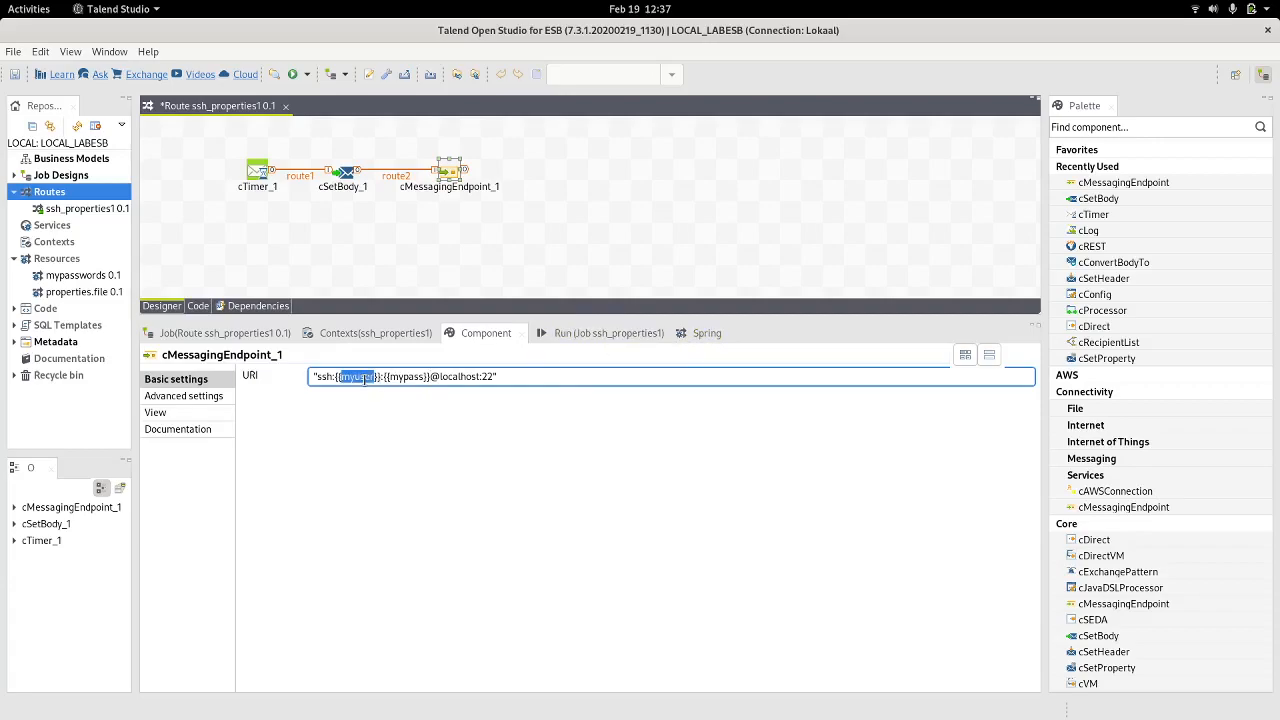
click(692, 332)
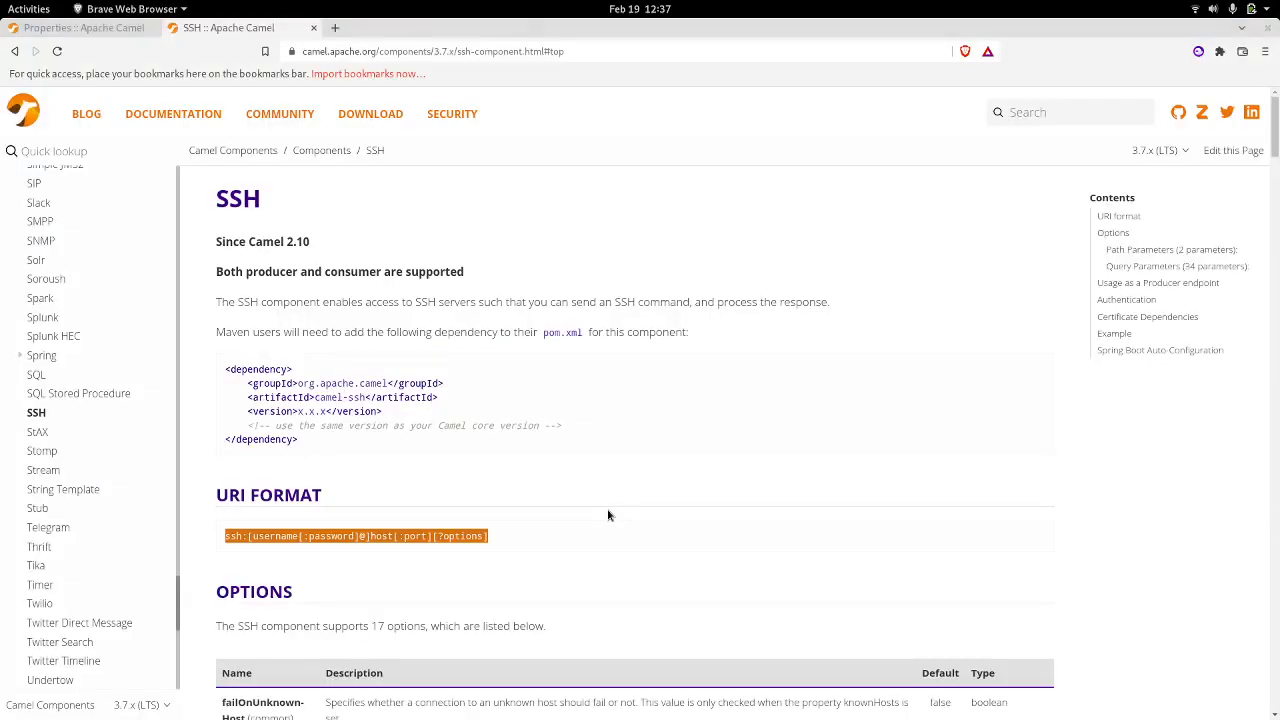
click(80, 28)
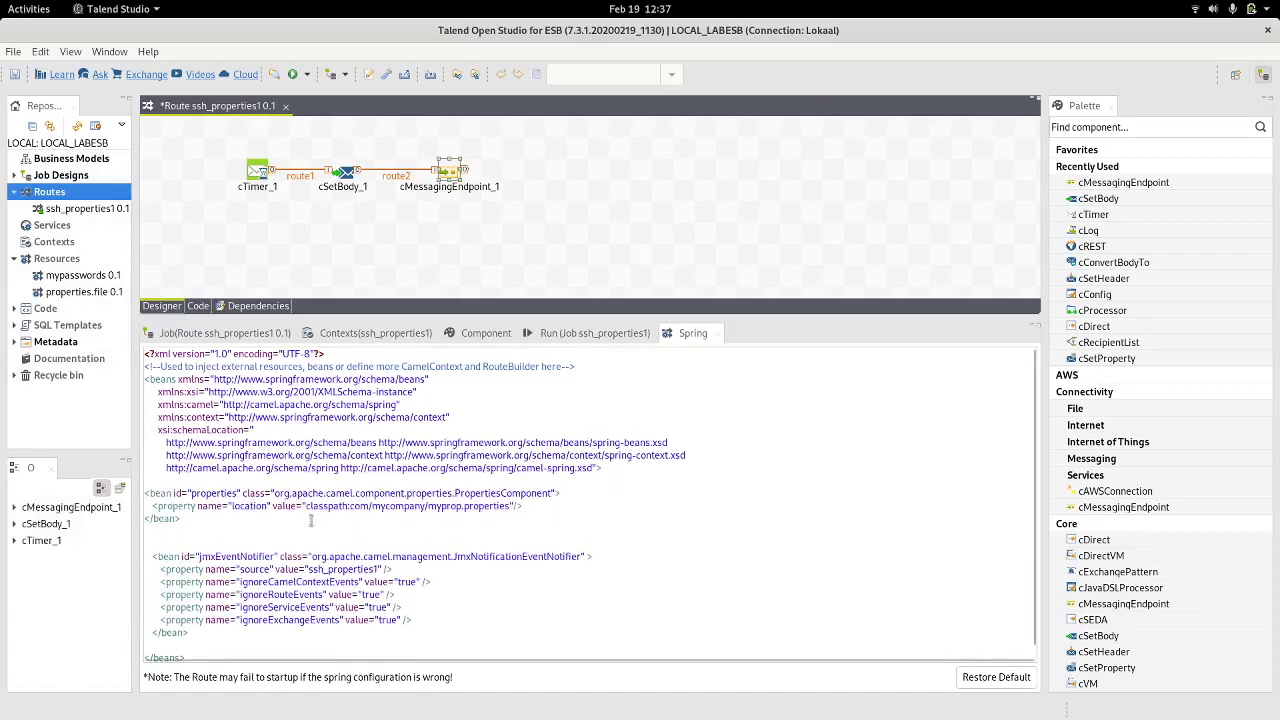
- Replace the properties bean location's classpath prefix with file:/
double_click(328, 504)
text(resource:)
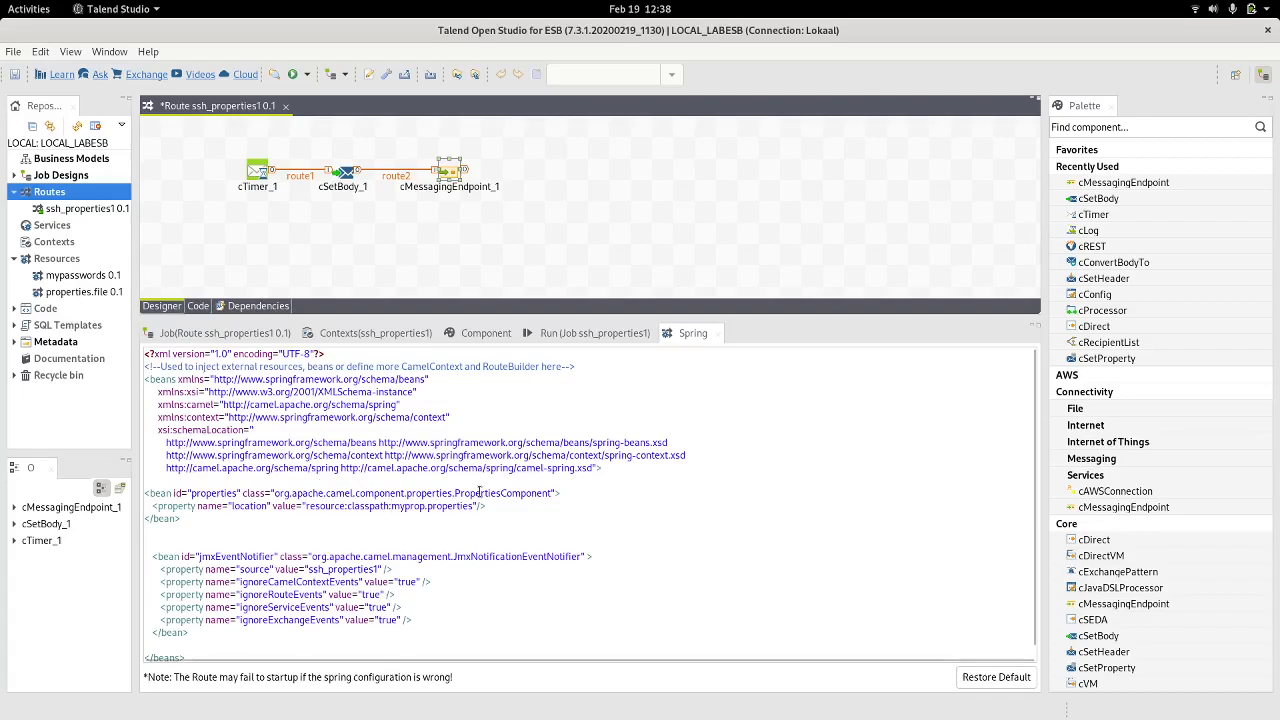
double_click(390, 506)
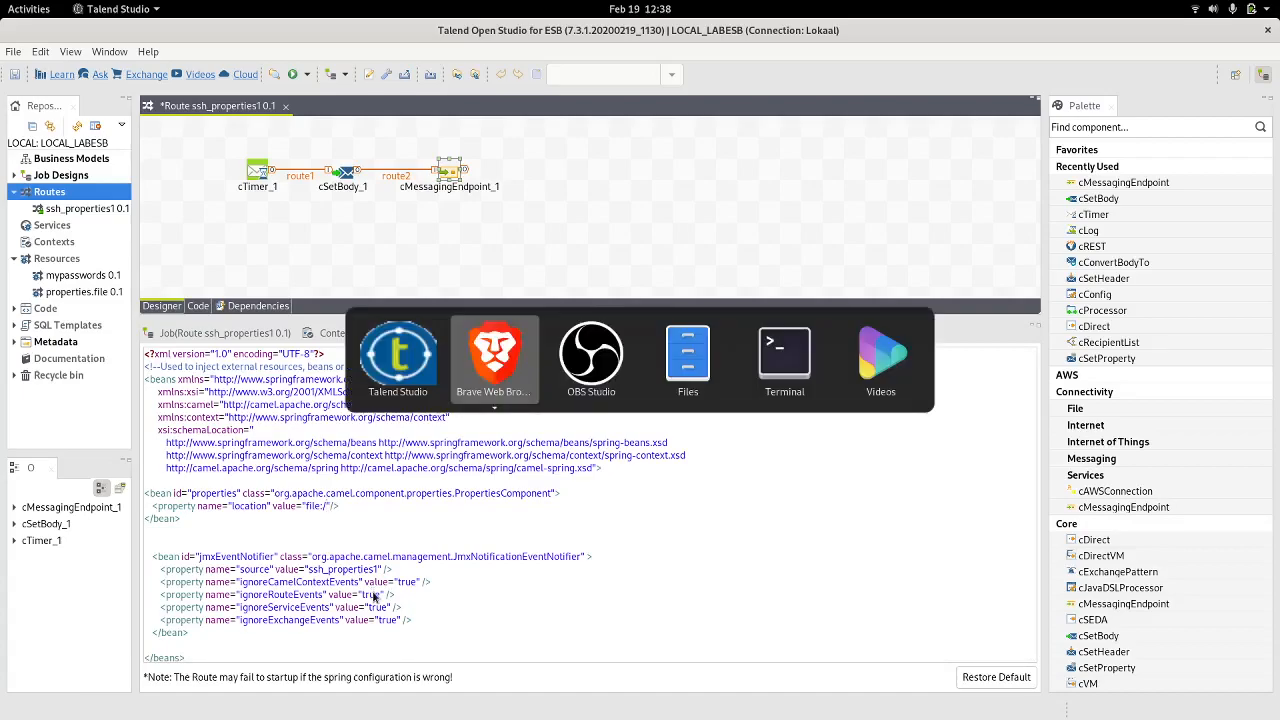
- In Terminal, show the current folder path and list its files
click(784, 350)
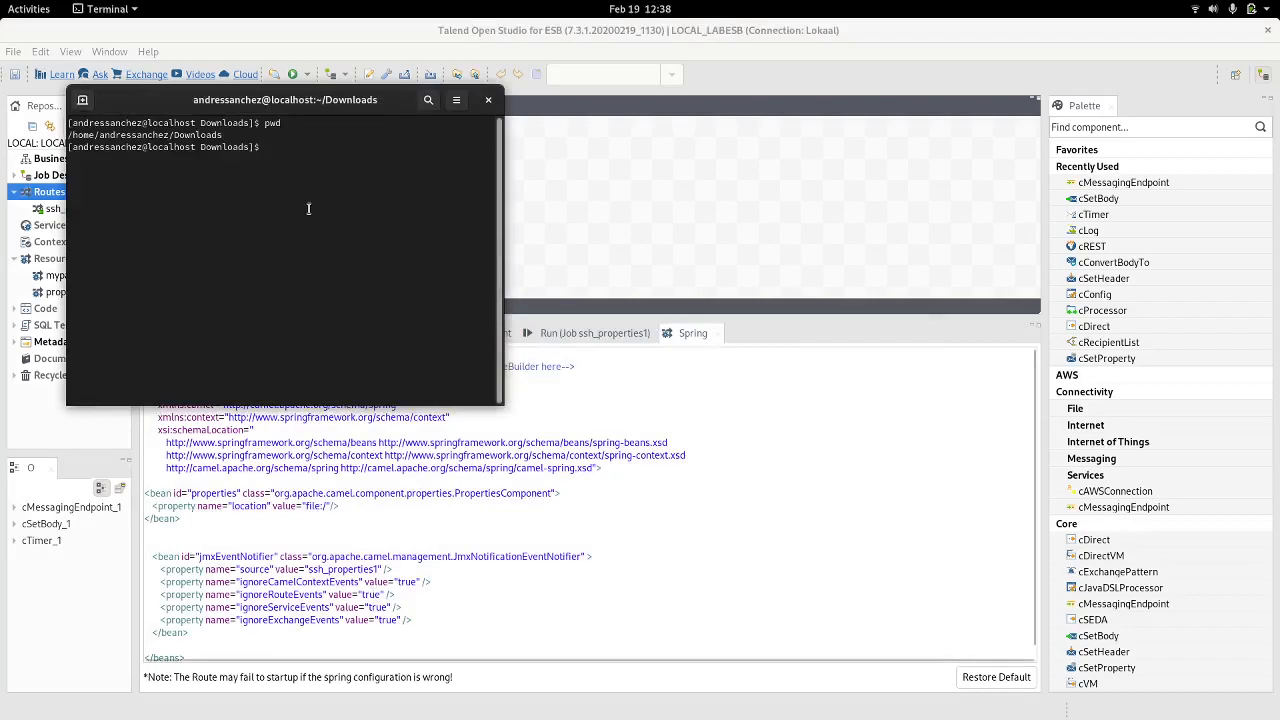
text(pwd)
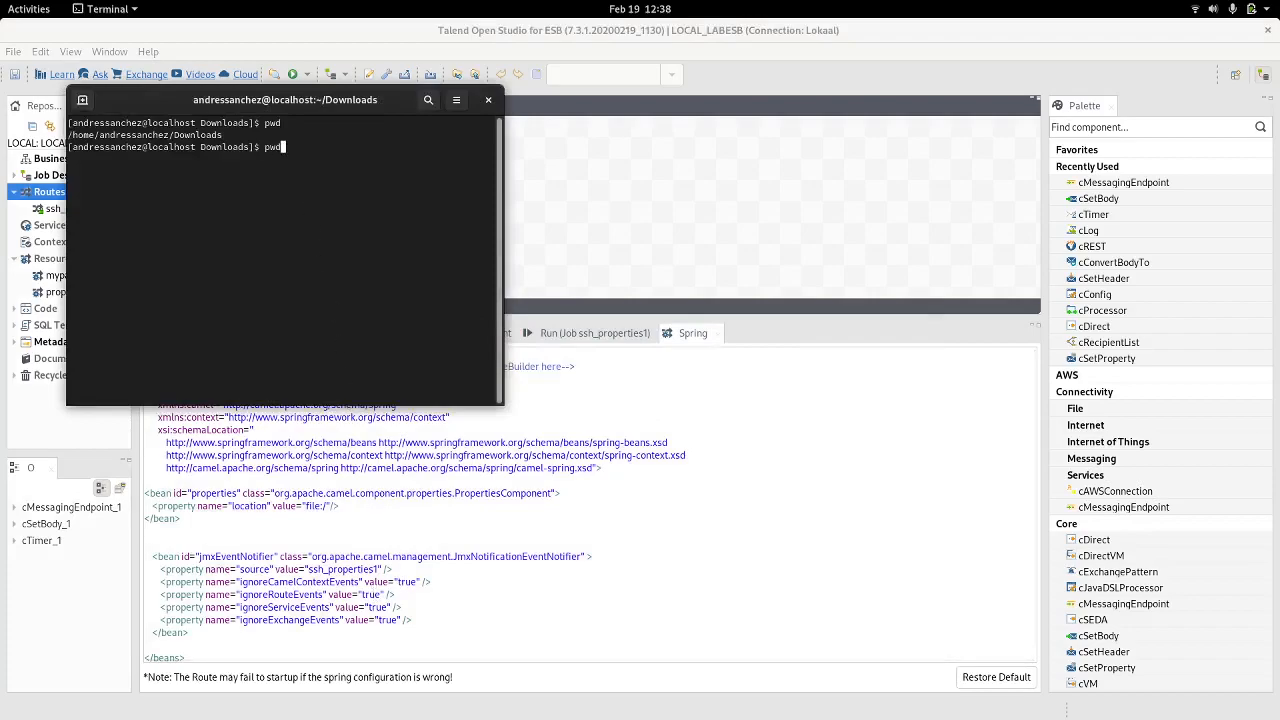
key(Return)
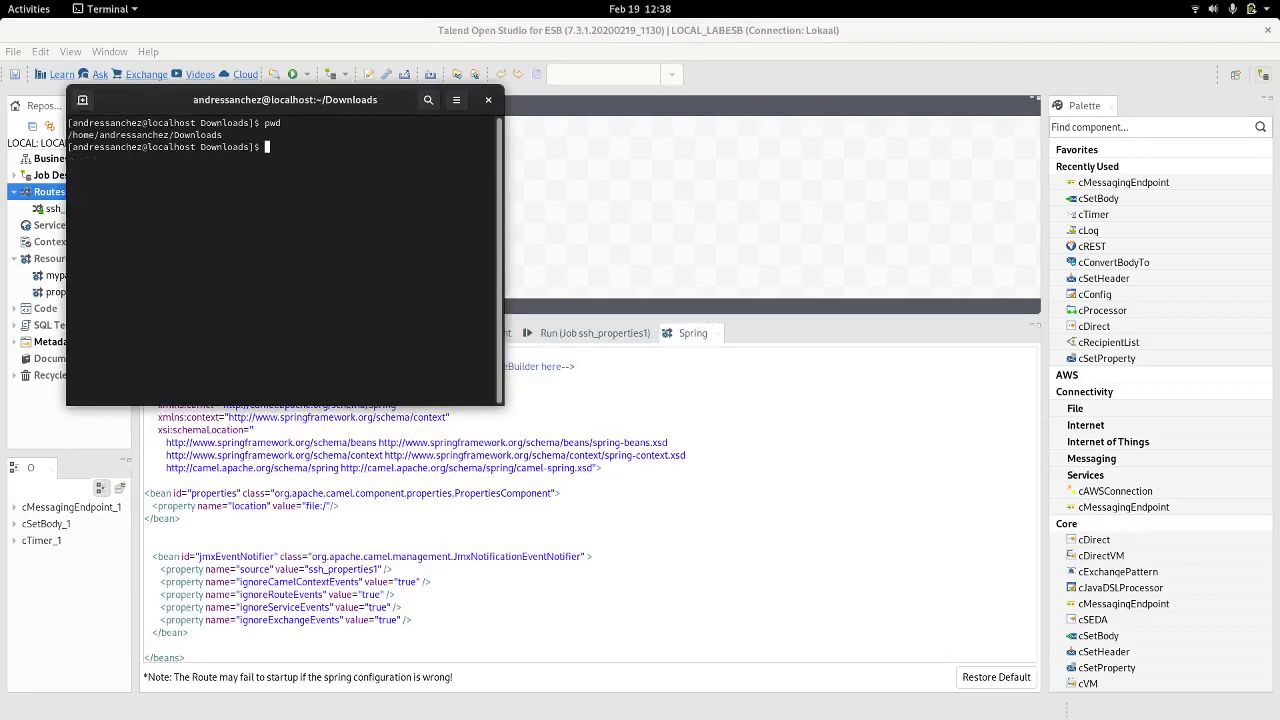
text(ls -la)
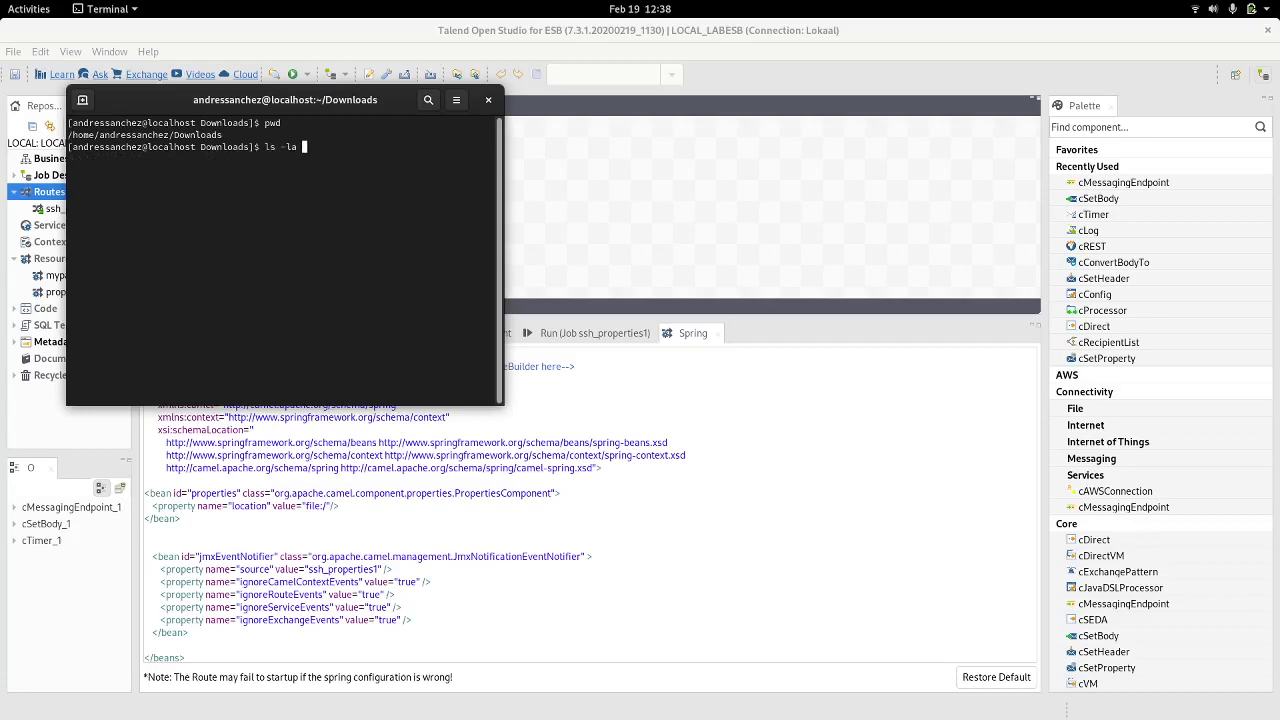
key(Return)
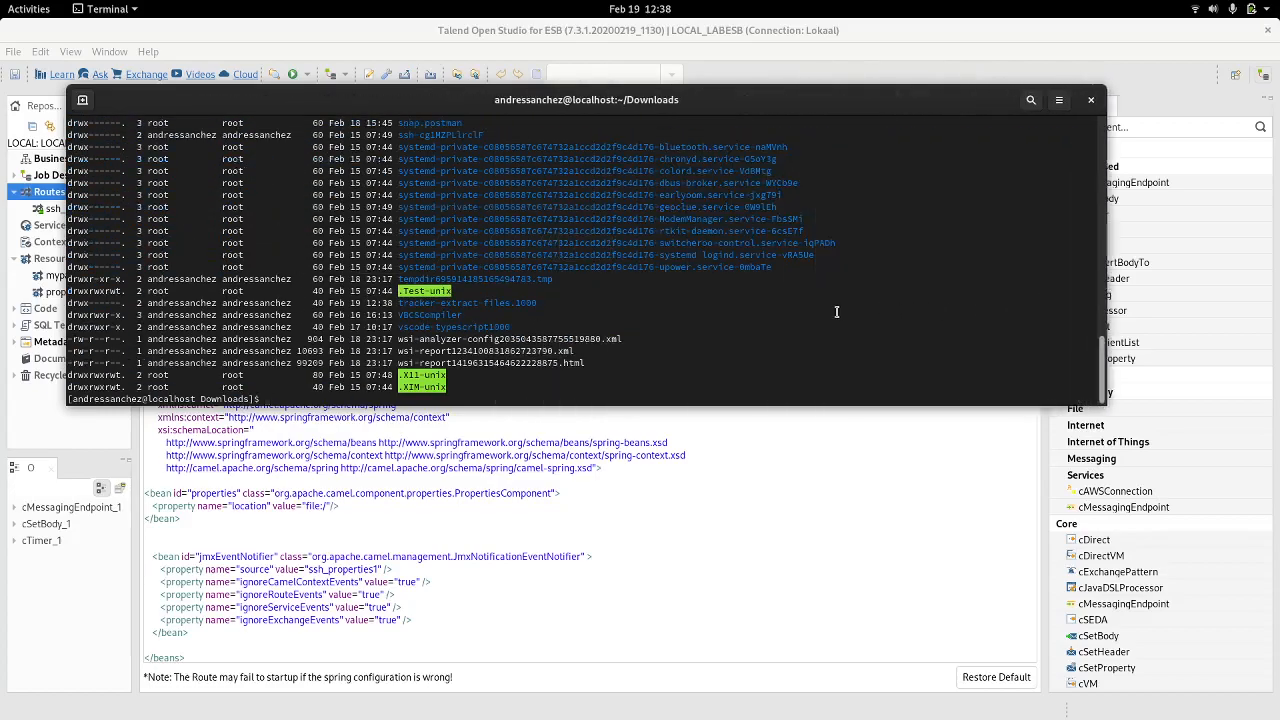
- List /tmp/ so the properties.file entry is visible, and get its options
text(ls -la /tmp/ | grep *pr)
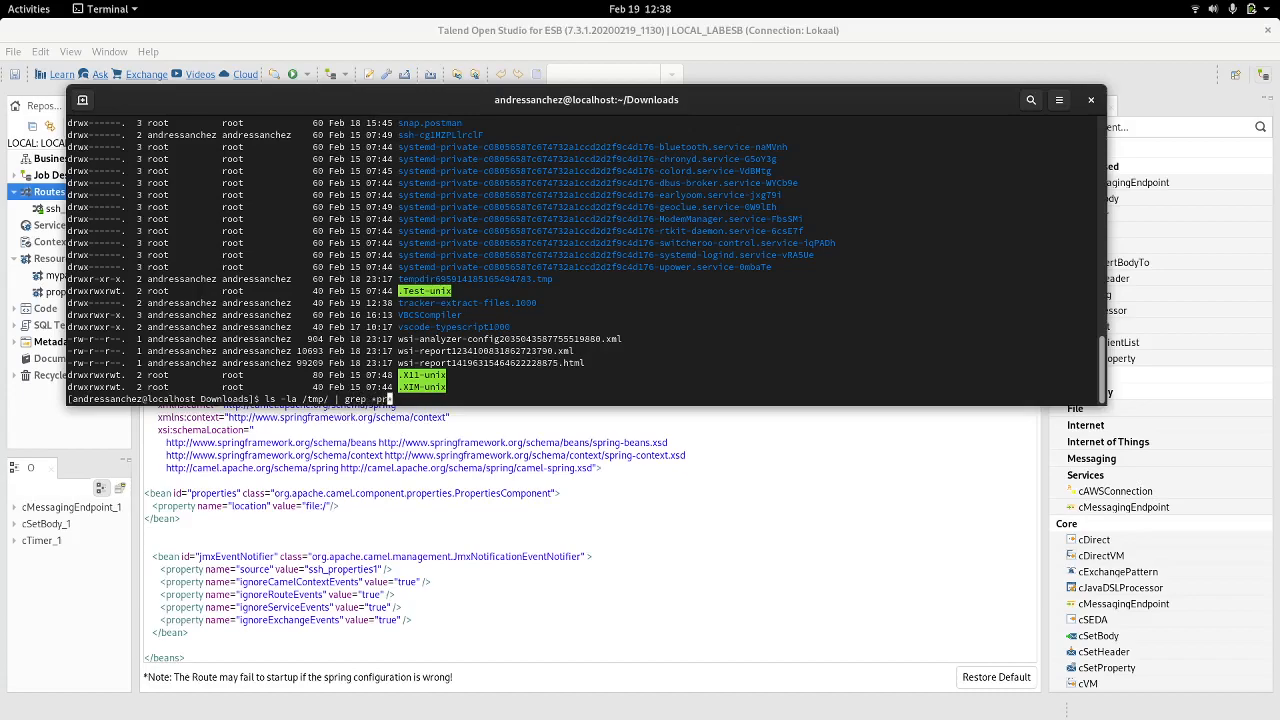
key(Return)
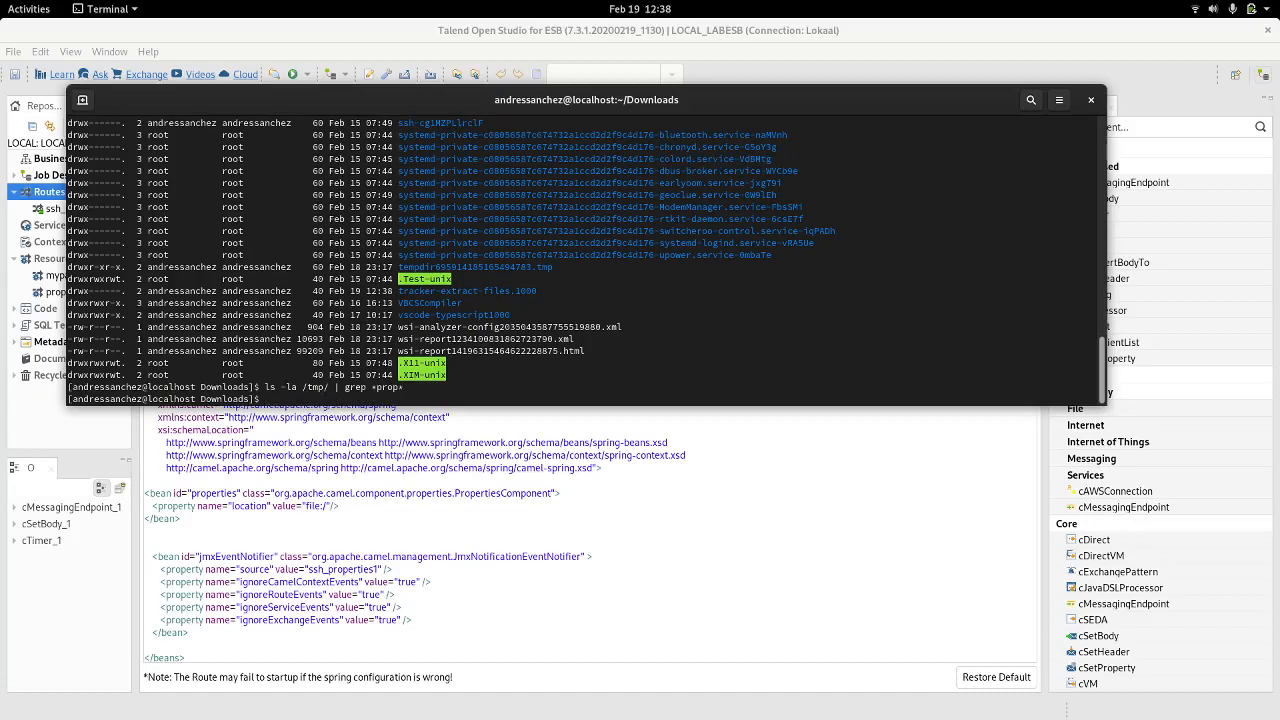
text(ls -la)
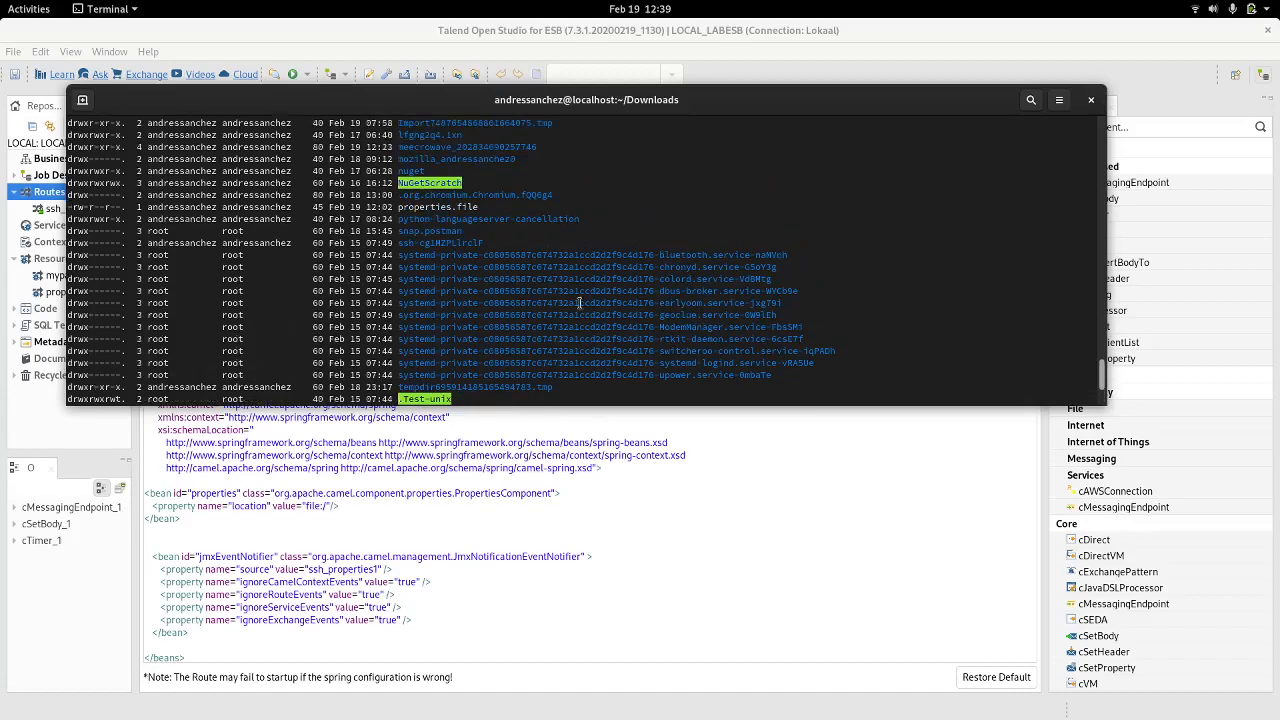
right_click(450, 210)
text(tmp/properties.file)
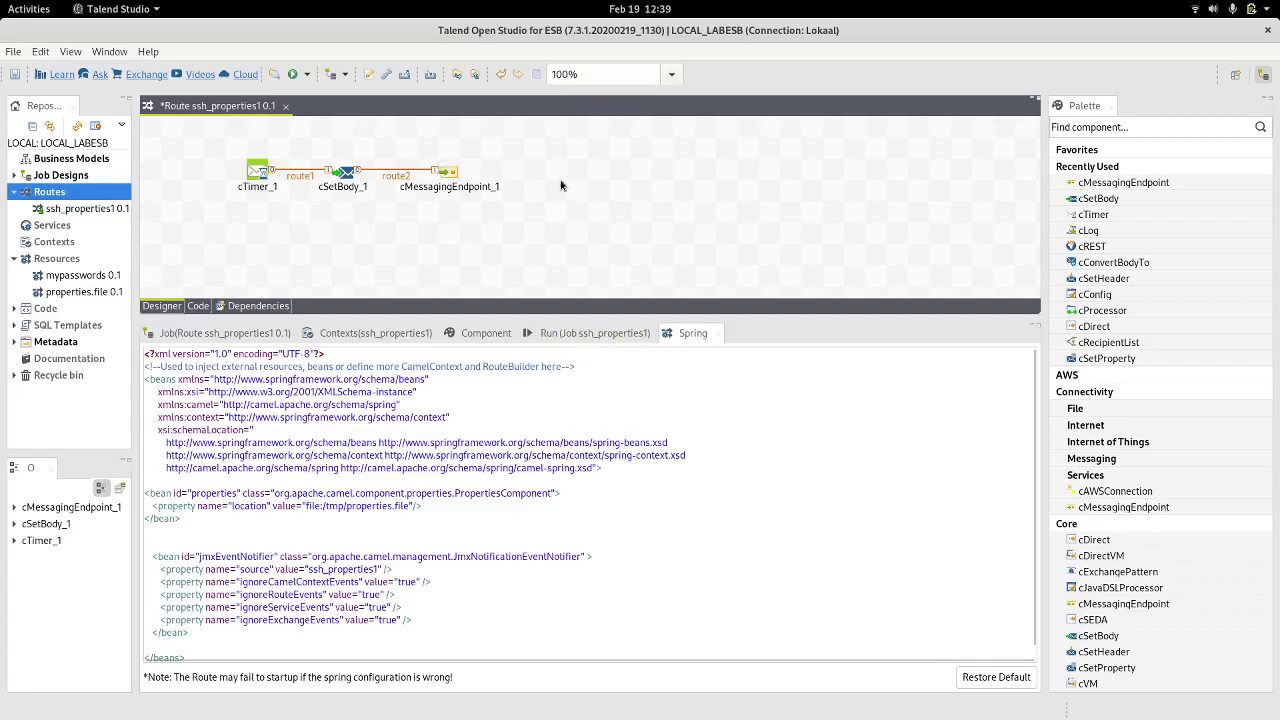
- Add a cLog after the SSH endpoint that outputs the message "${body}"
drag(1088, 180, 556, 192)
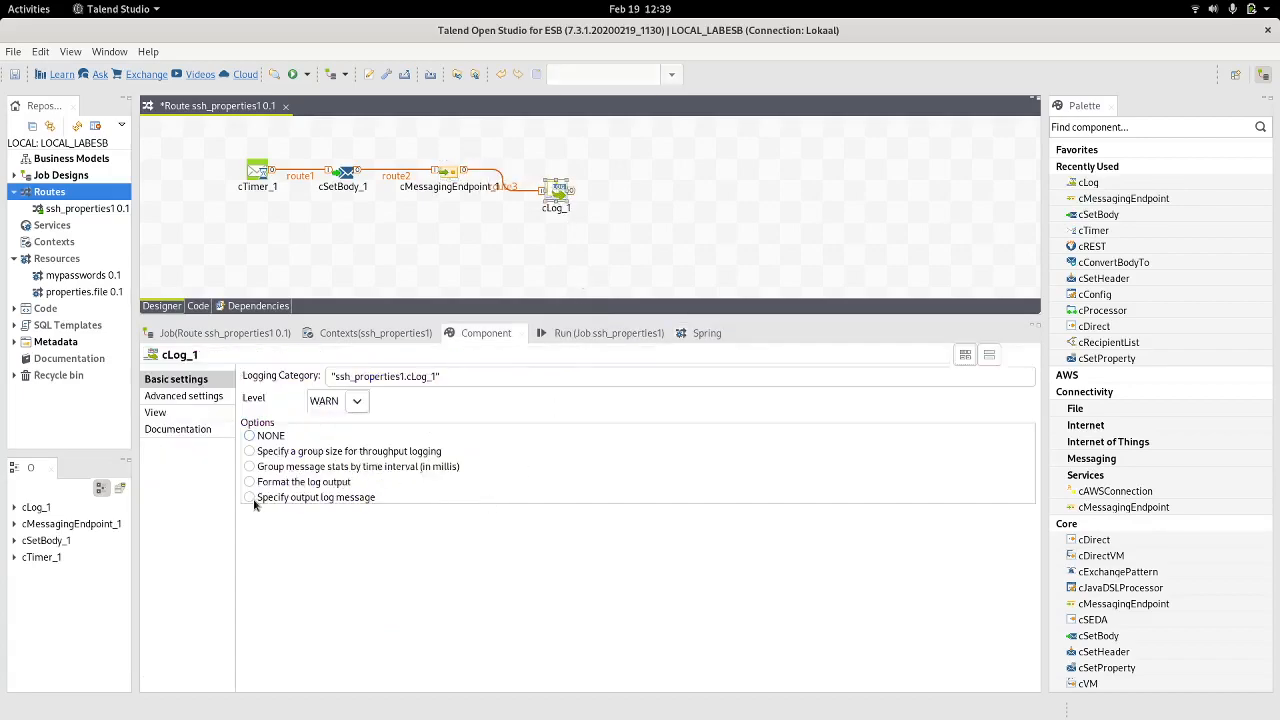
click(248, 496)
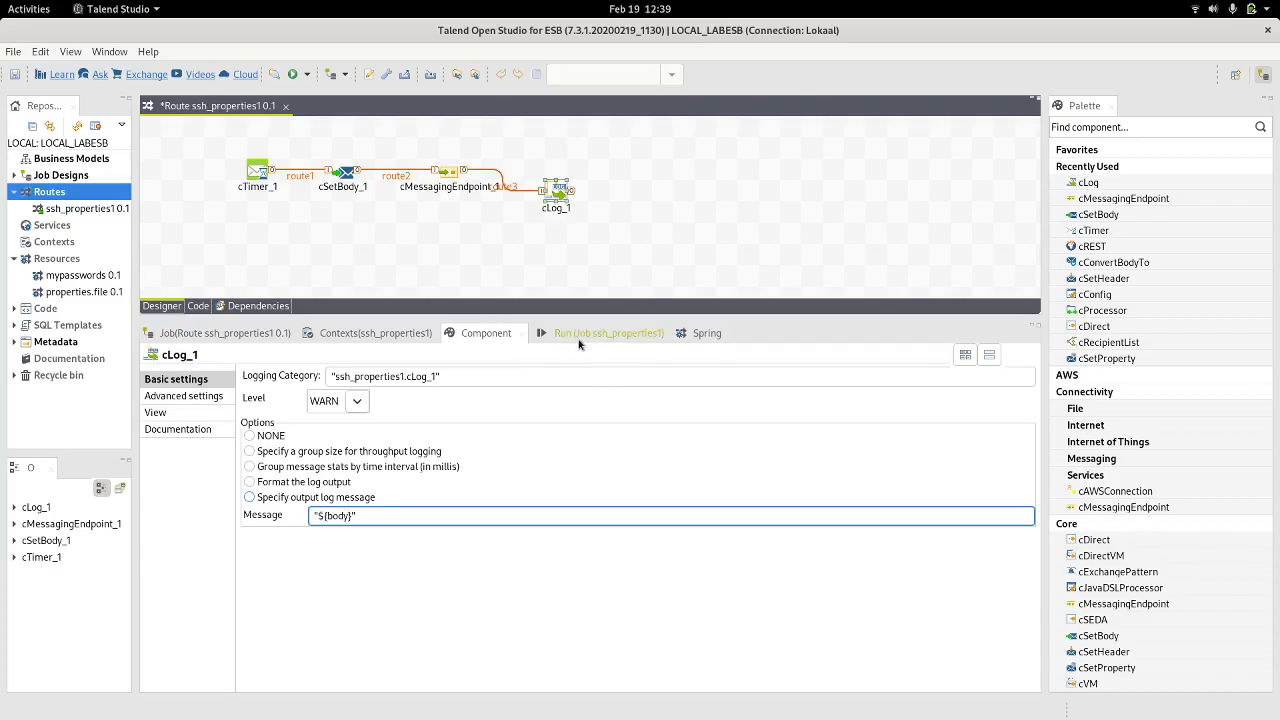
click(608, 332)
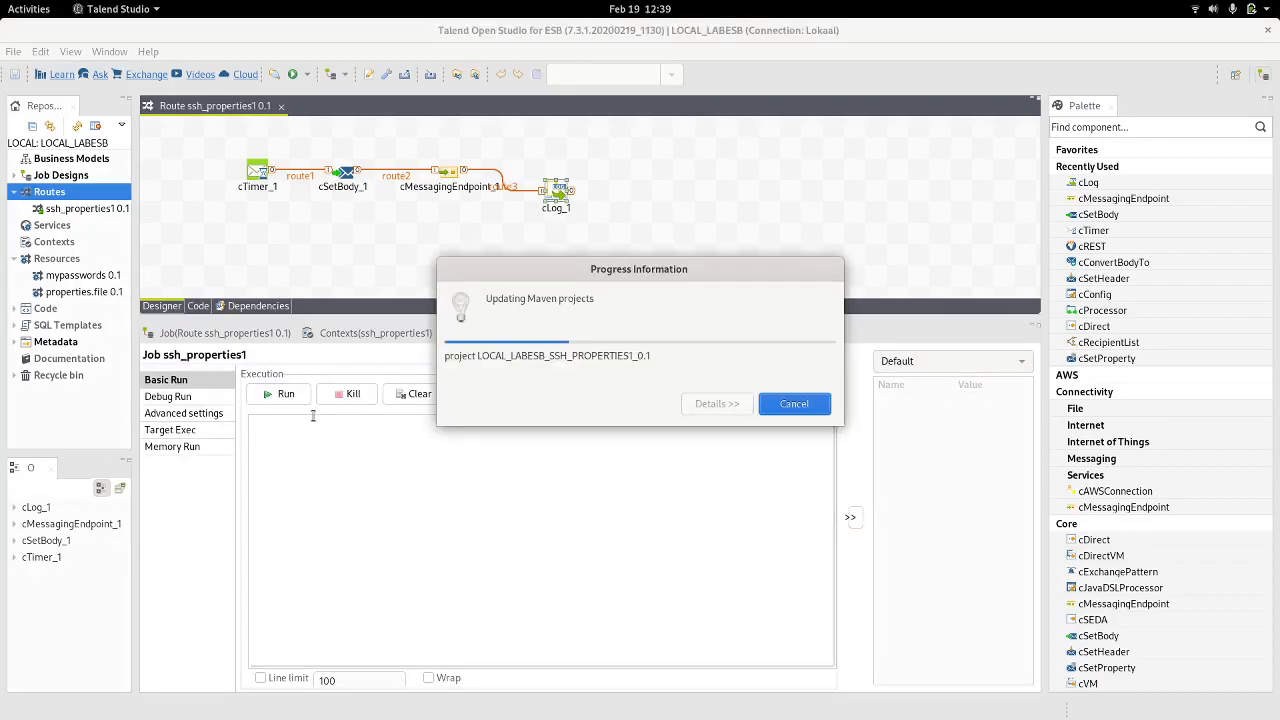
- Run the route so the console prints the remote ifconfig output
click(284, 392)
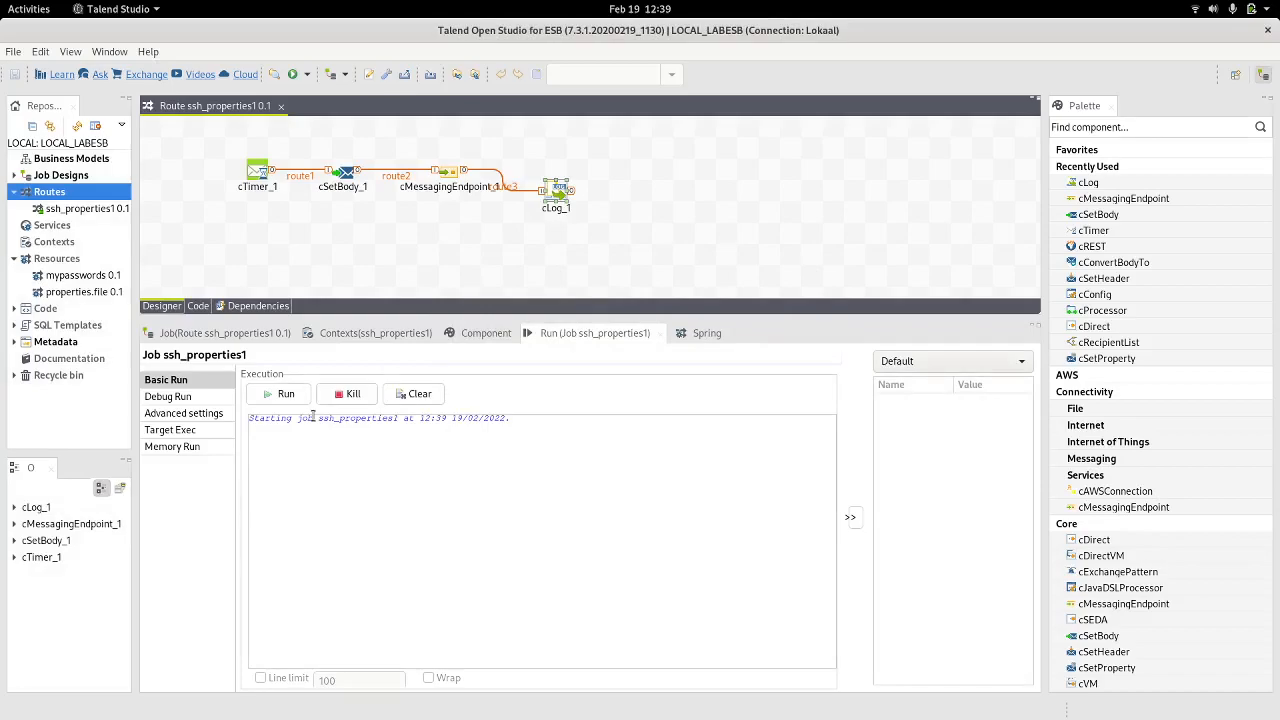
click(284, 392)
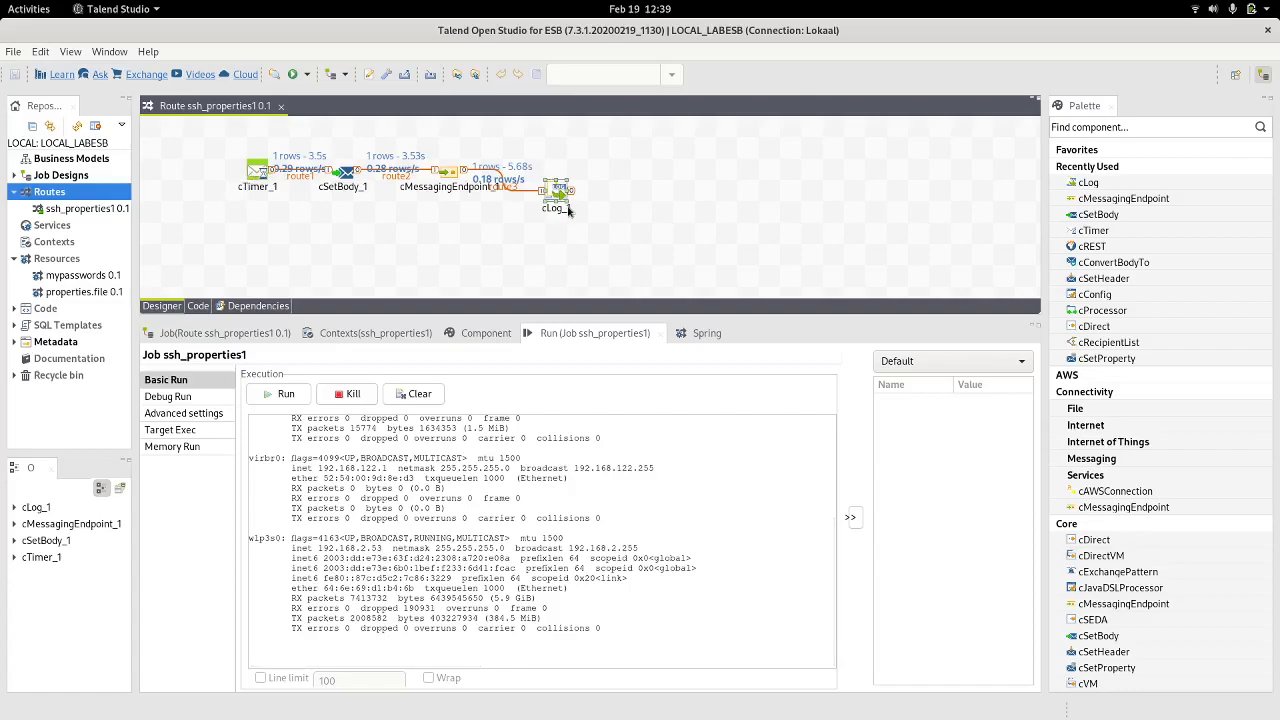
click(278, 392)
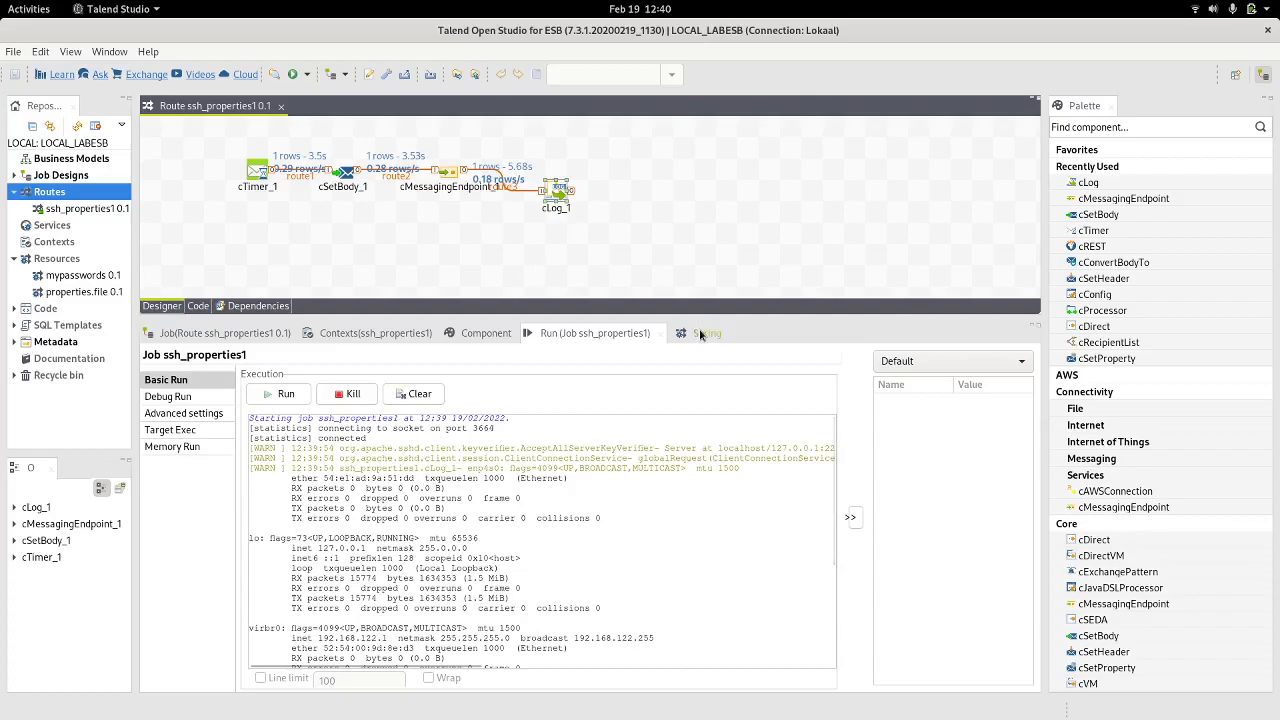
- Review the cSetBody, cMessagingEndpoint (Basic and Advanced) and cLog settings
click(344, 170)
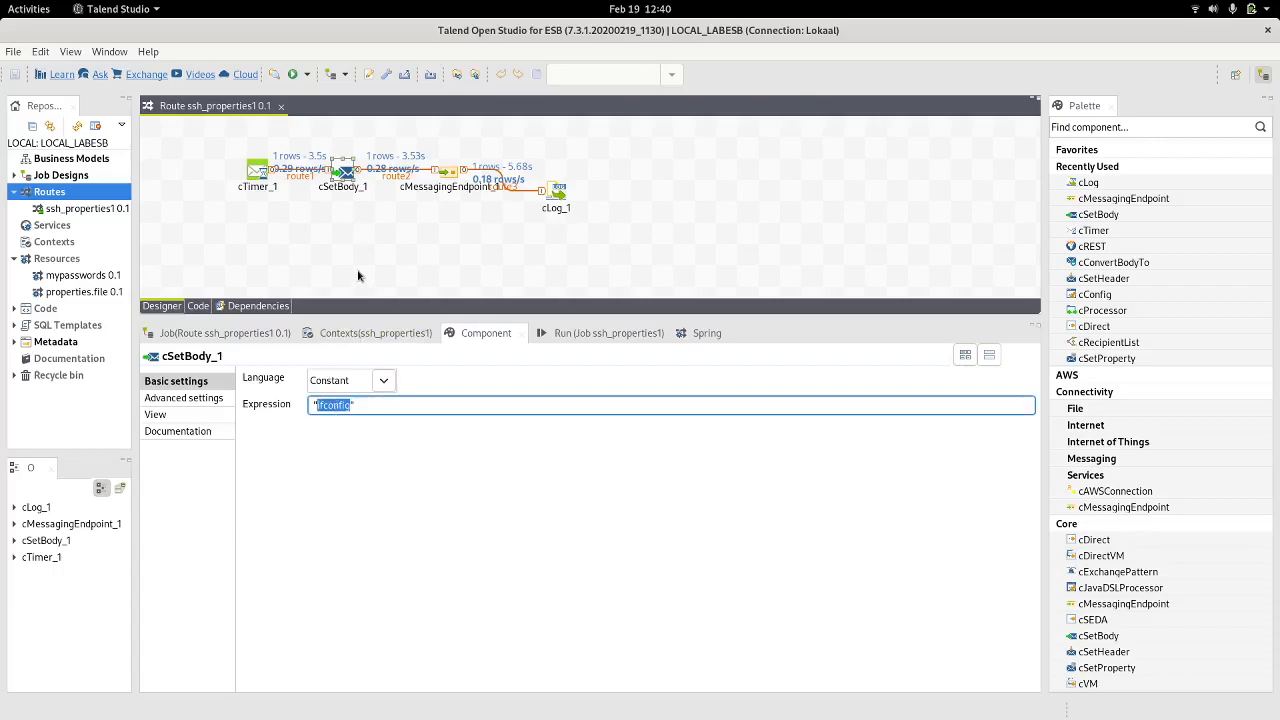
mouse_move(342, 364)
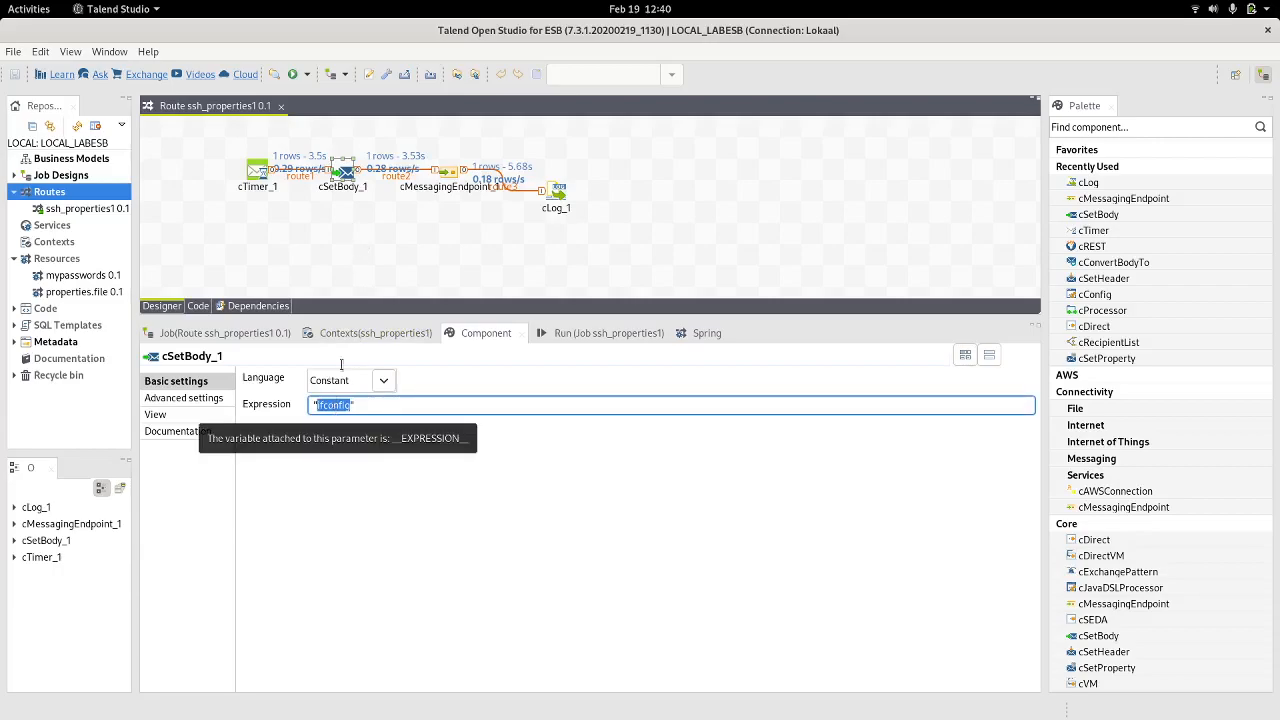
click(452, 170)
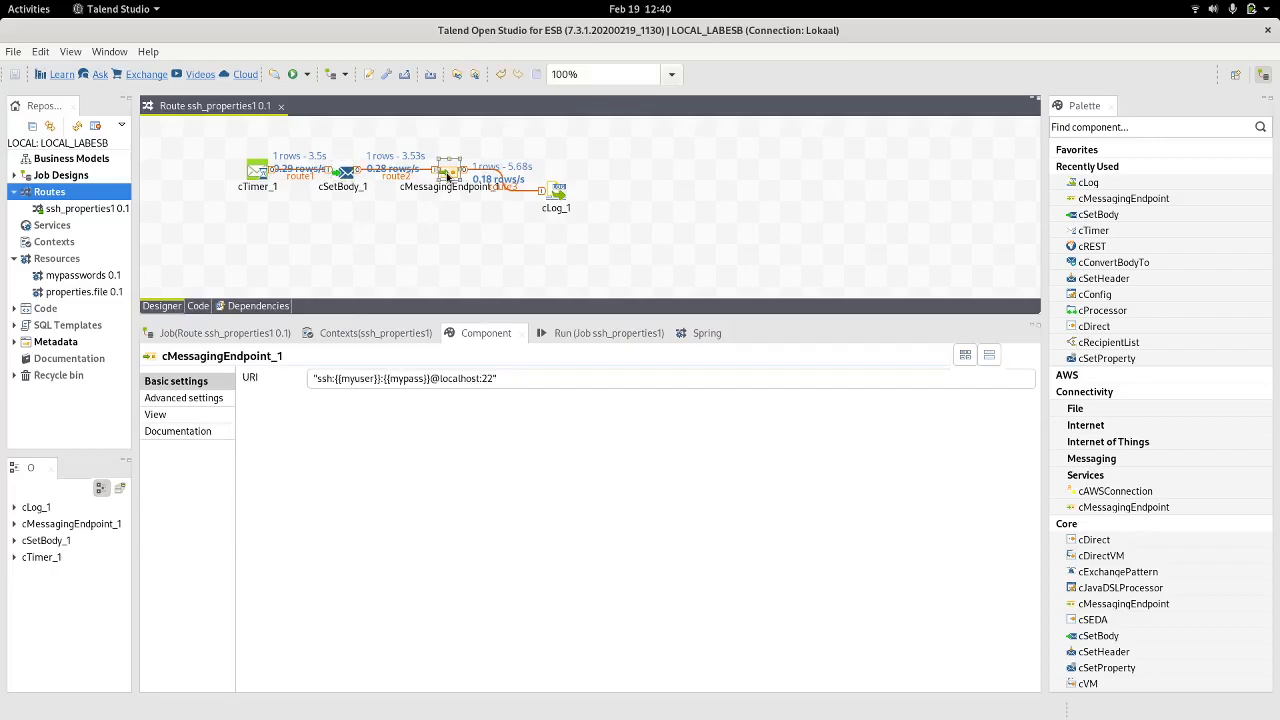
double_click(356, 378)
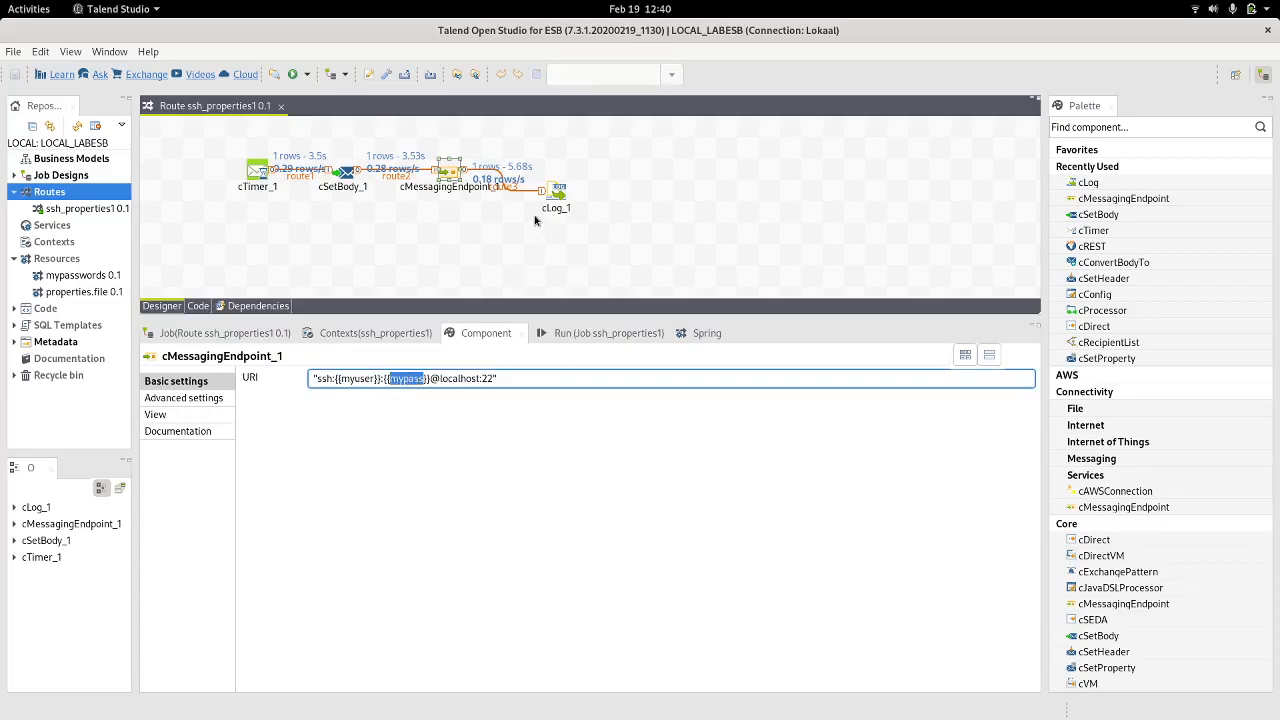
mouse_move(556, 204)
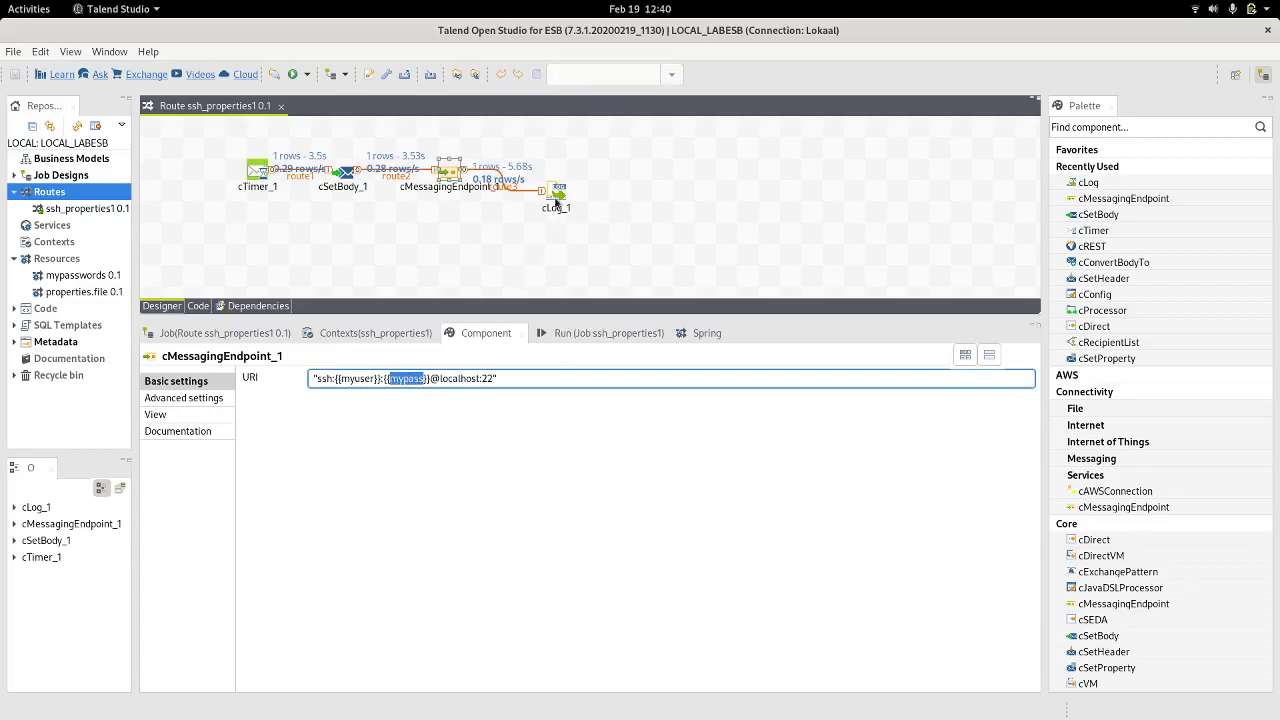
click(184, 396)
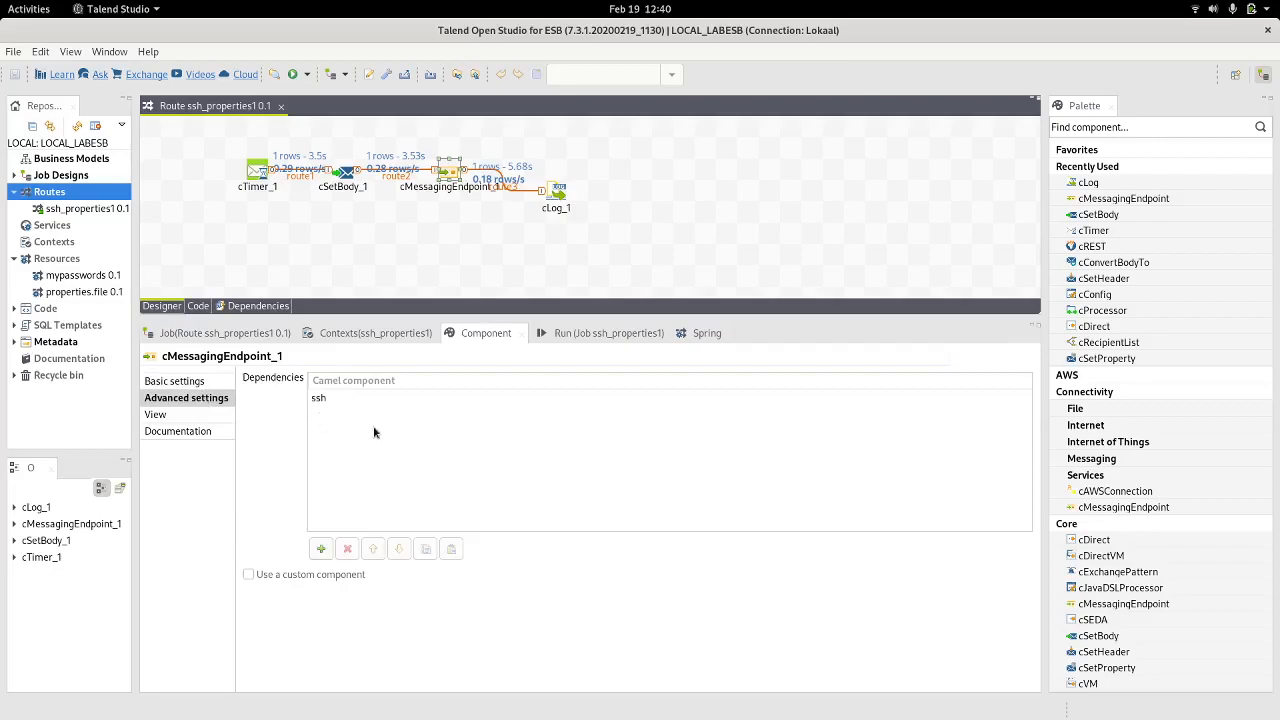
mouse_move(406, 420)
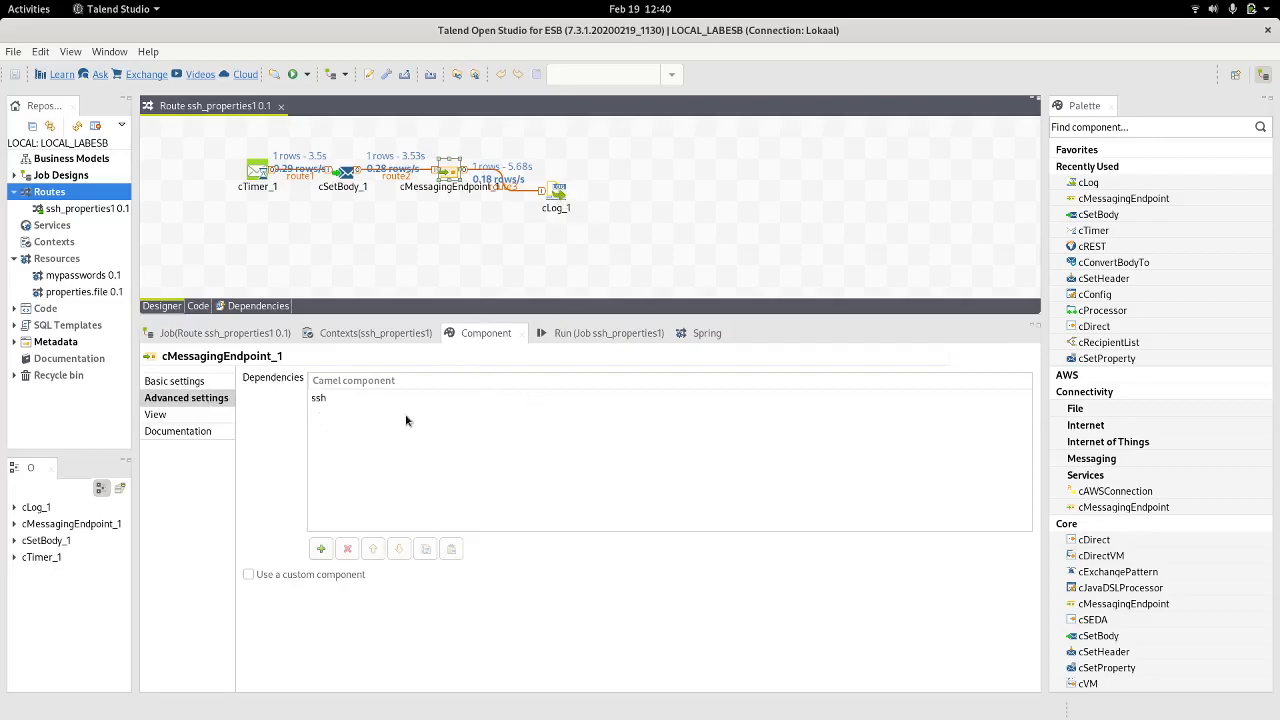
mouse_move(392, 392)
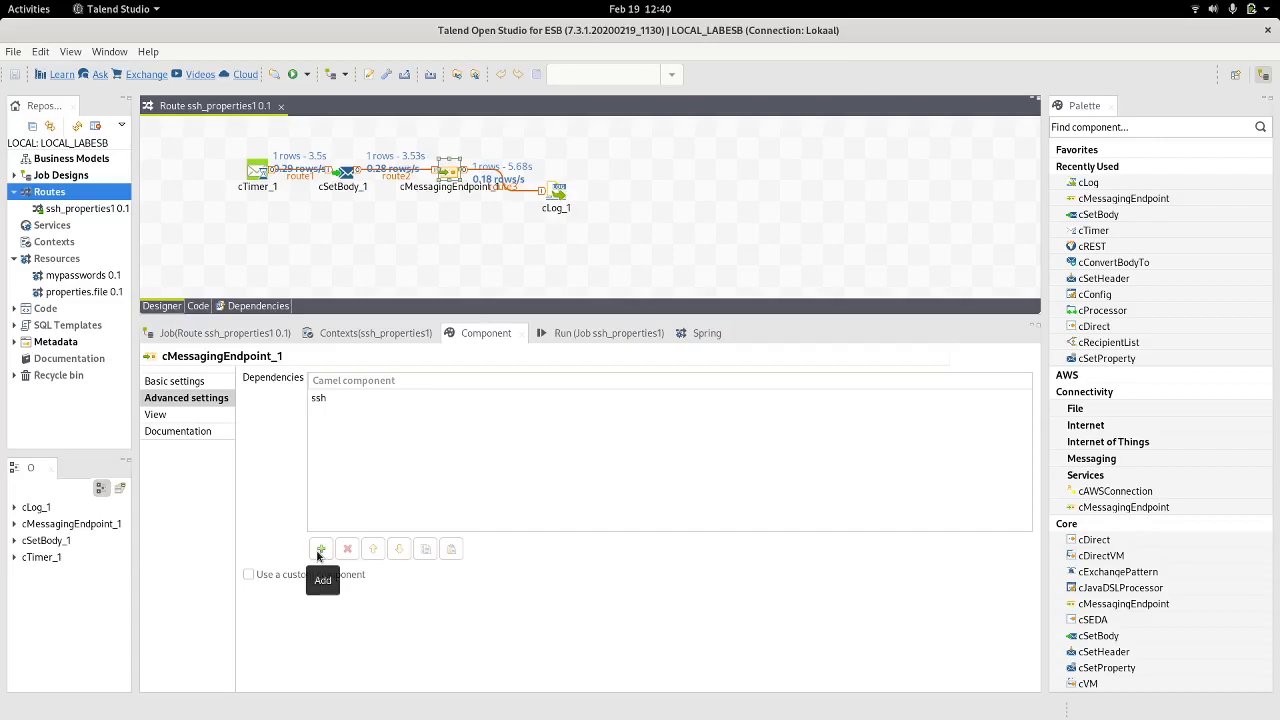
click(556, 190)
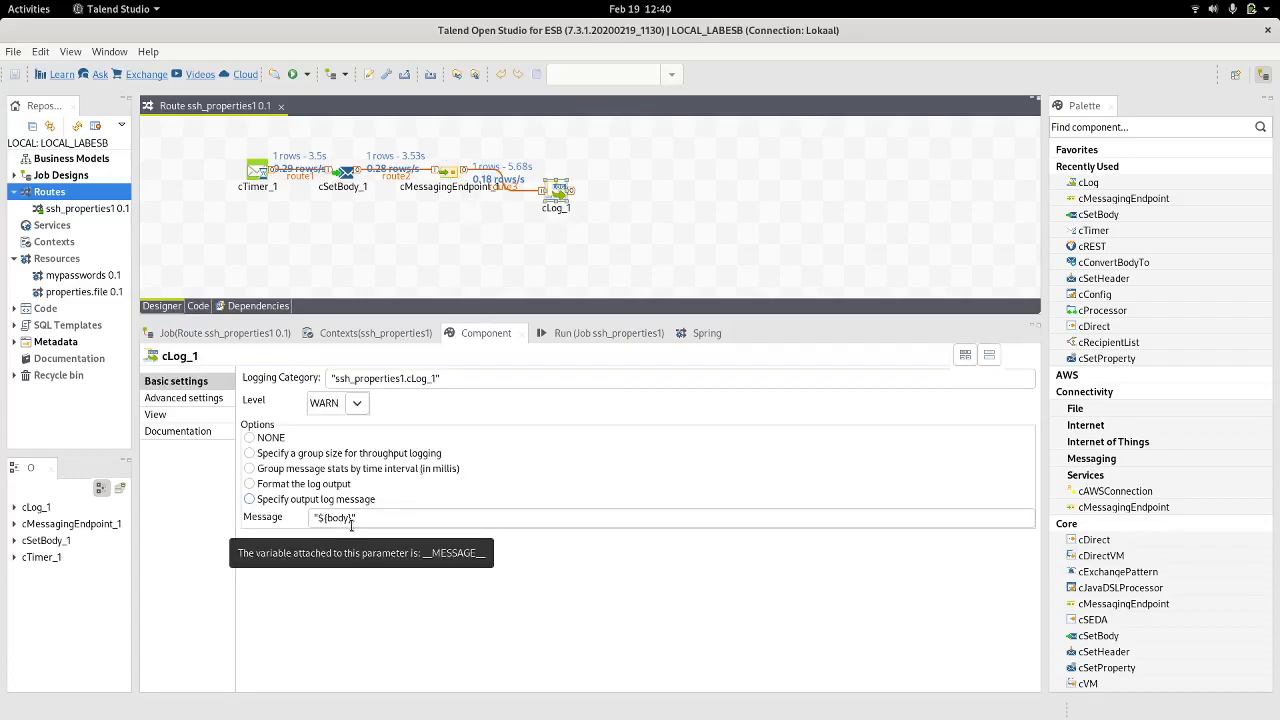
- Review the run output and the file:/tmp/properties.file bean location, then start adding a note
click(592, 332)
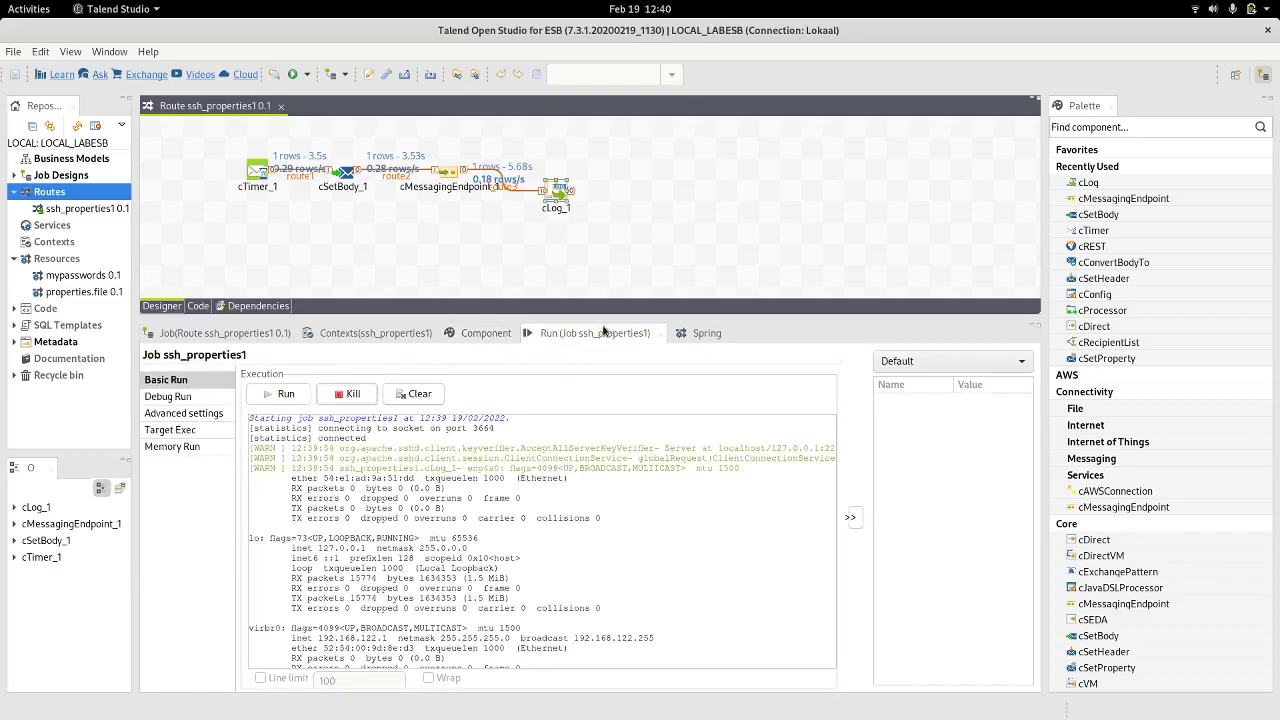
click(692, 332)
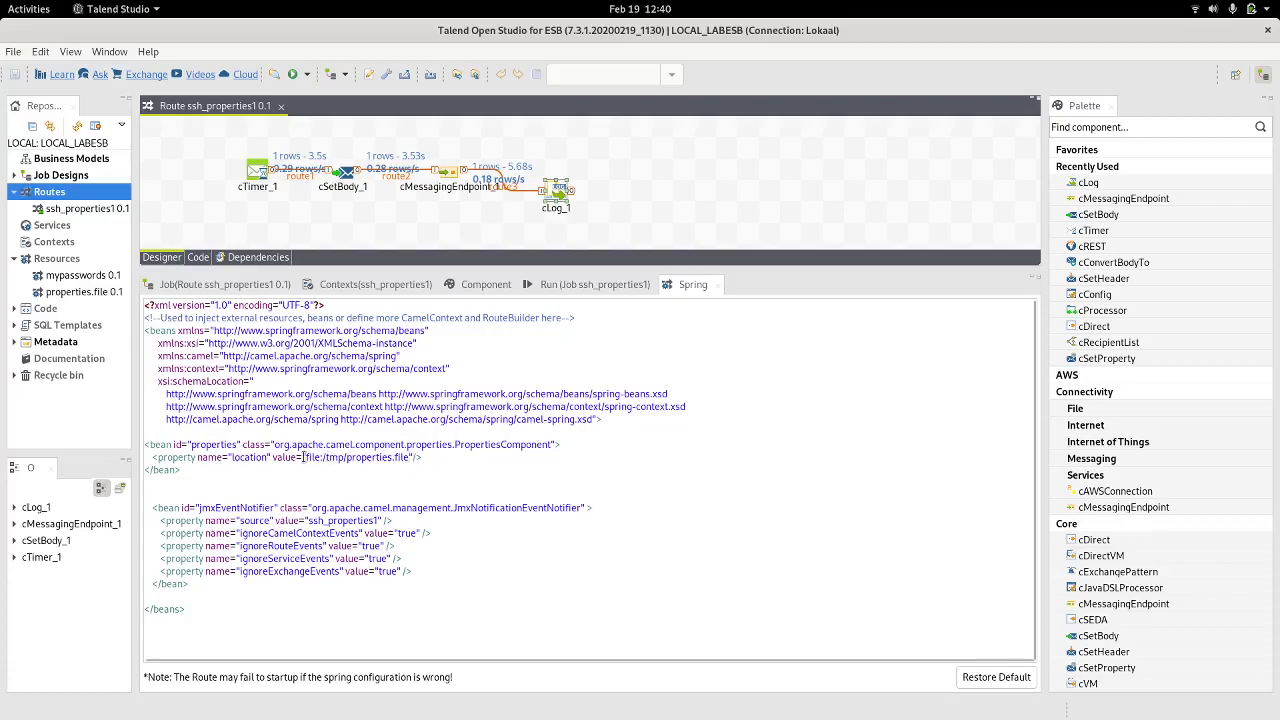
double_click(356, 456)
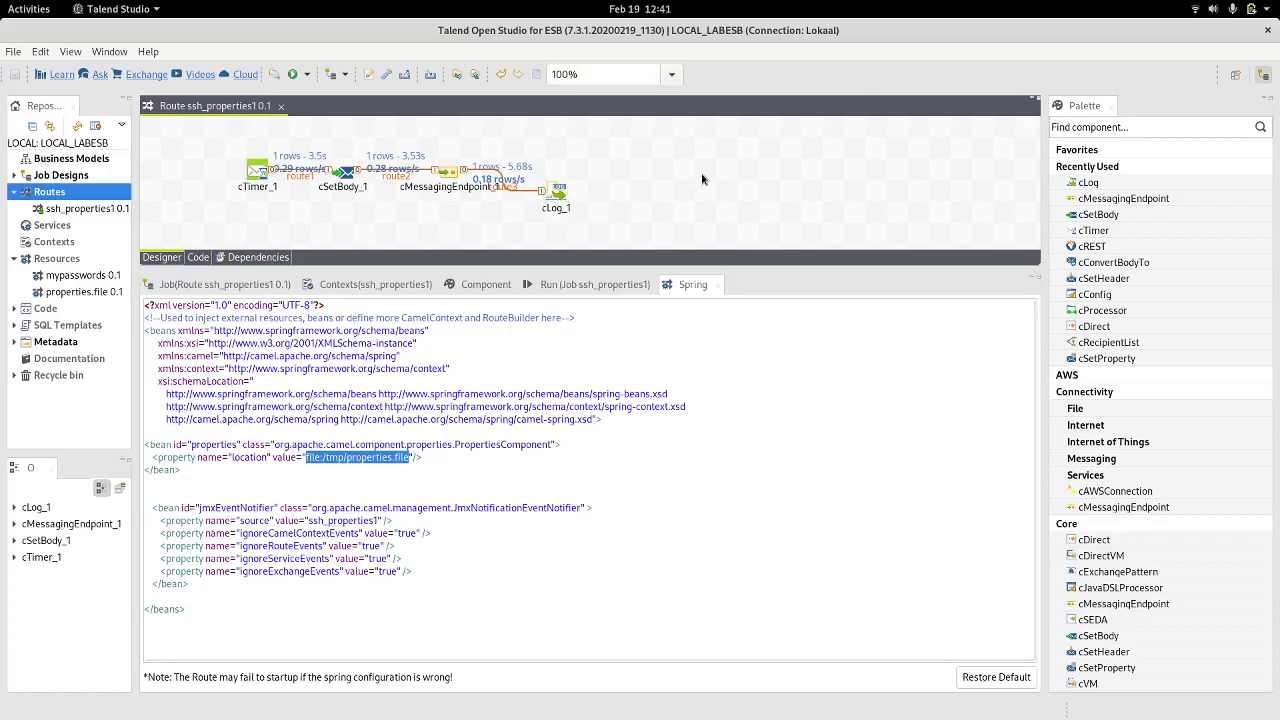
text(cno)
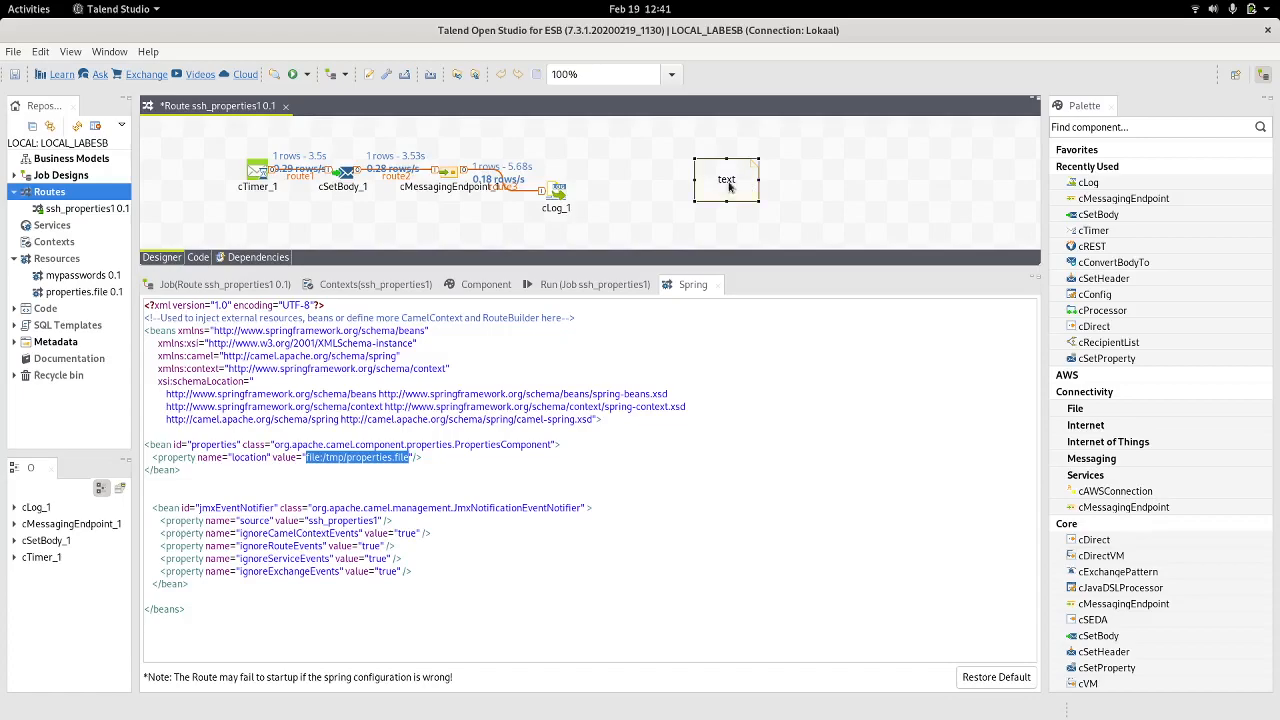
- Fill the note with the mypass and myuser=theuser property lines, then redisplay the run output
click(486, 284)
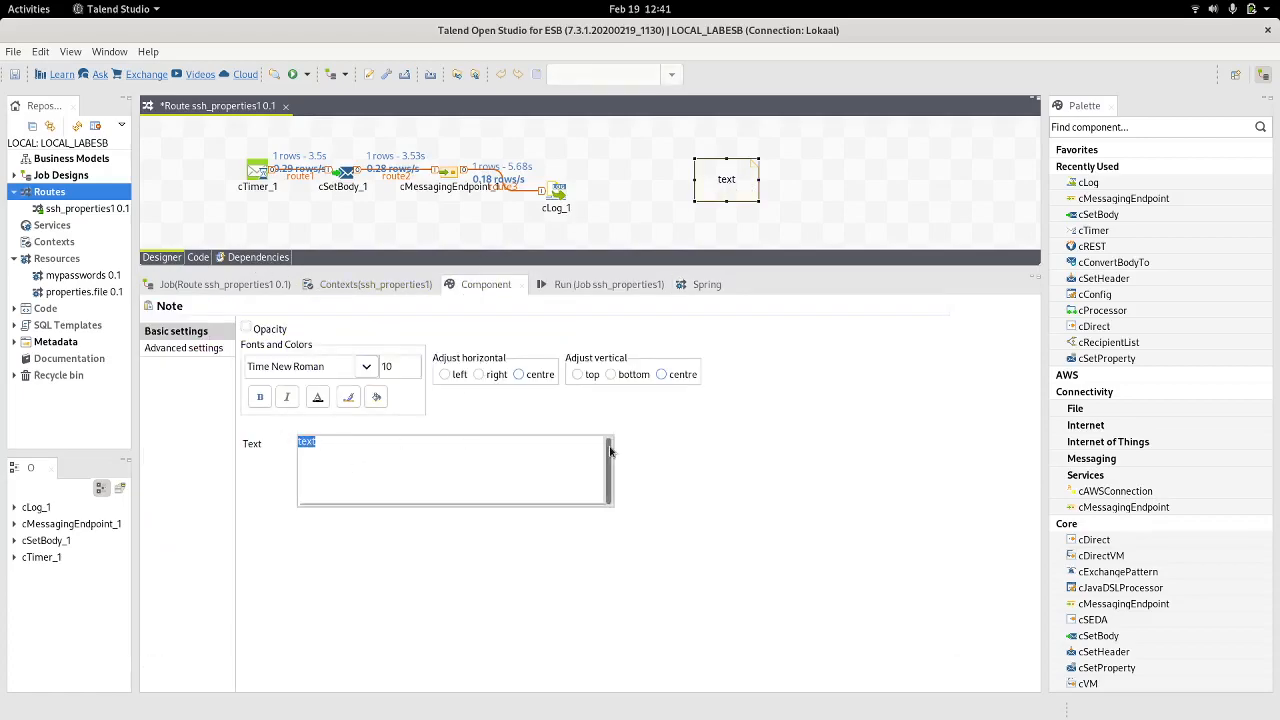
text(mypasss=lsjkdflksj)
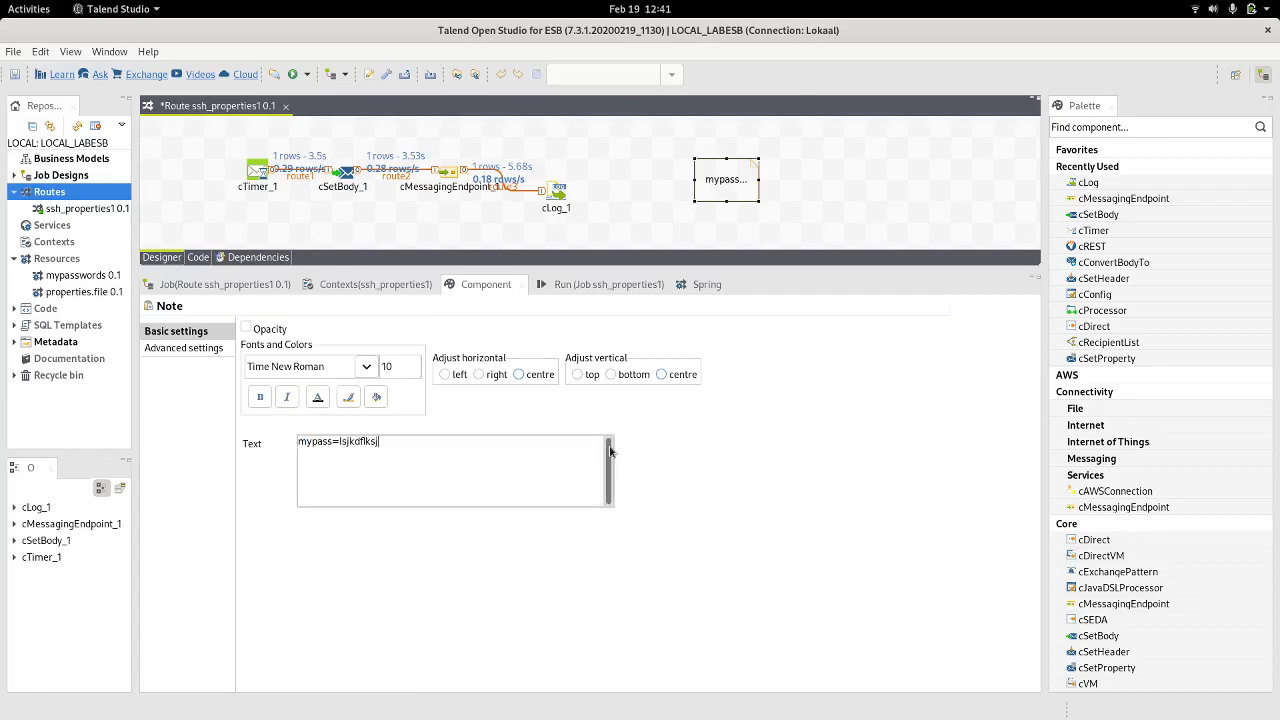
text(myuser)
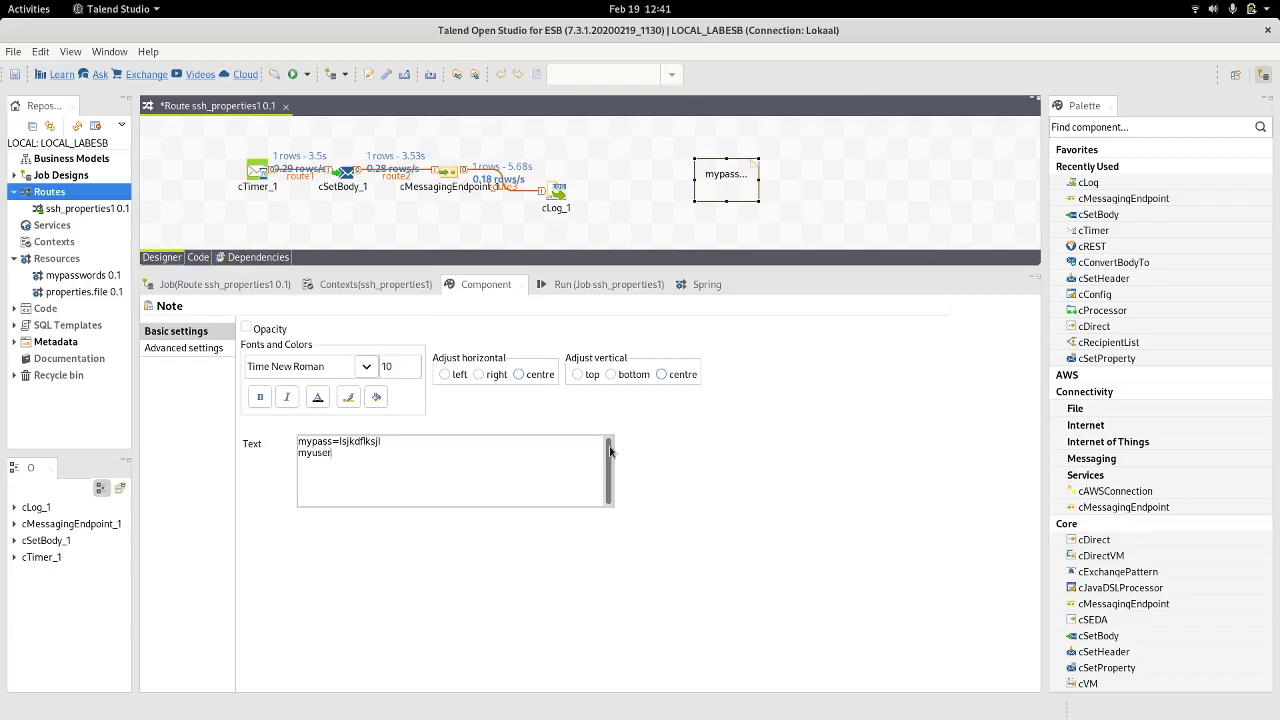
text(=theuser)
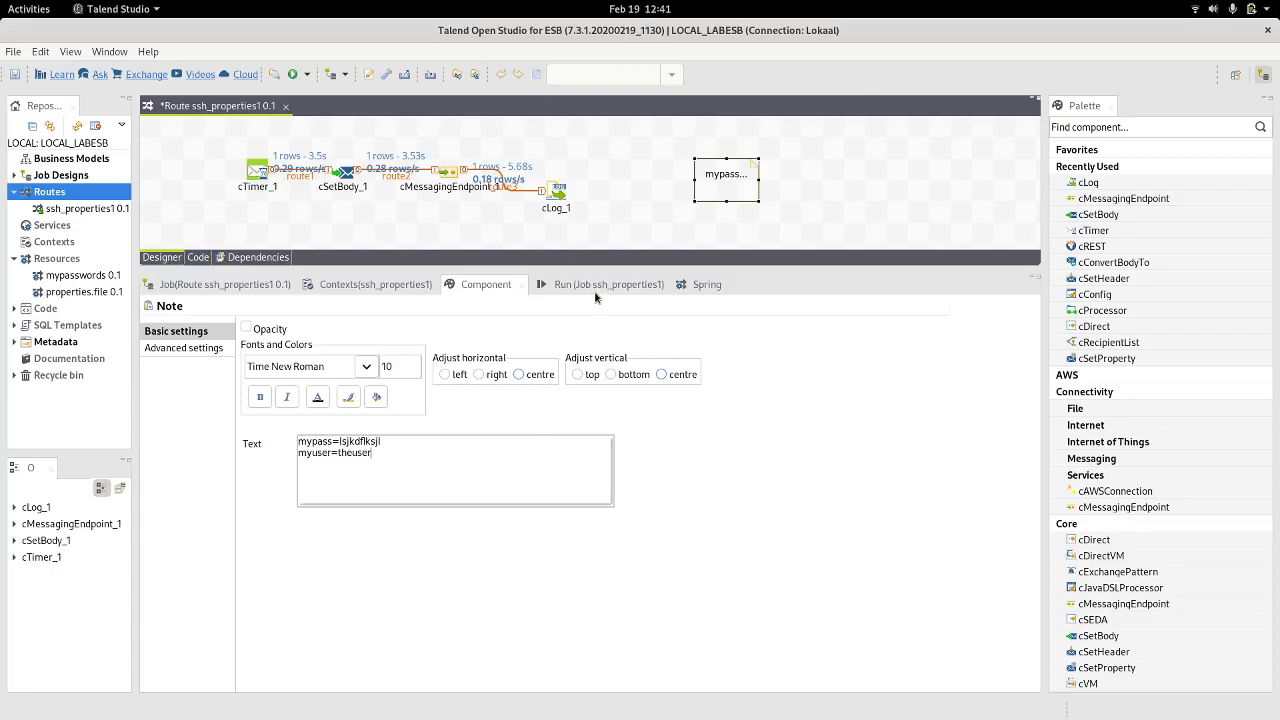
click(596, 284)
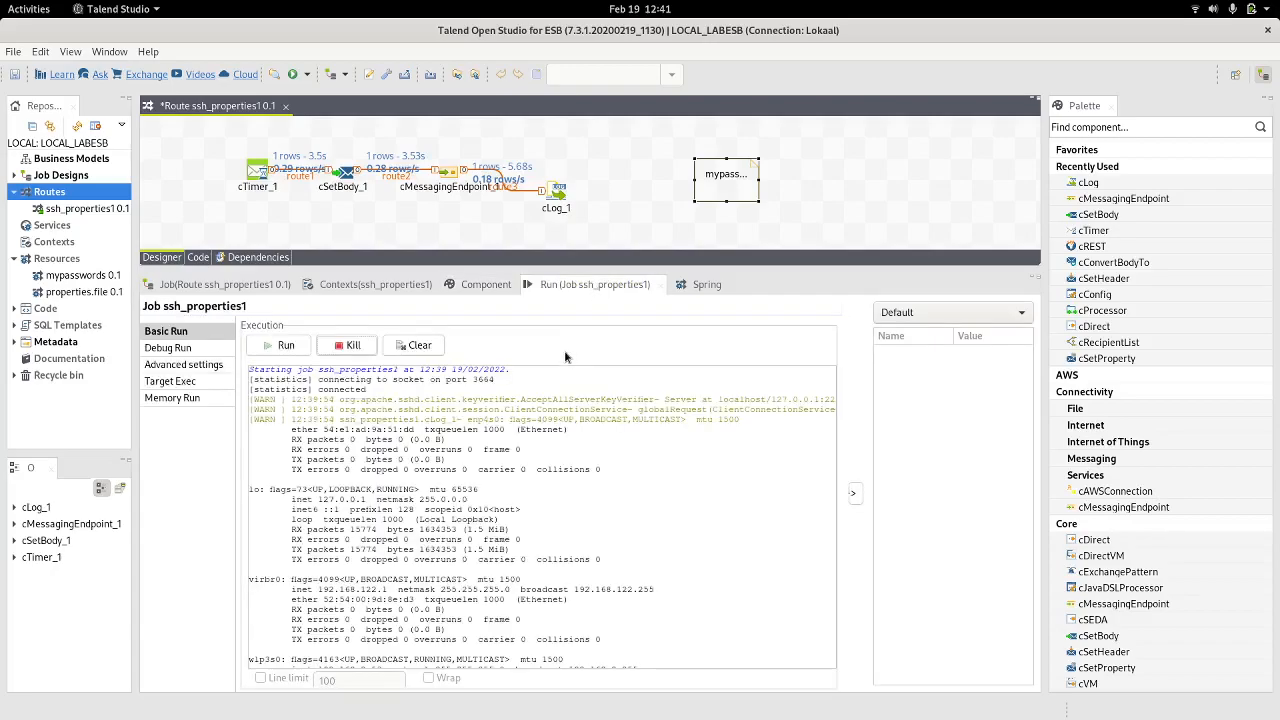